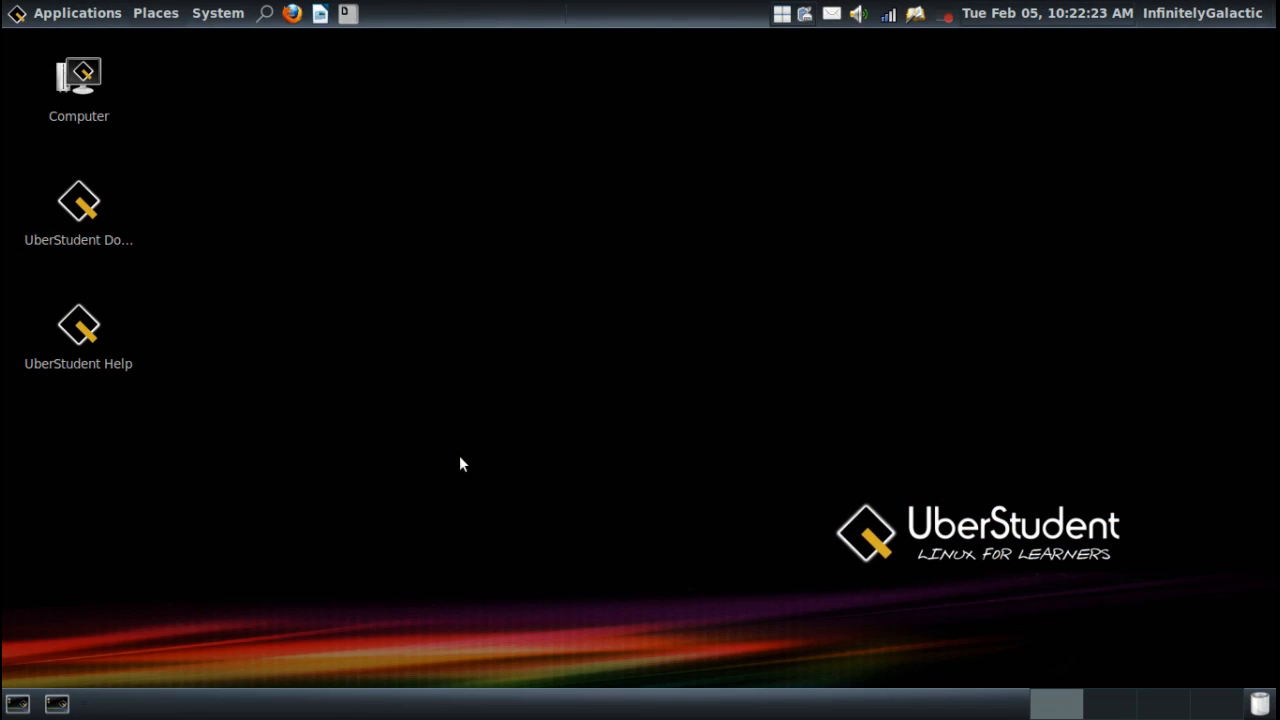
mouse_move(436, 280)
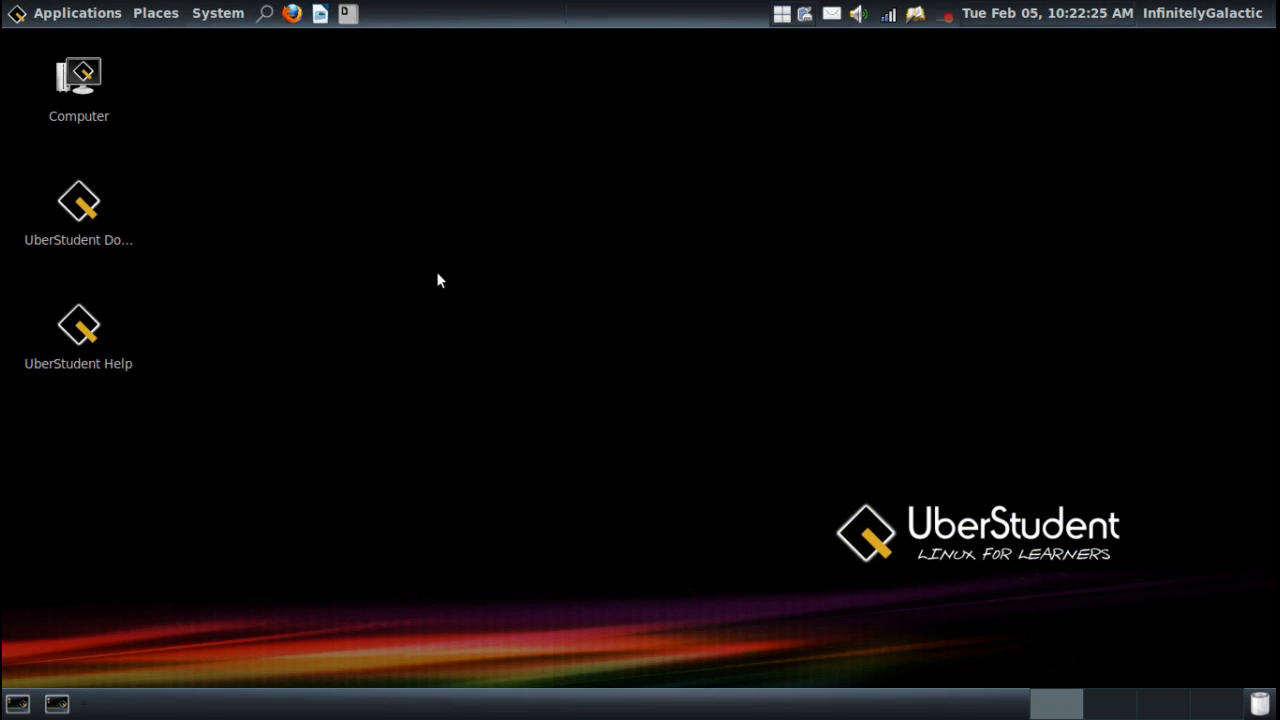
mouse_move(548, 316)
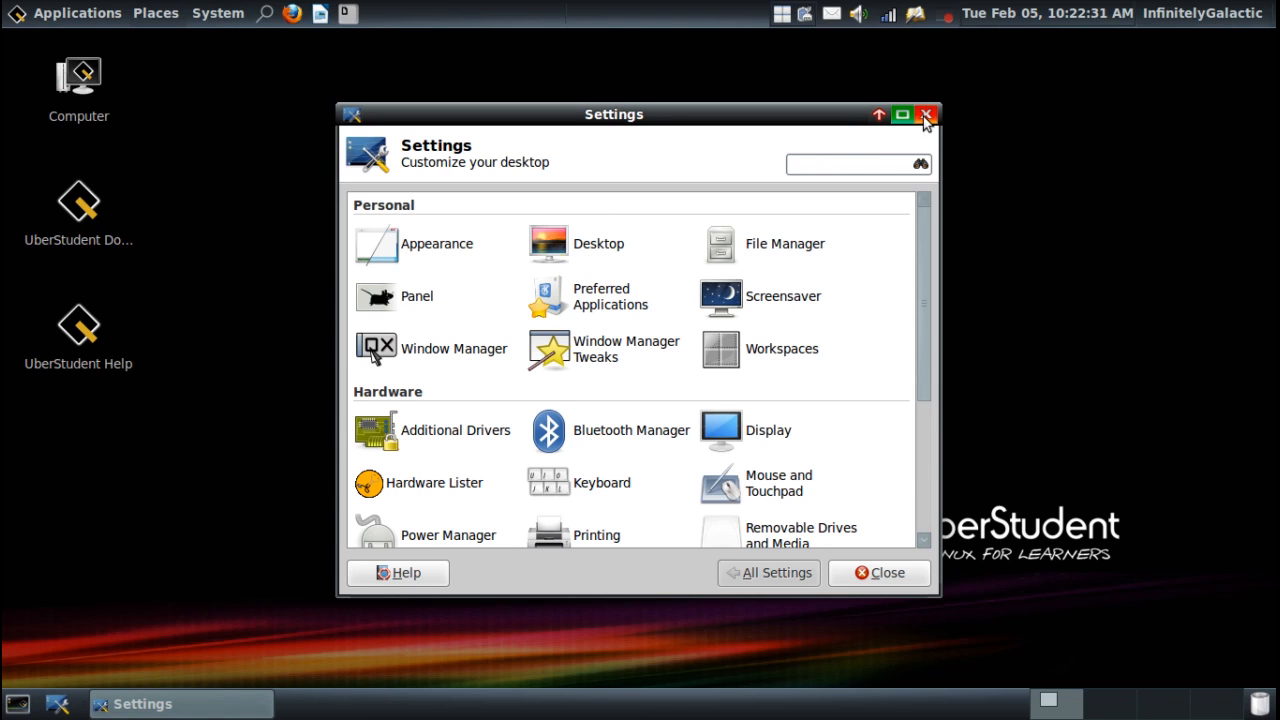
Scroll through the Settings Manager overview of Personal and Hardware categories
scroll(down, 3)
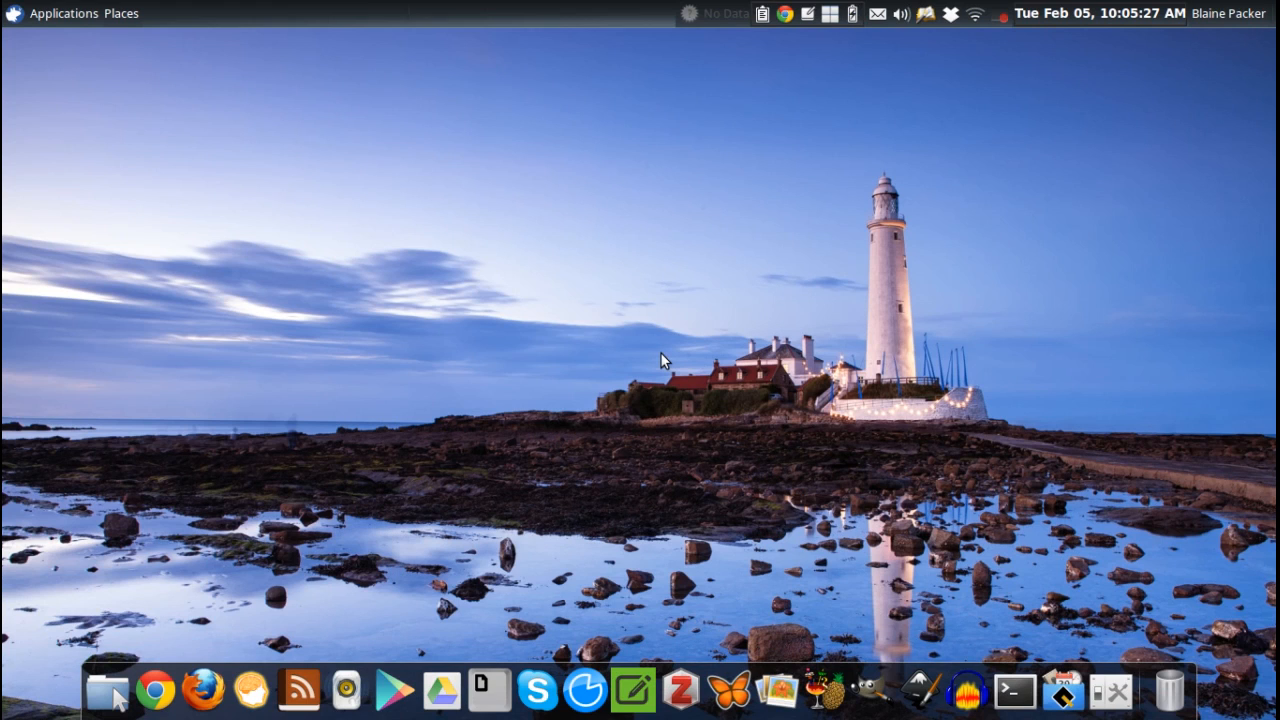
mouse_move(210, 142)
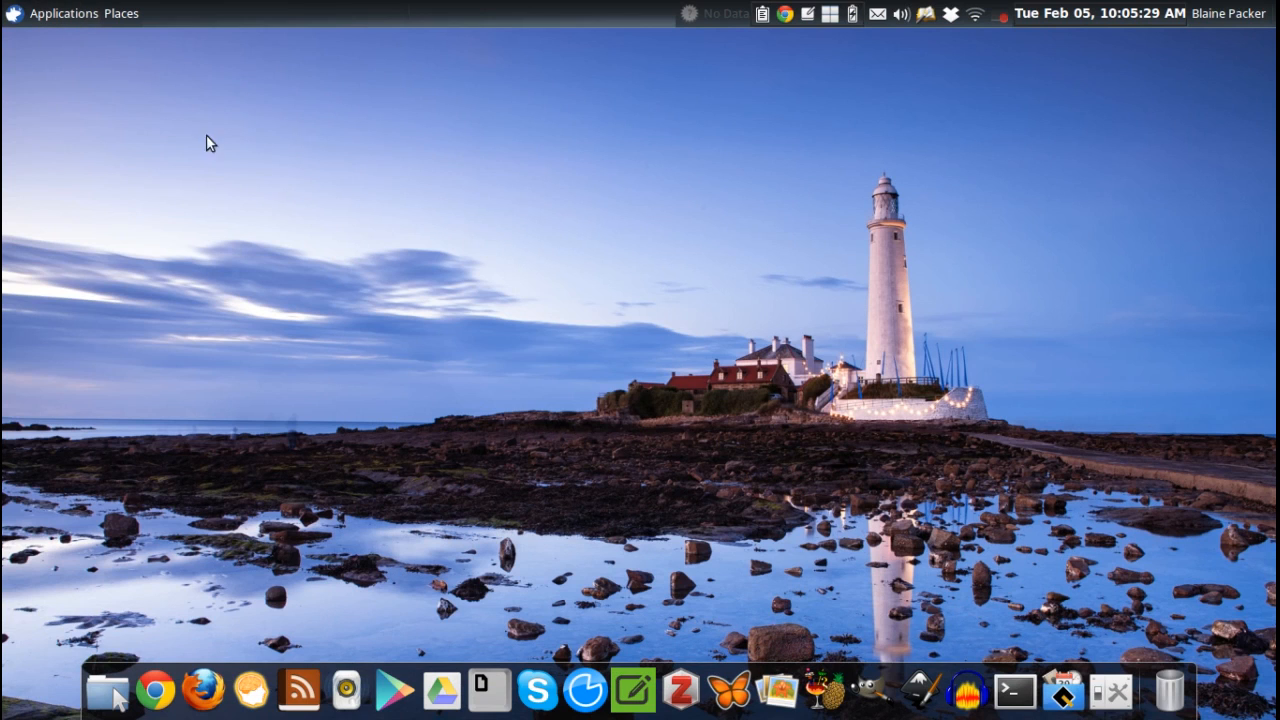
mouse_move(312, 216)
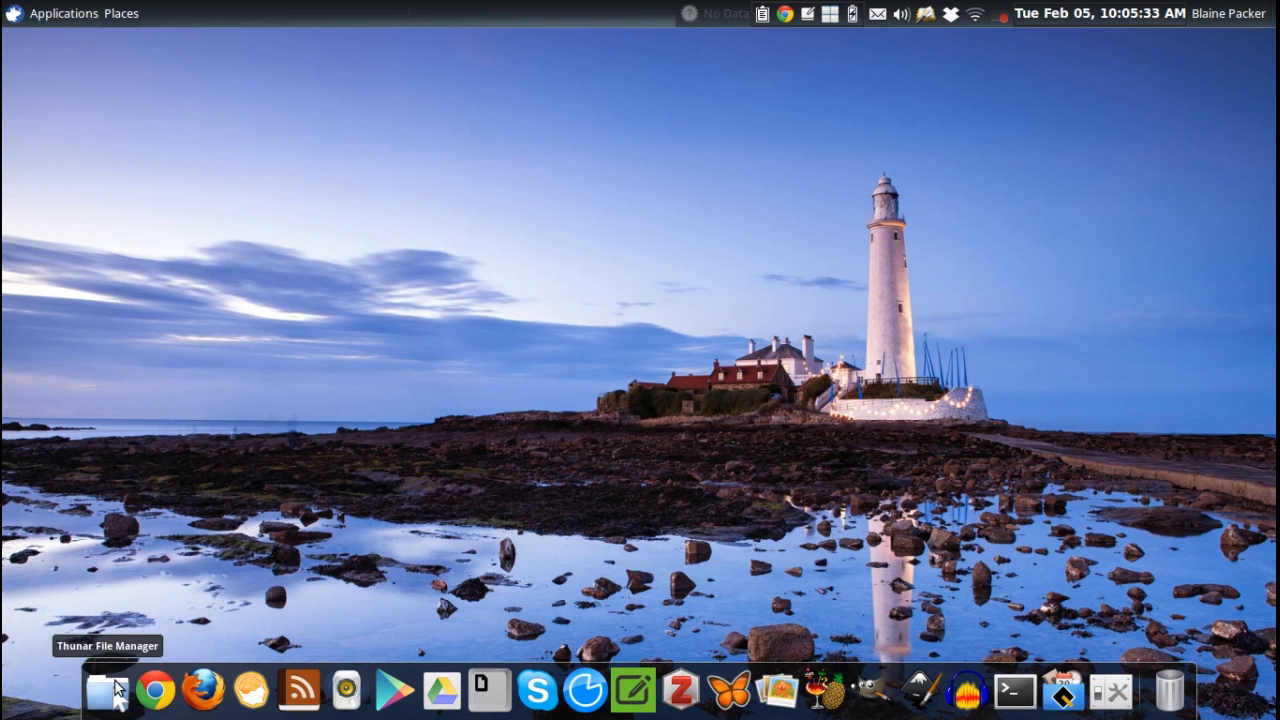
click(98, 690)
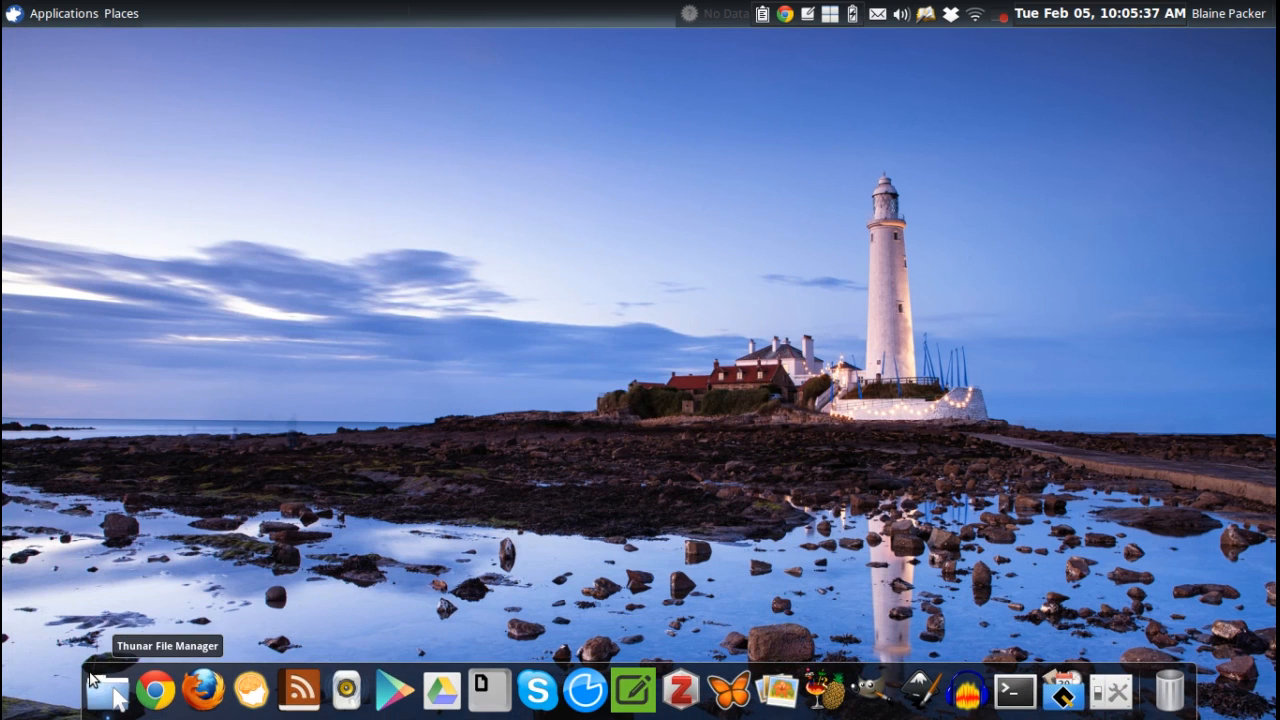
mouse_move(528, 332)
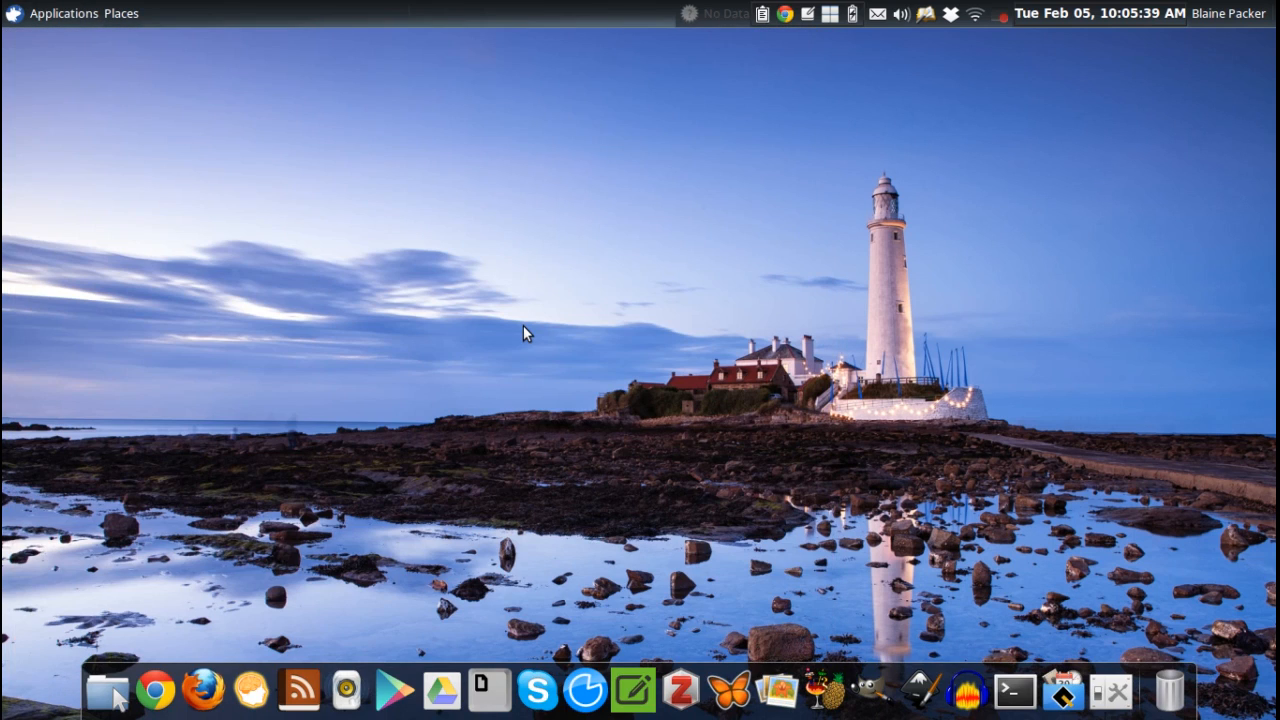
mouse_move(848, 604)
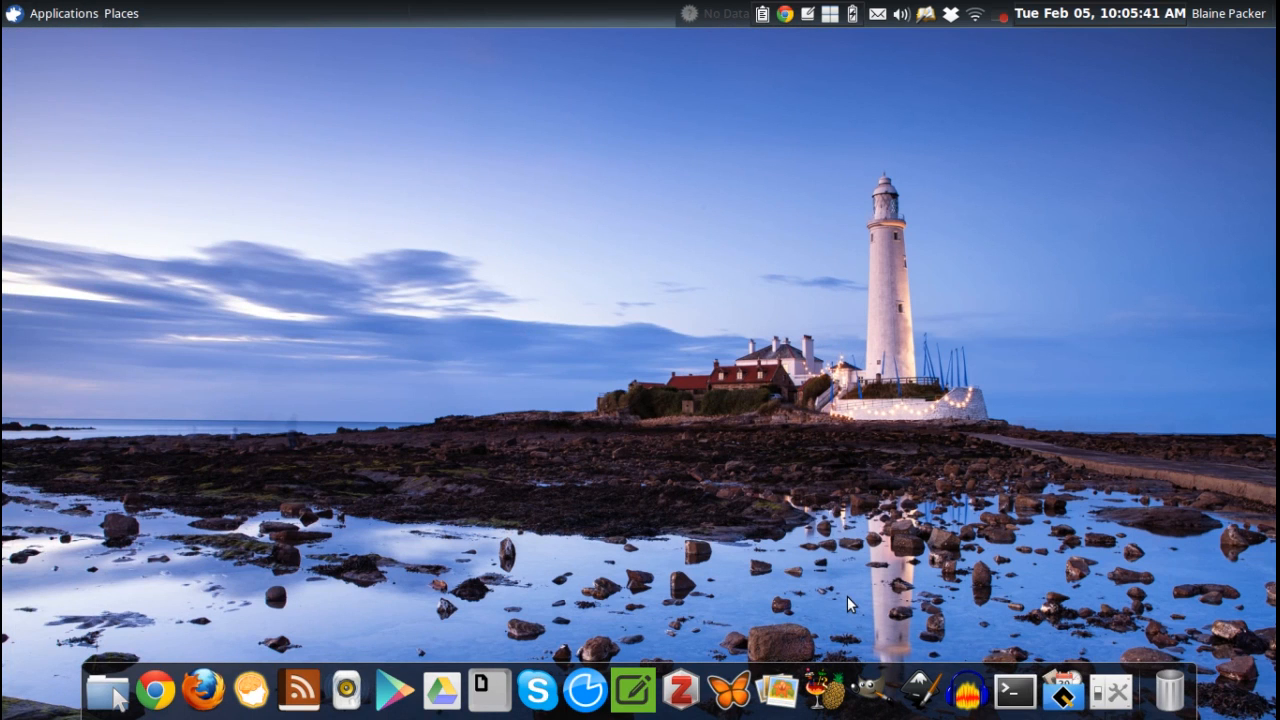
mouse_move(516, 568)
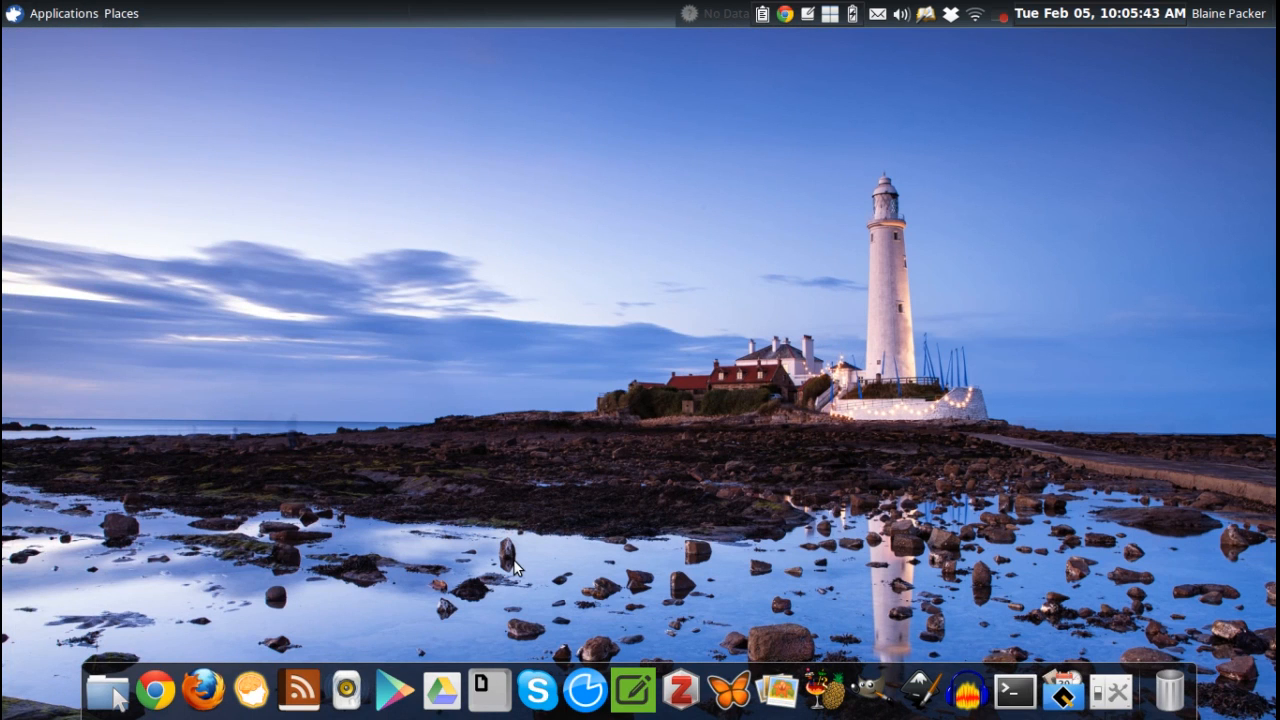
mouse_move(512, 568)
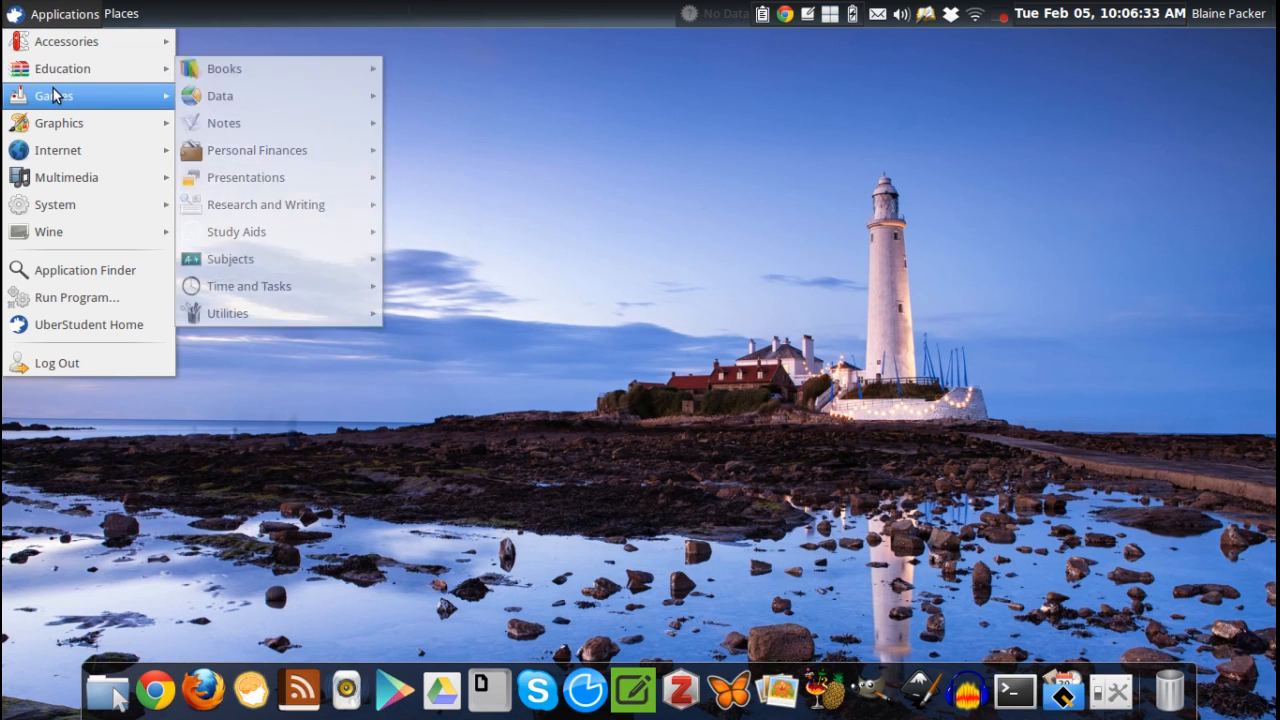
mouse_move(60, 122)
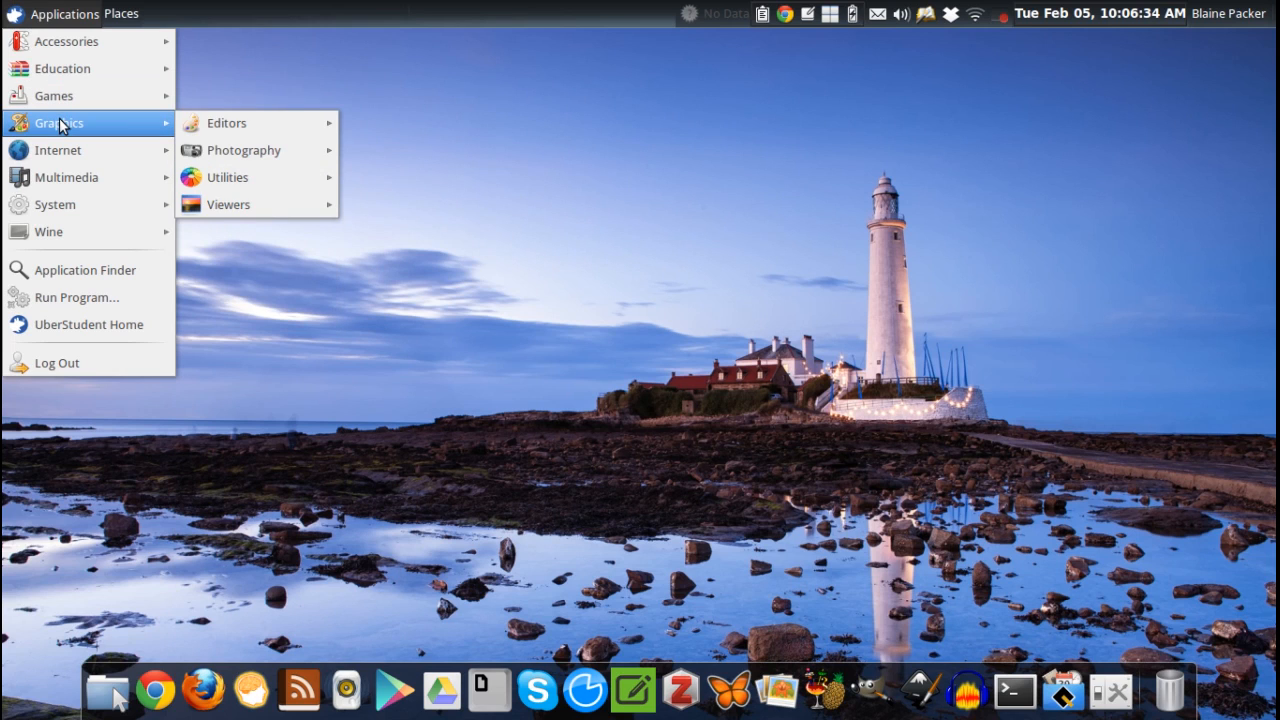
mouse_move(56, 150)
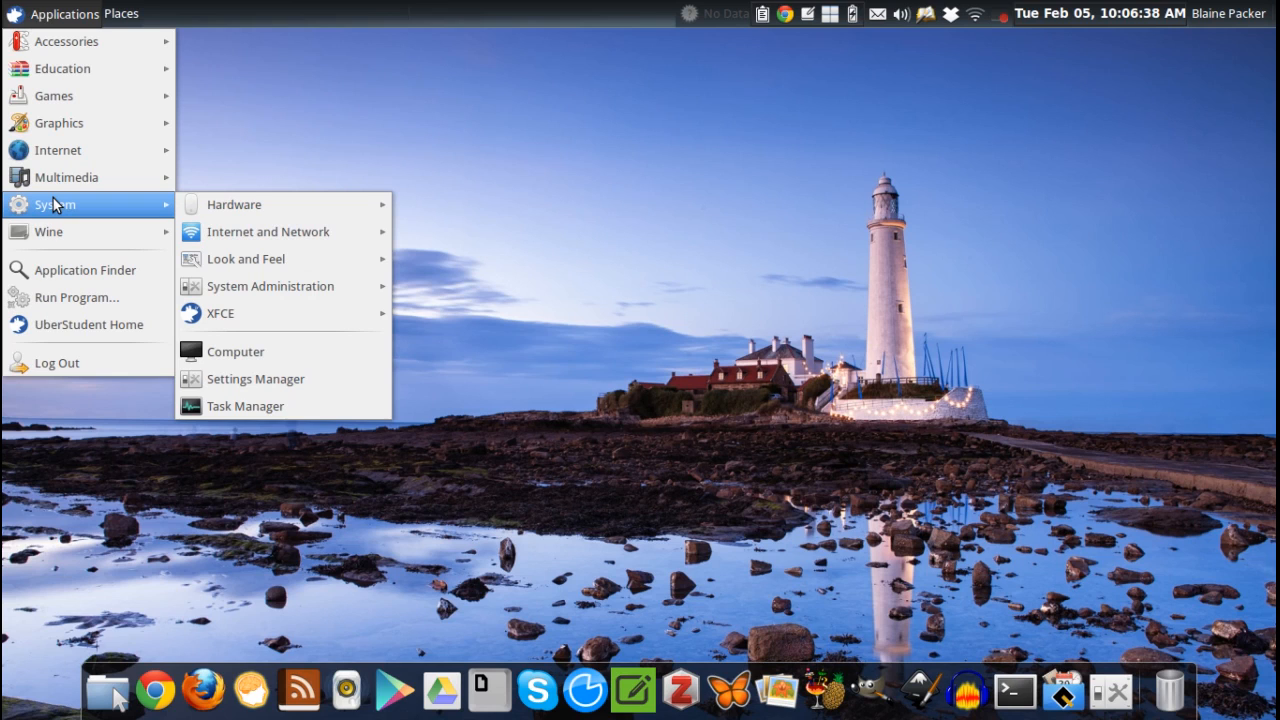
mouse_move(48, 232)
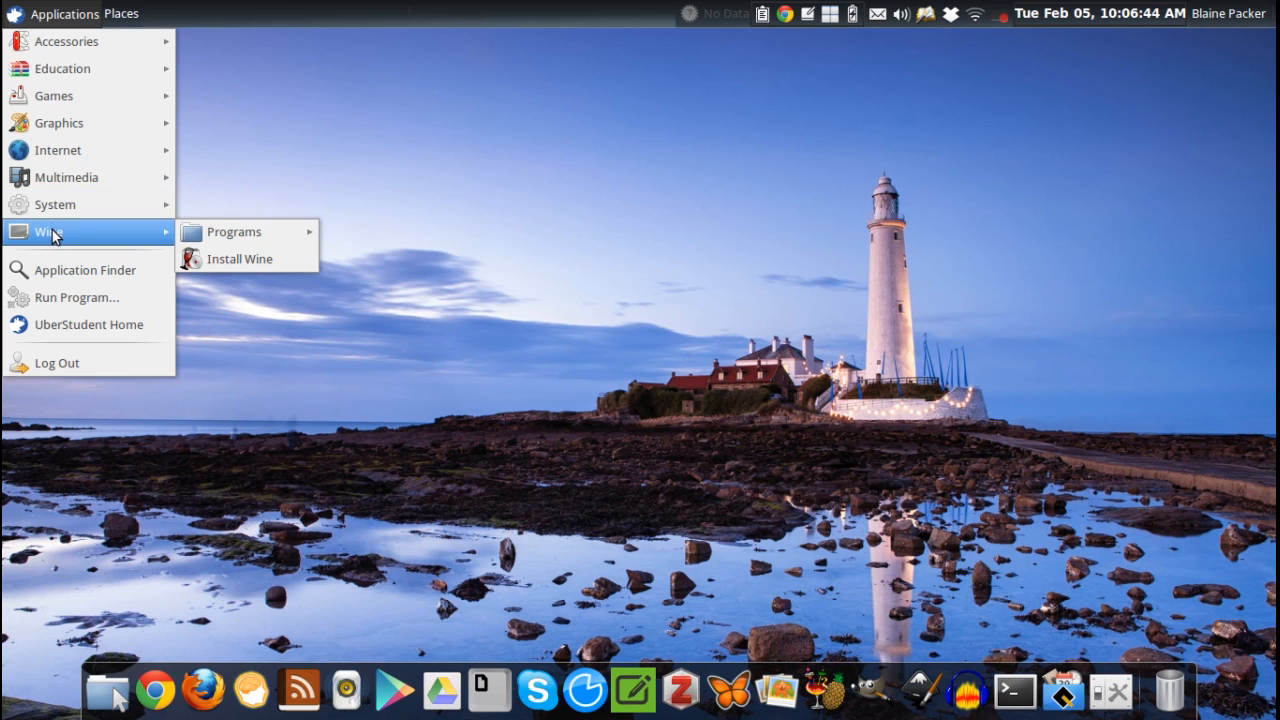
mouse_move(64, 68)
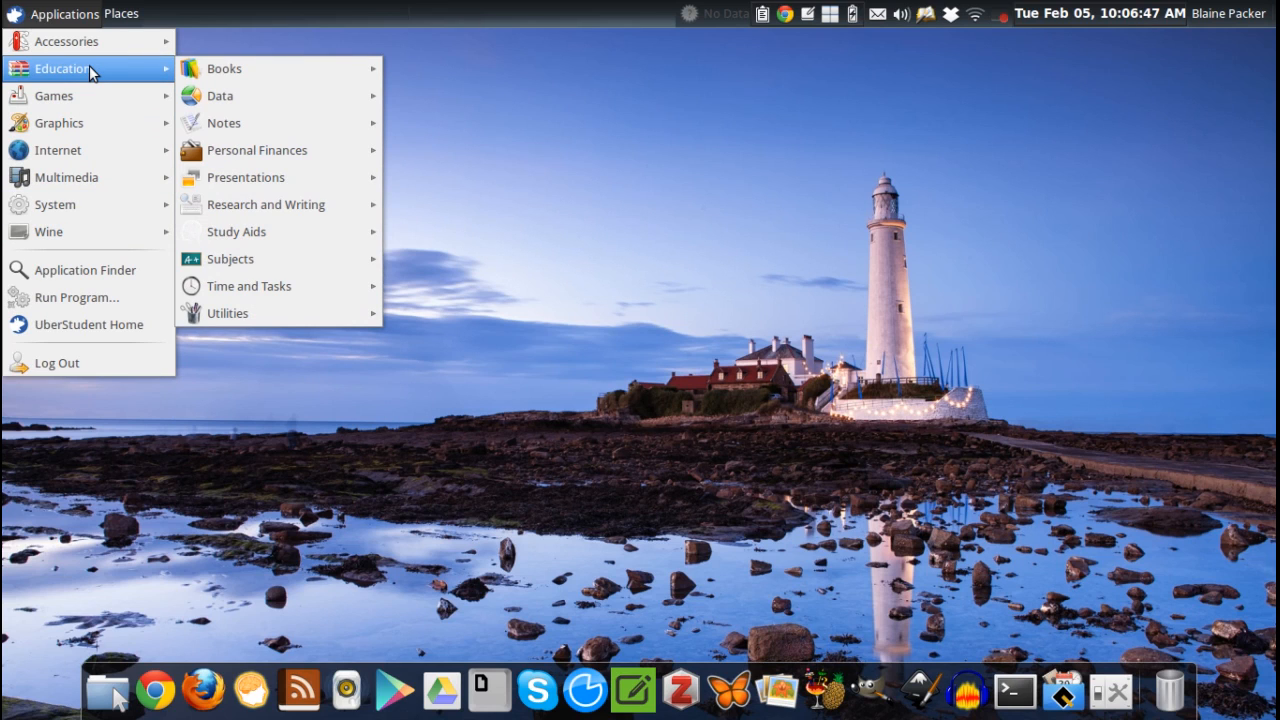
mouse_move(224, 68)
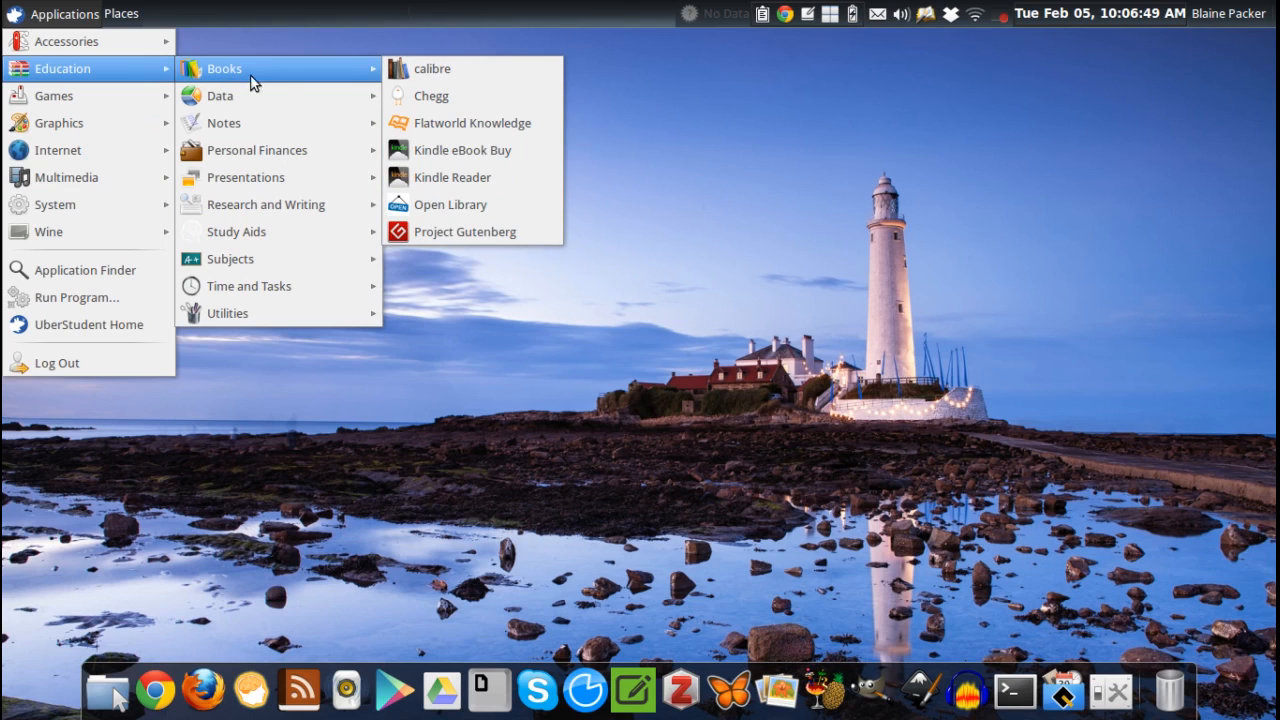
mouse_move(462, 150)
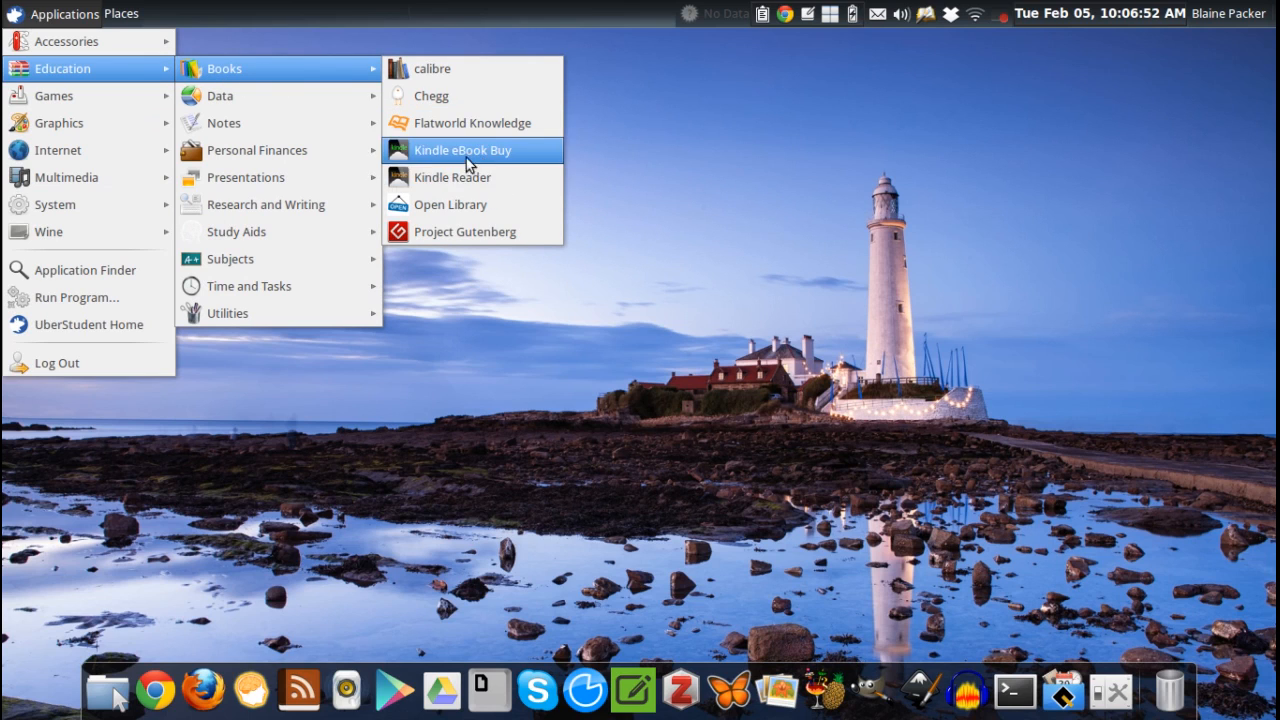
mouse_move(220, 96)
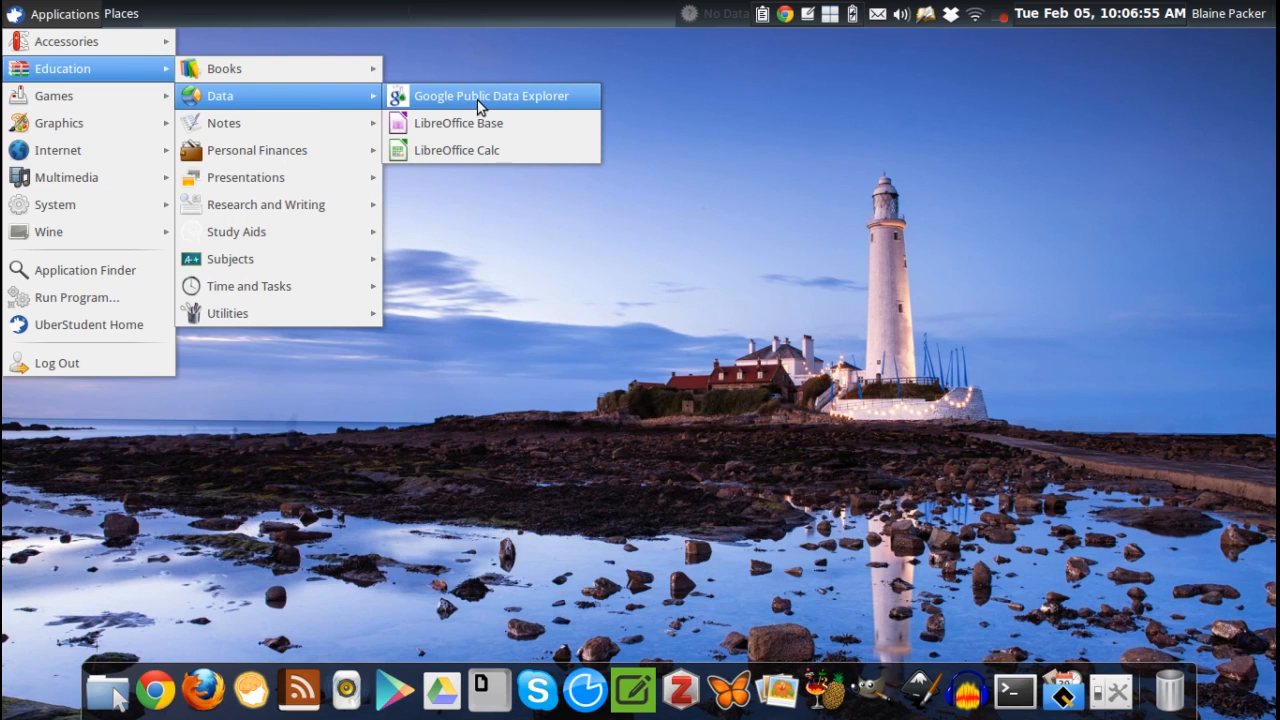
mouse_move(270, 204)
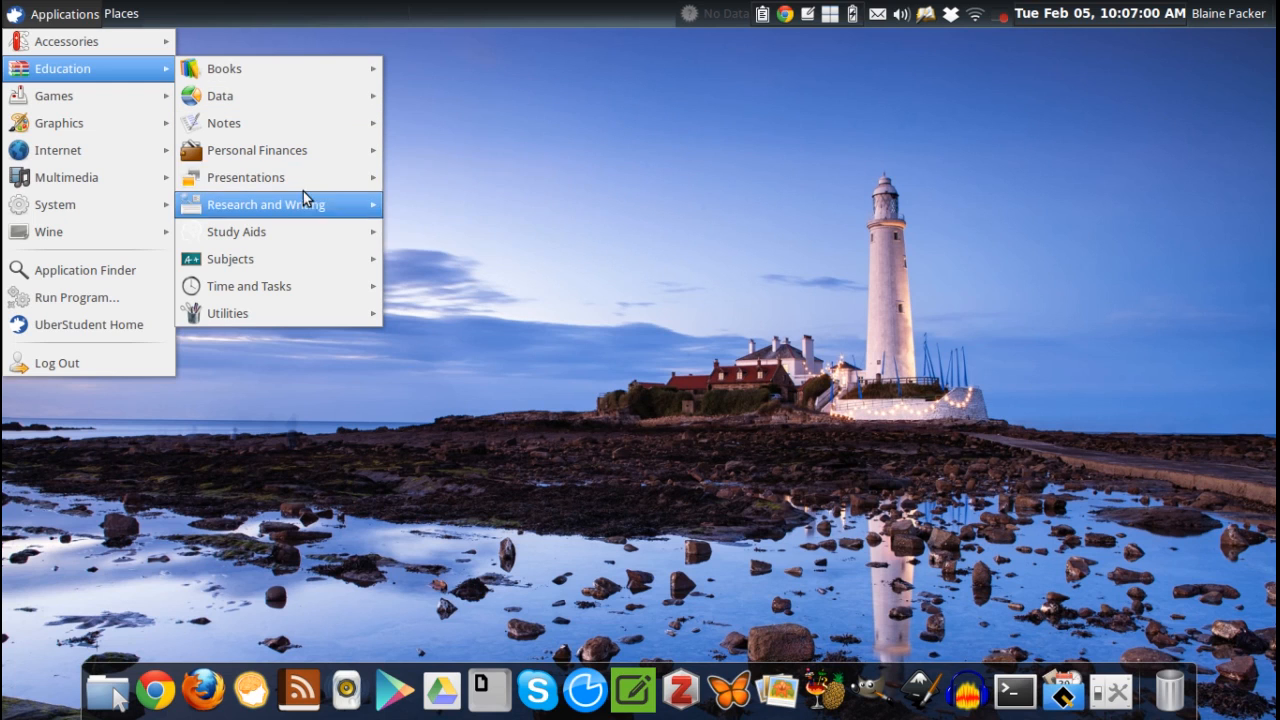
mouse_move(248, 176)
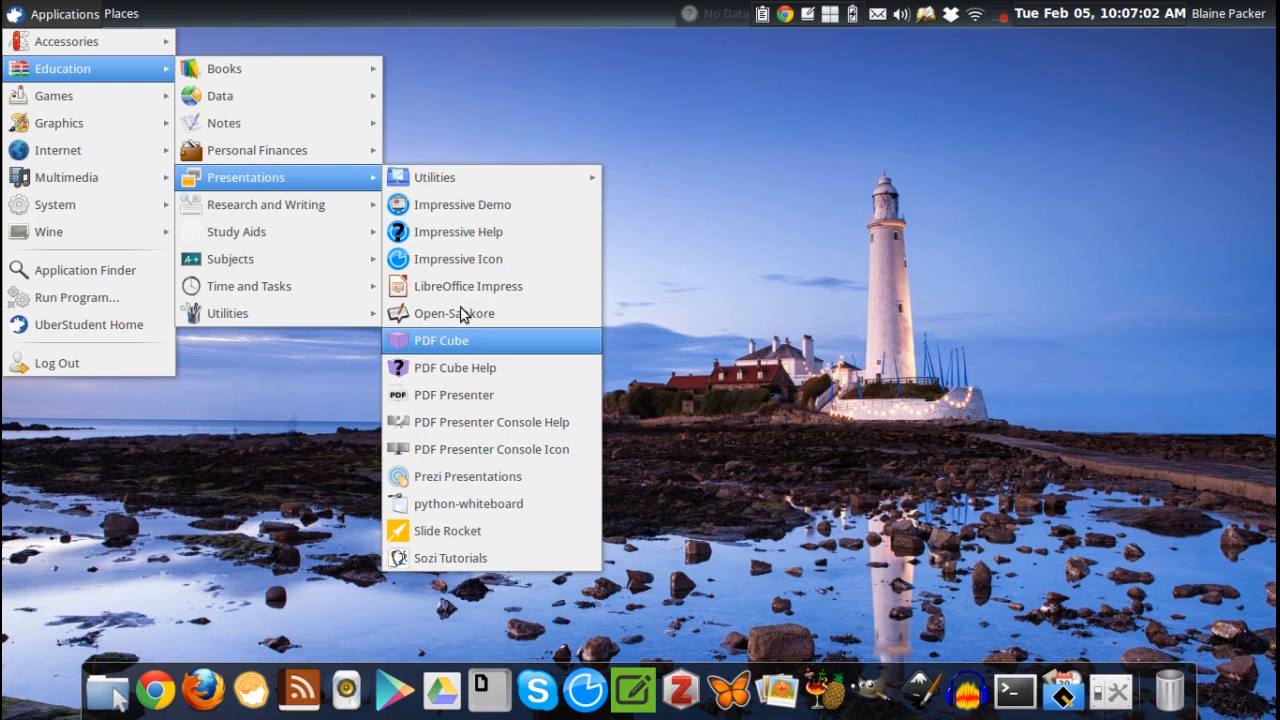
mouse_move(266, 204)
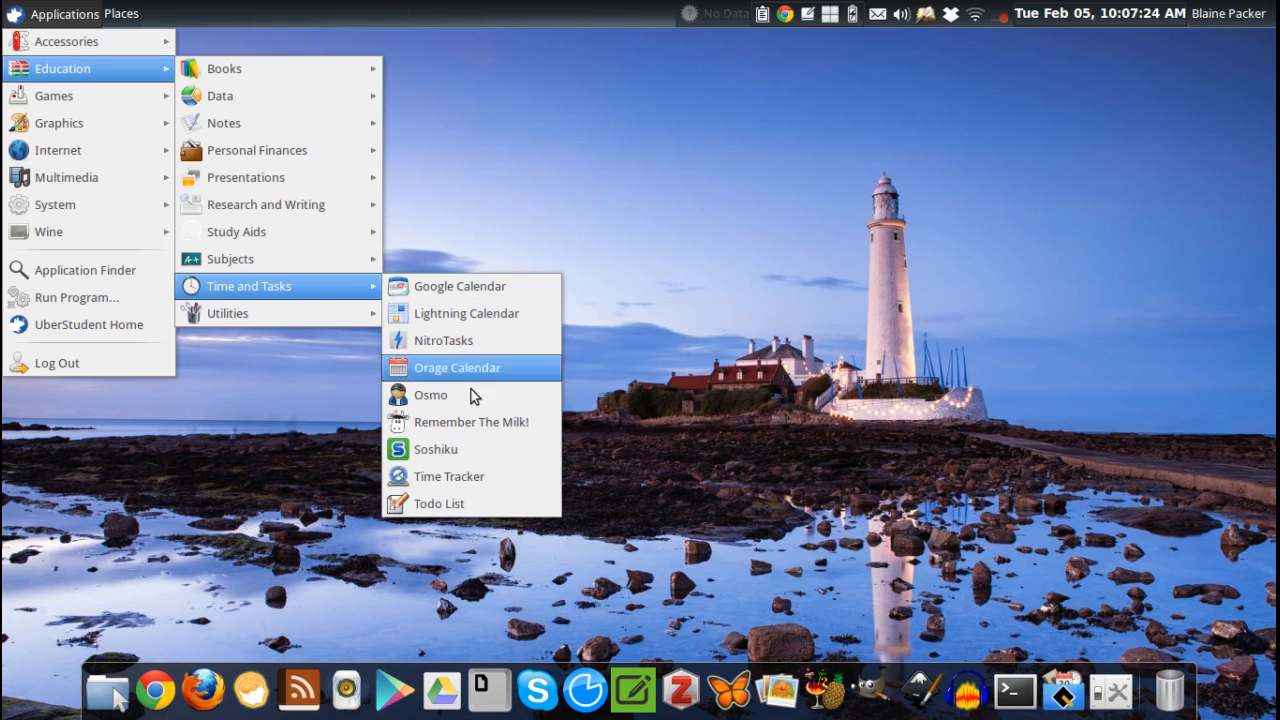
mouse_move(448, 476)
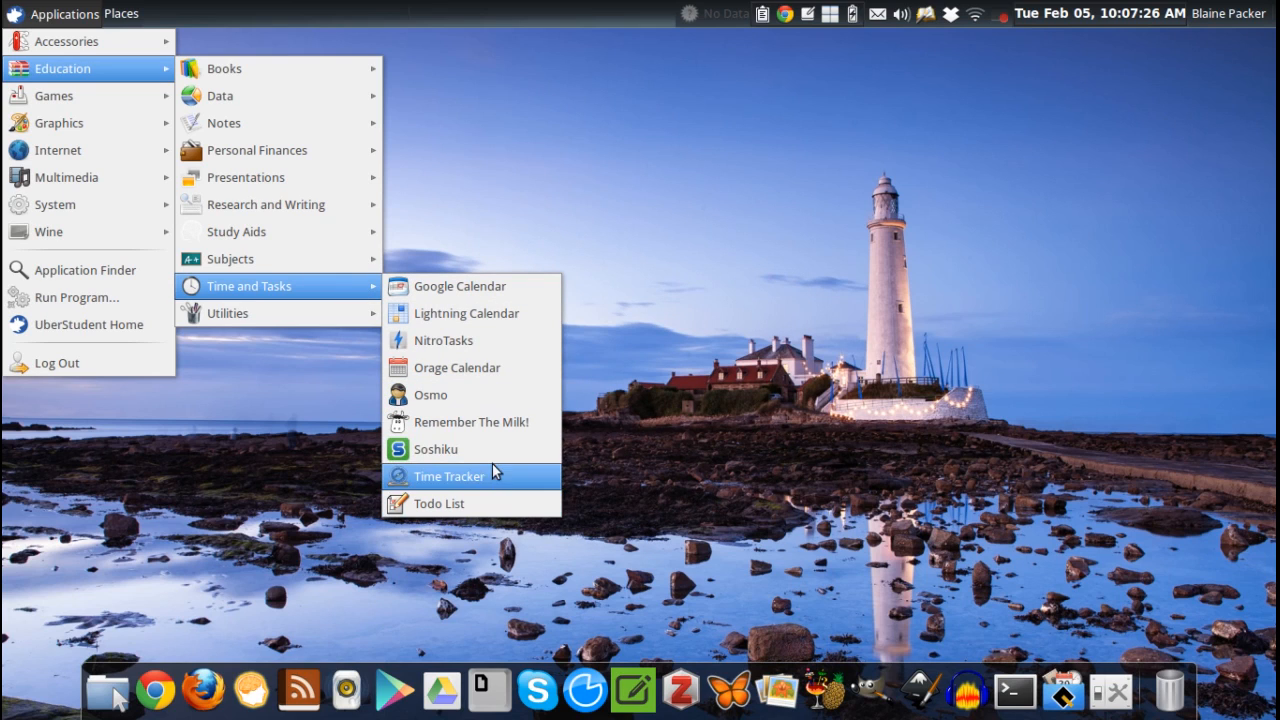
mouse_move(466, 312)
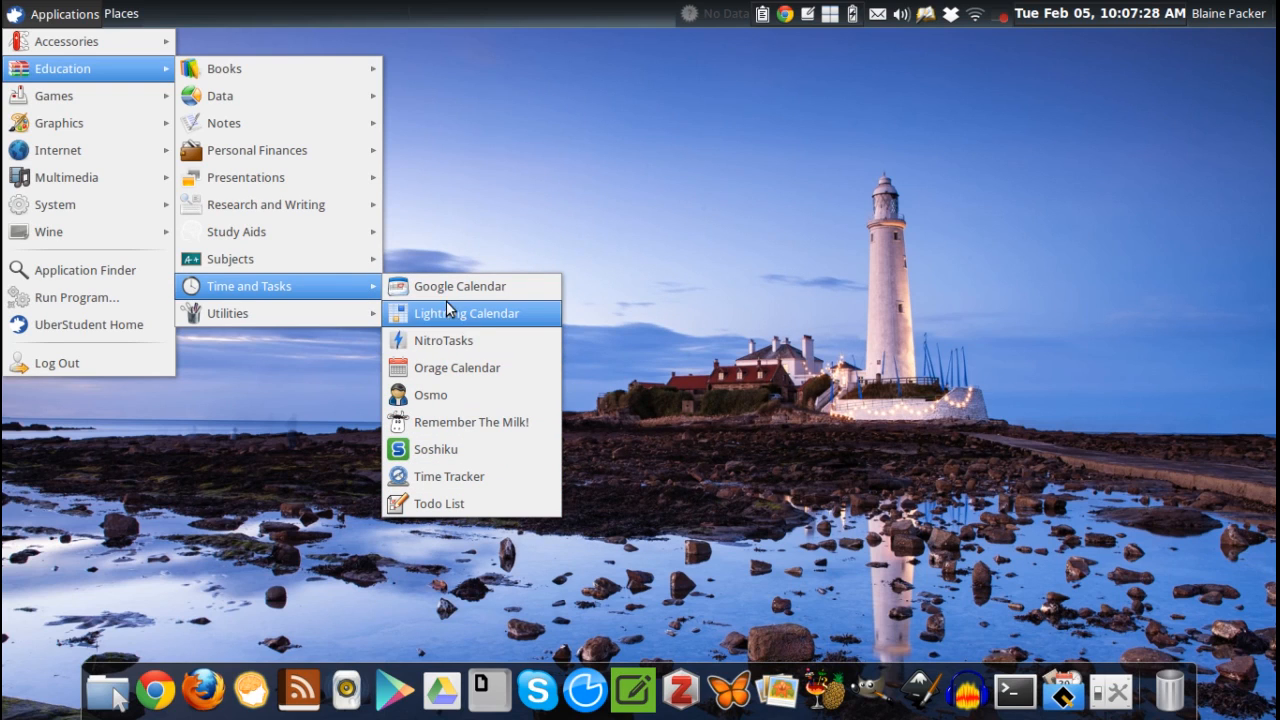
mouse_move(456, 368)
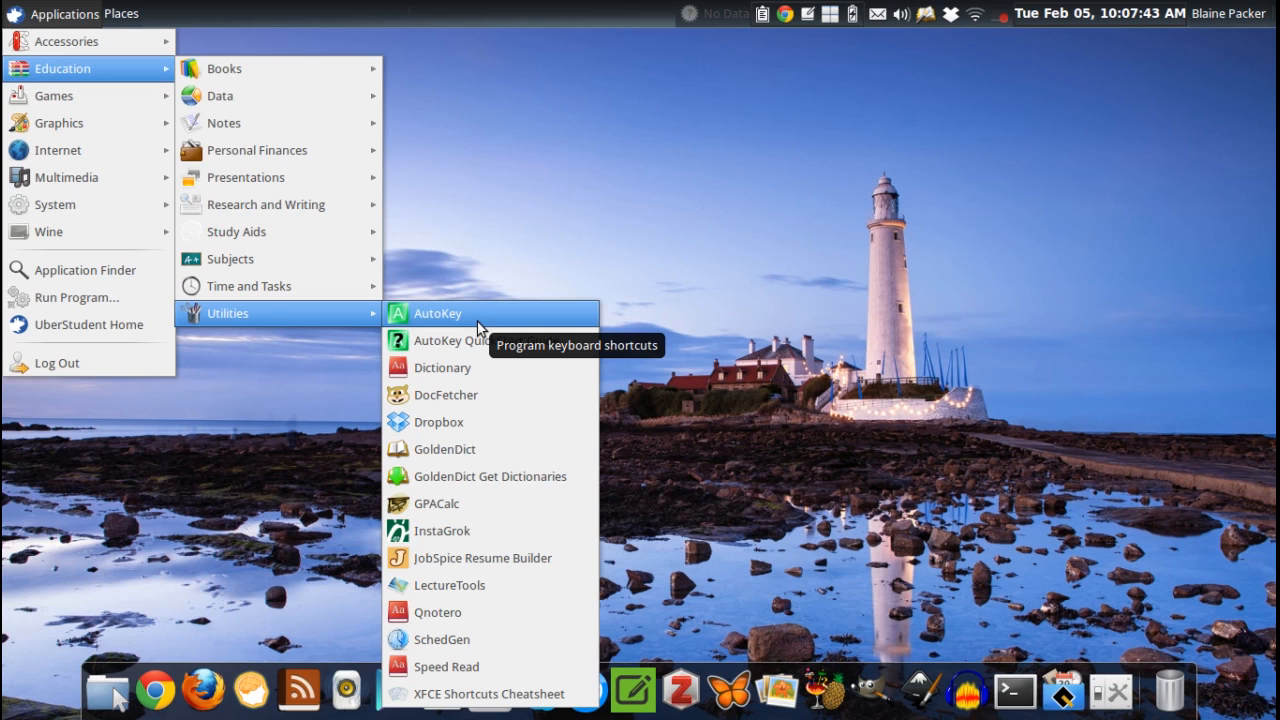
mouse_move(516, 530)
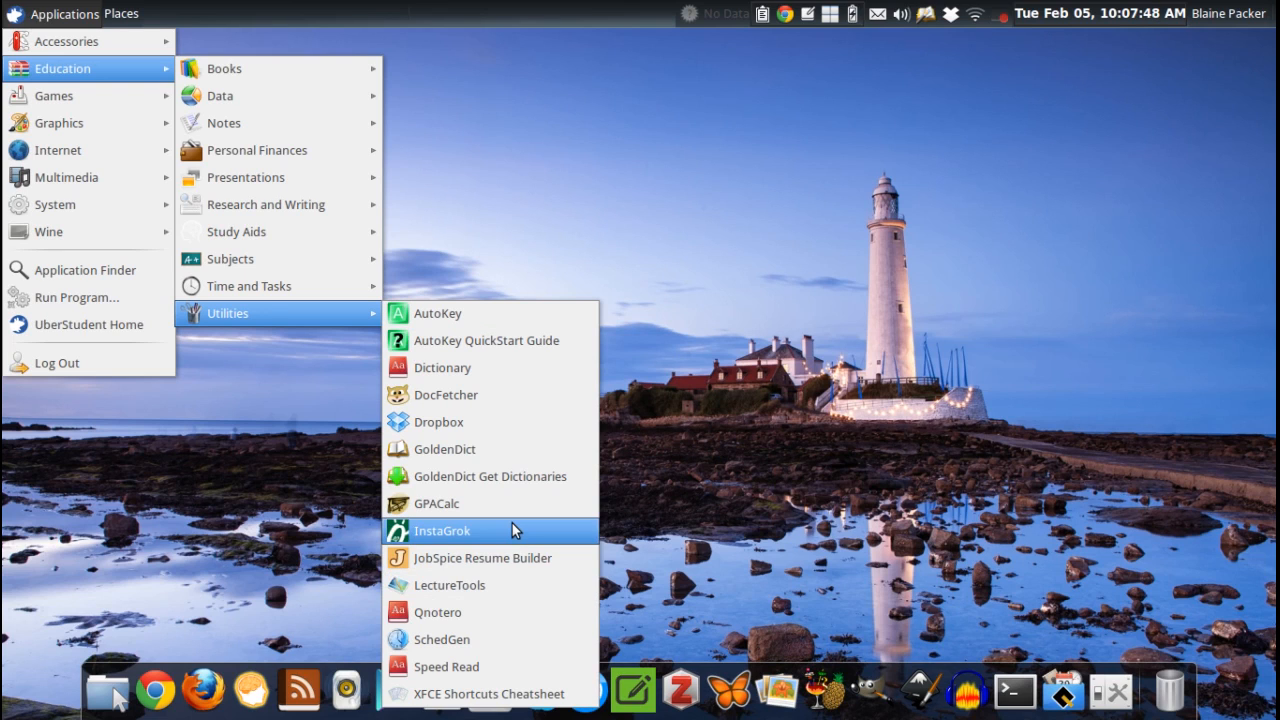
mouse_move(248, 286)
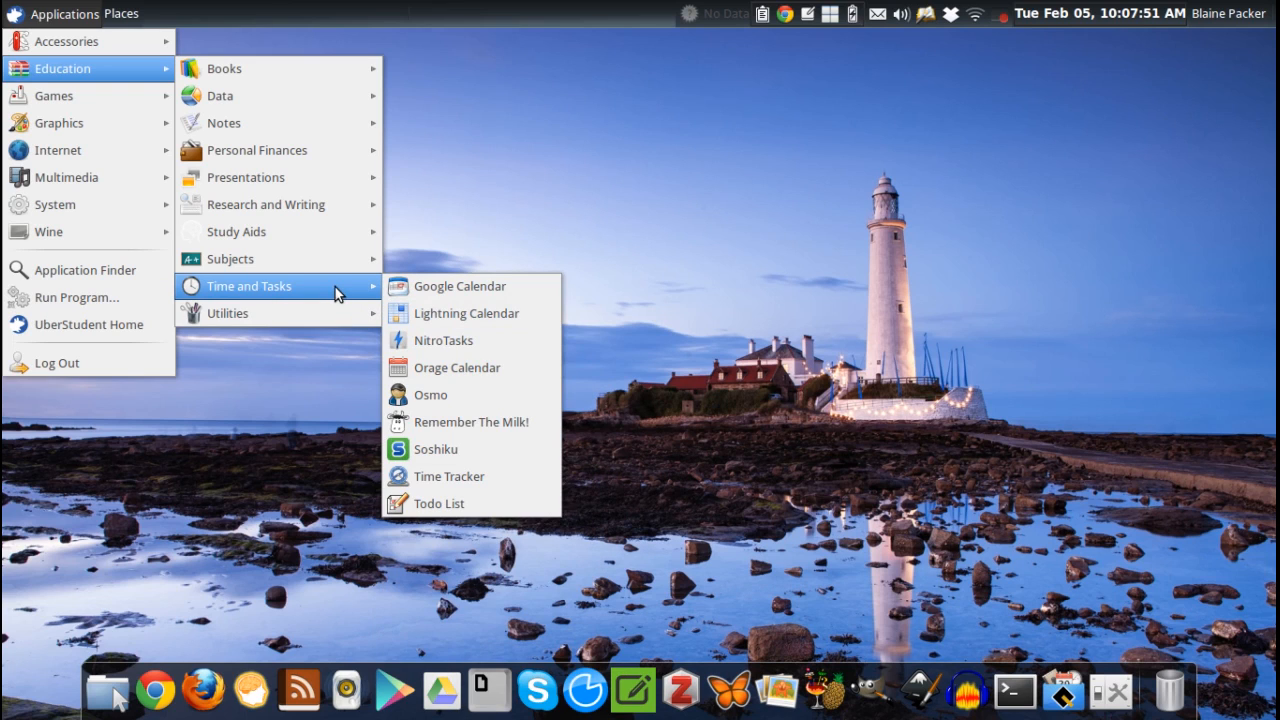
mouse_move(230, 258)
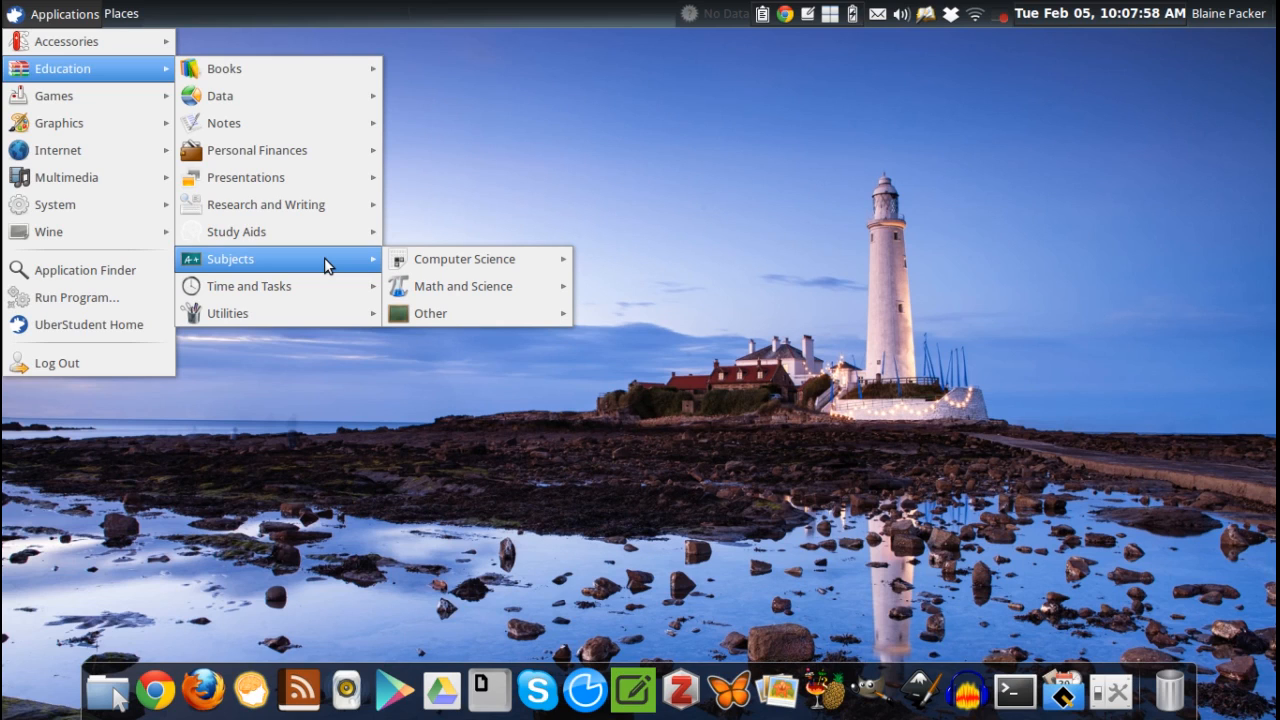
mouse_move(352, 264)
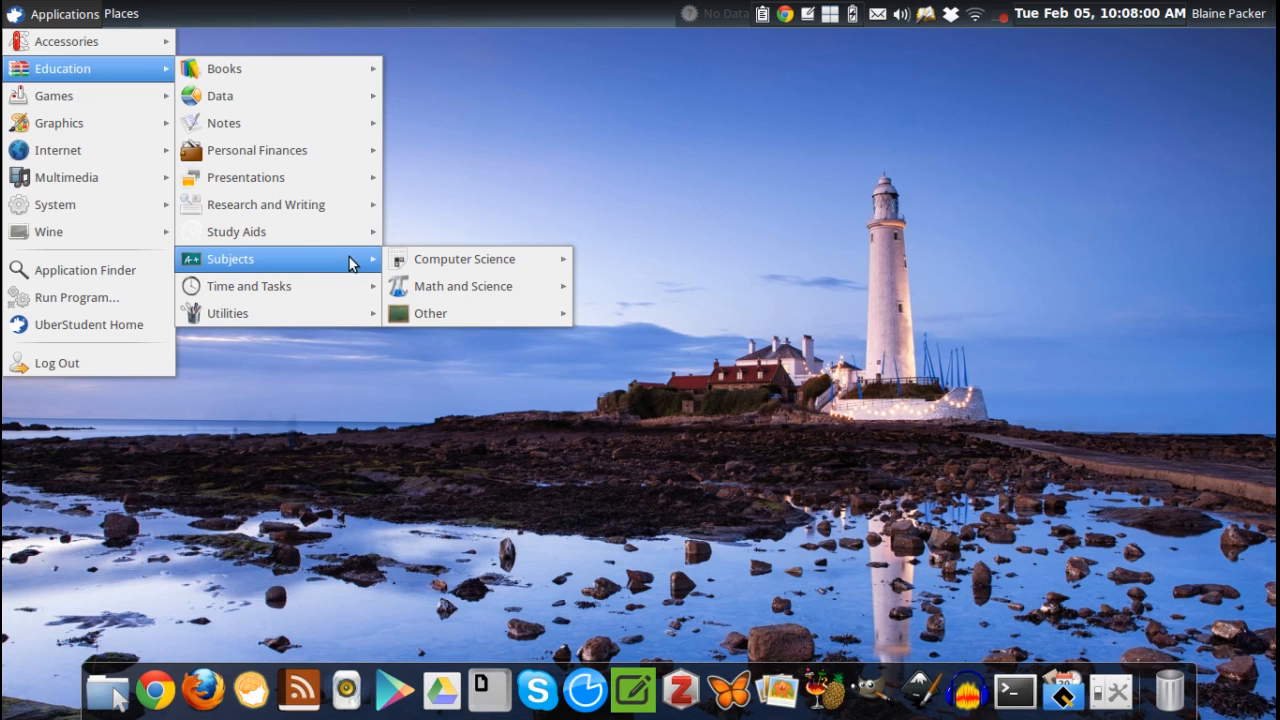
mouse_move(464, 286)
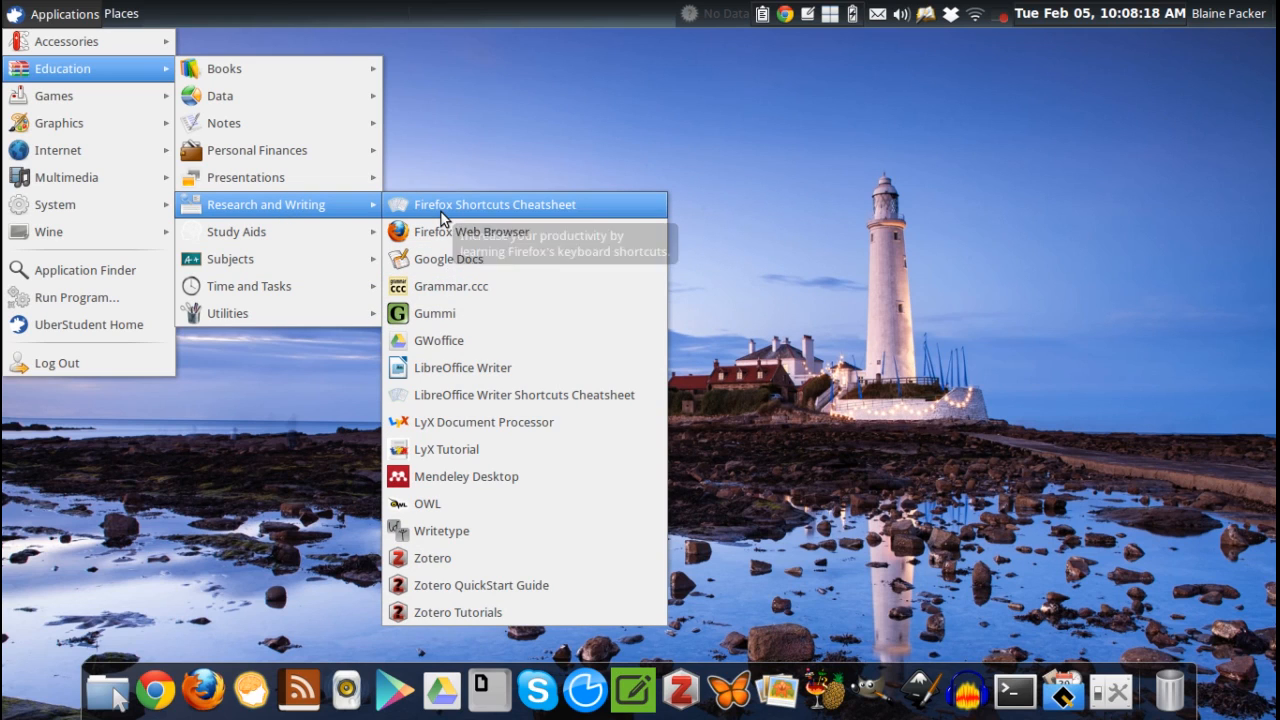
mouse_move(508, 286)
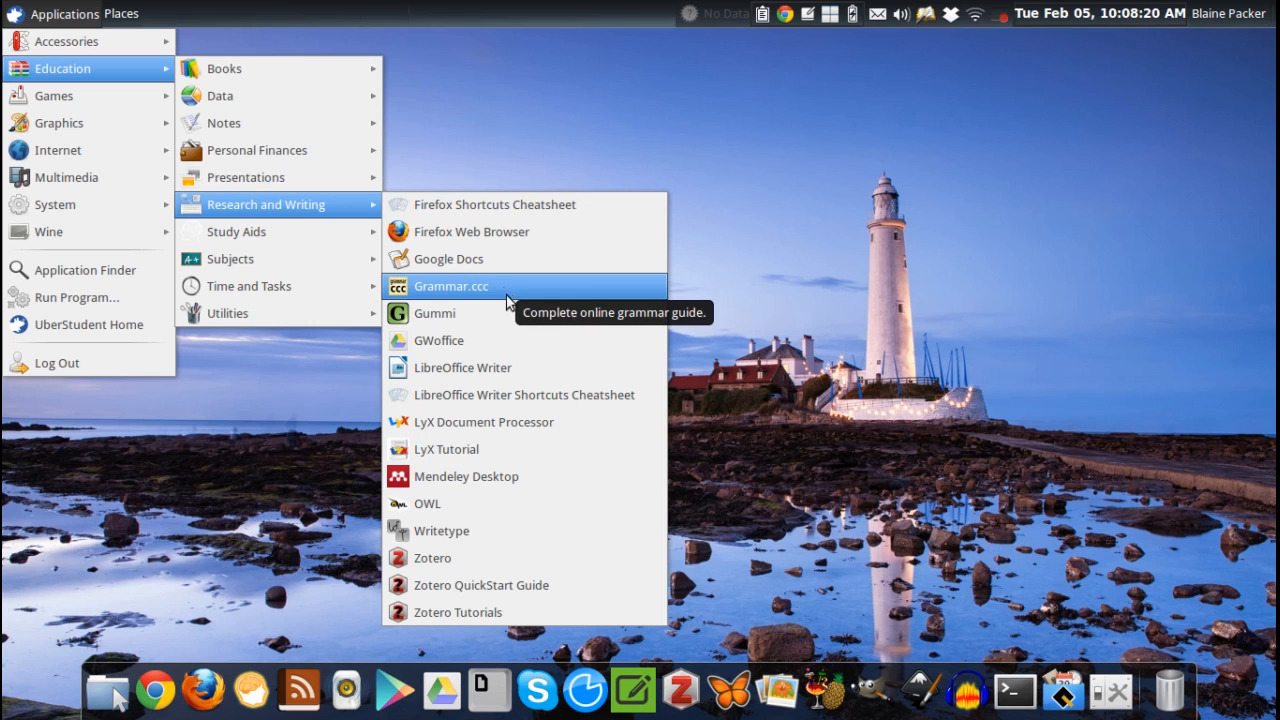
mouse_move(500, 420)
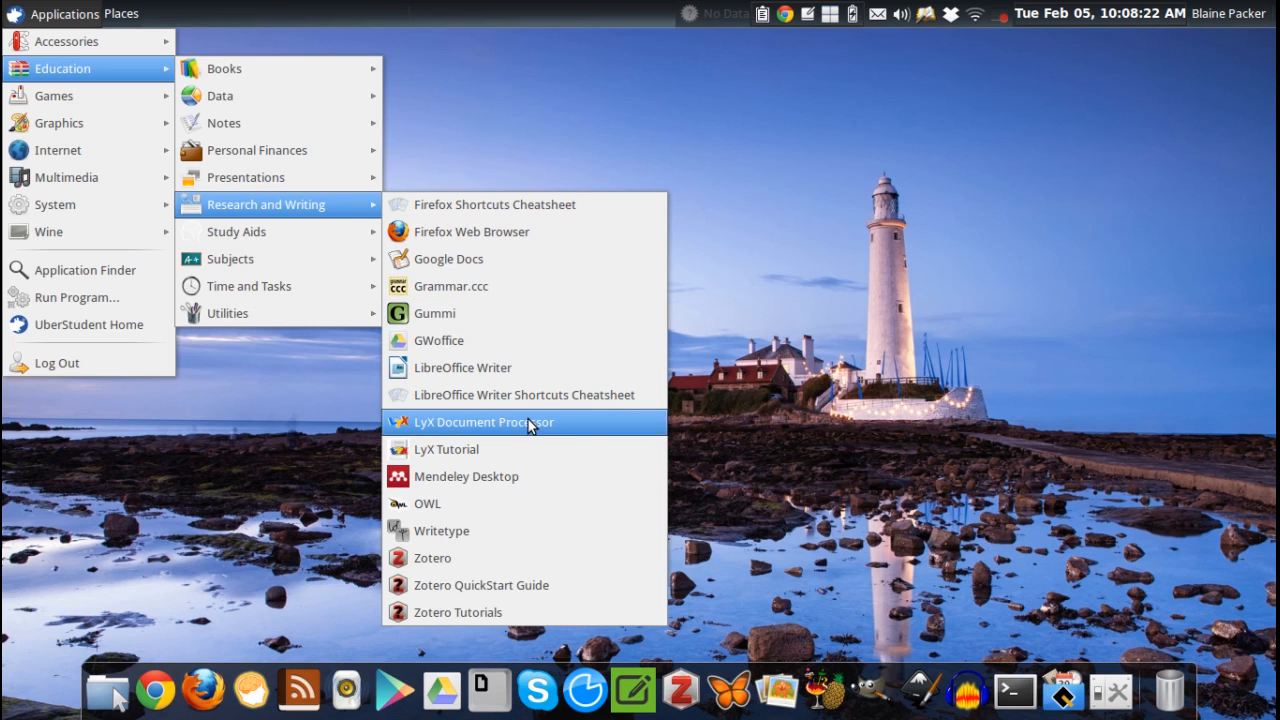
Launch LyX and open its built-in Tutorial document from Help
click(484, 420)
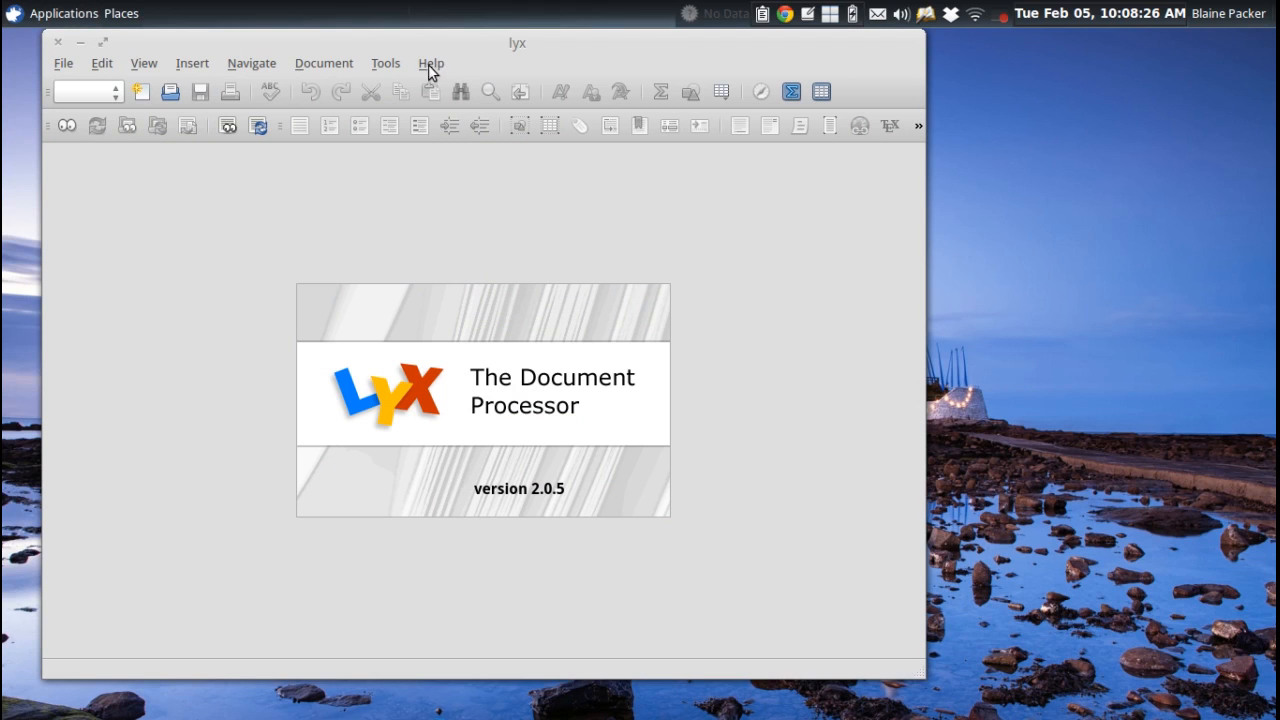
click(430, 62)
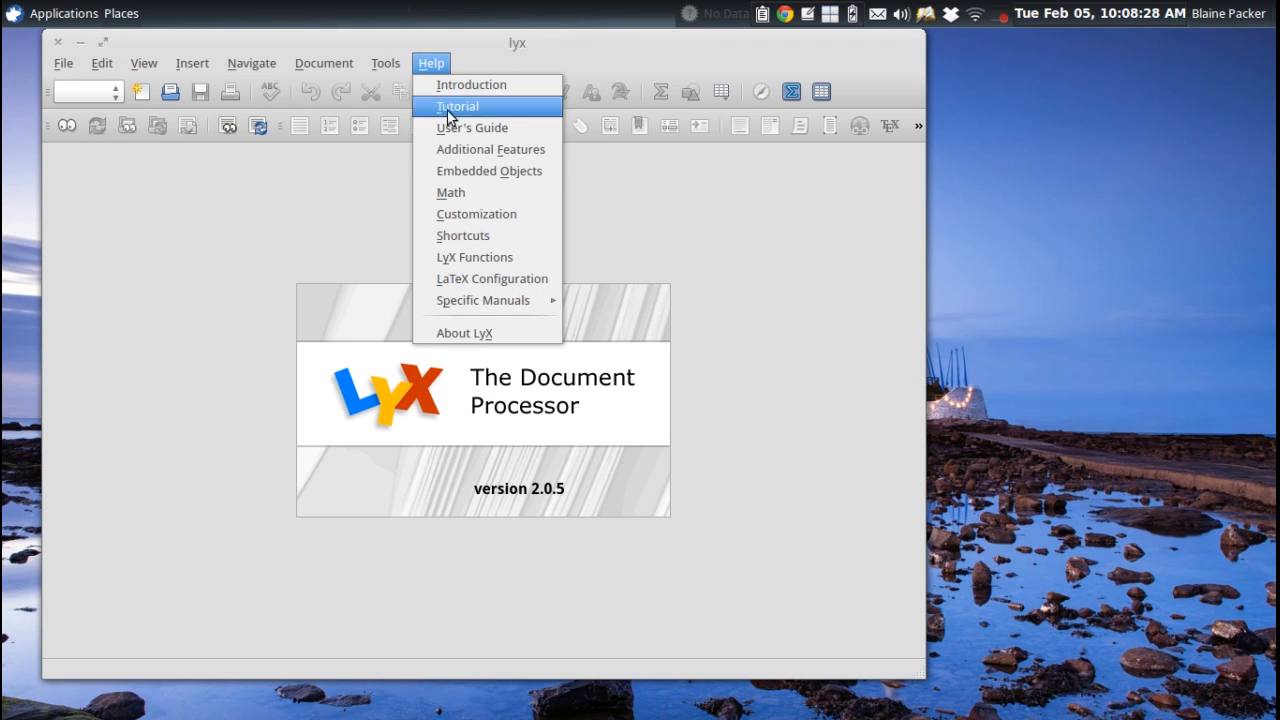
click(456, 106)
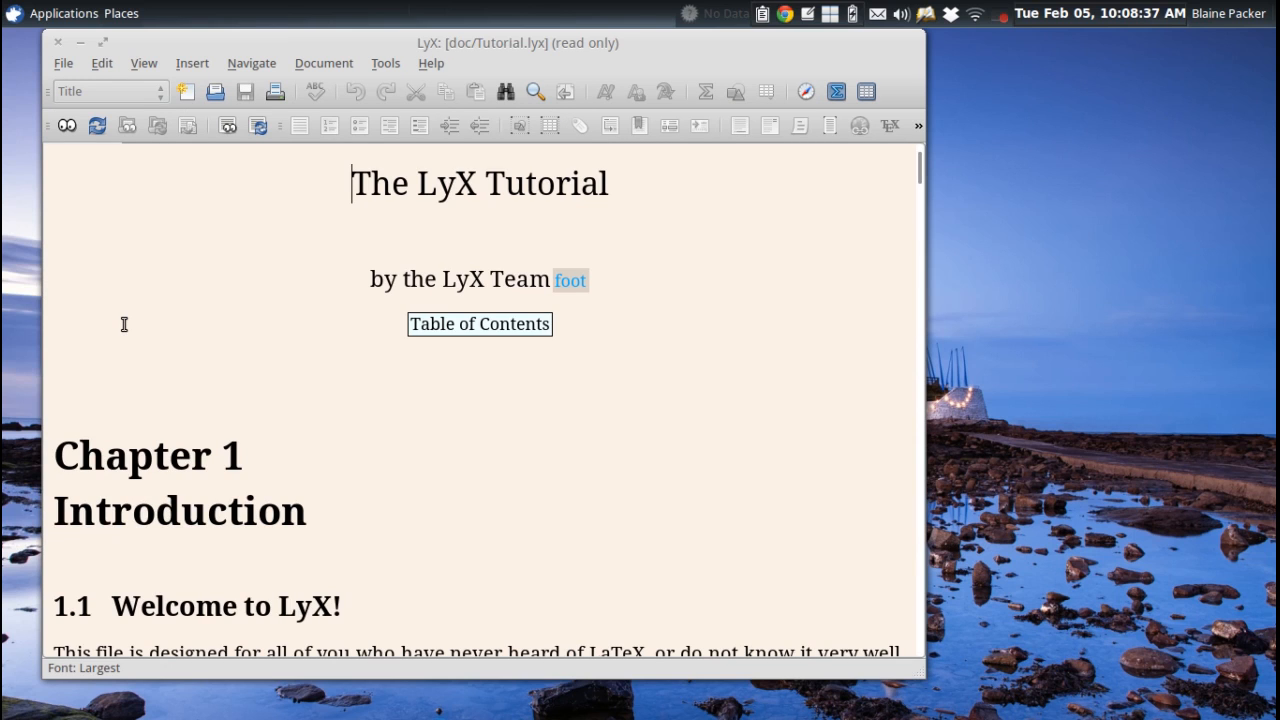
Read through the Tutorial, then close it and the LyX window
scroll(down, 3)
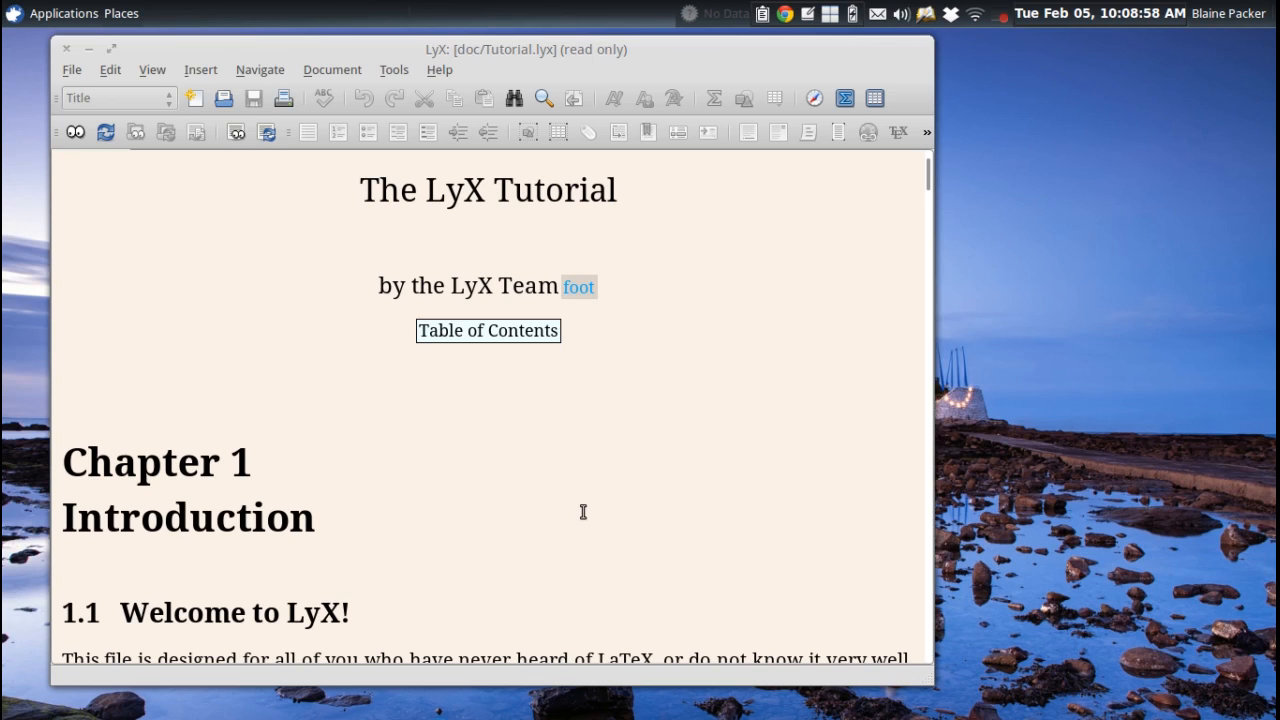
click(360, 190)
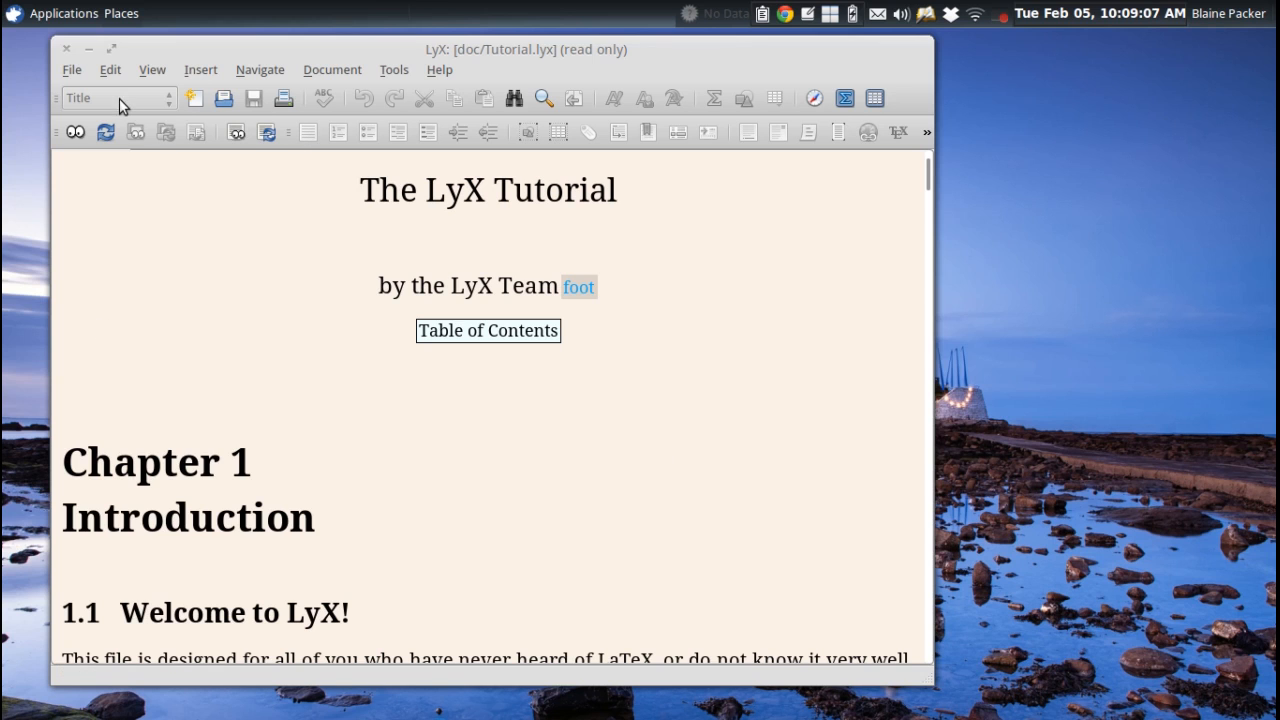
click(64, 12)
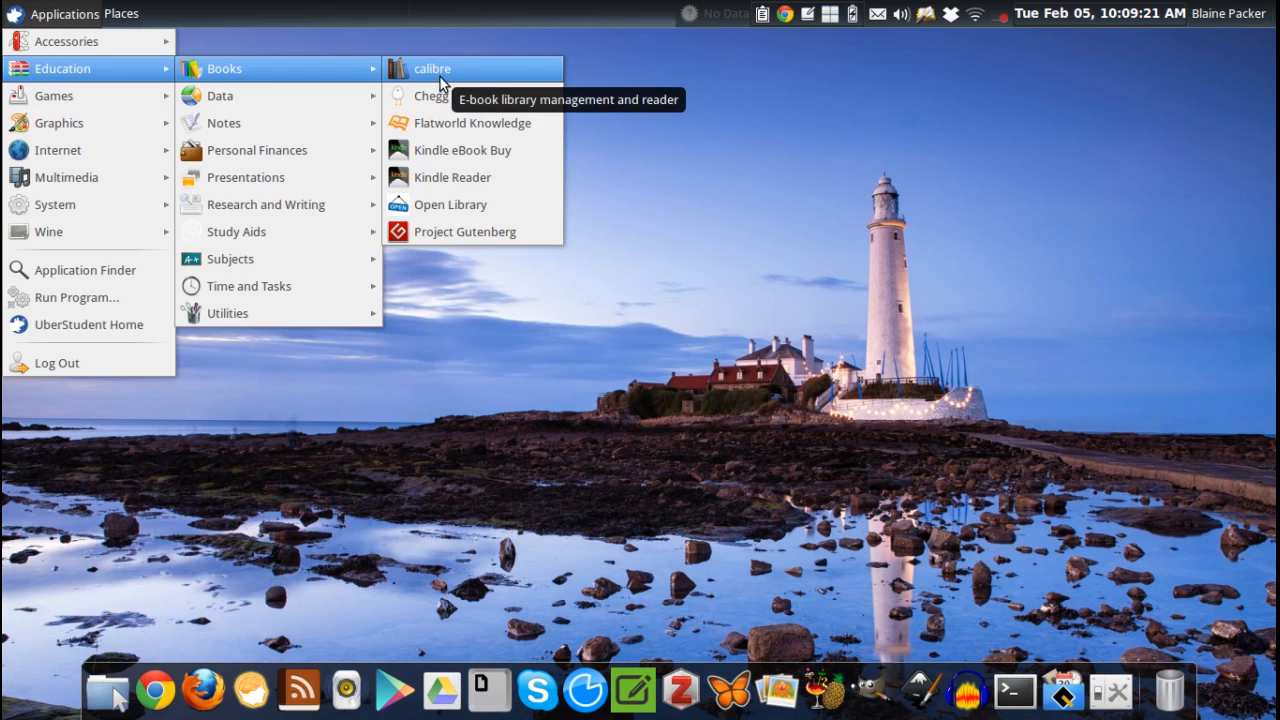
mouse_move(224, 124)
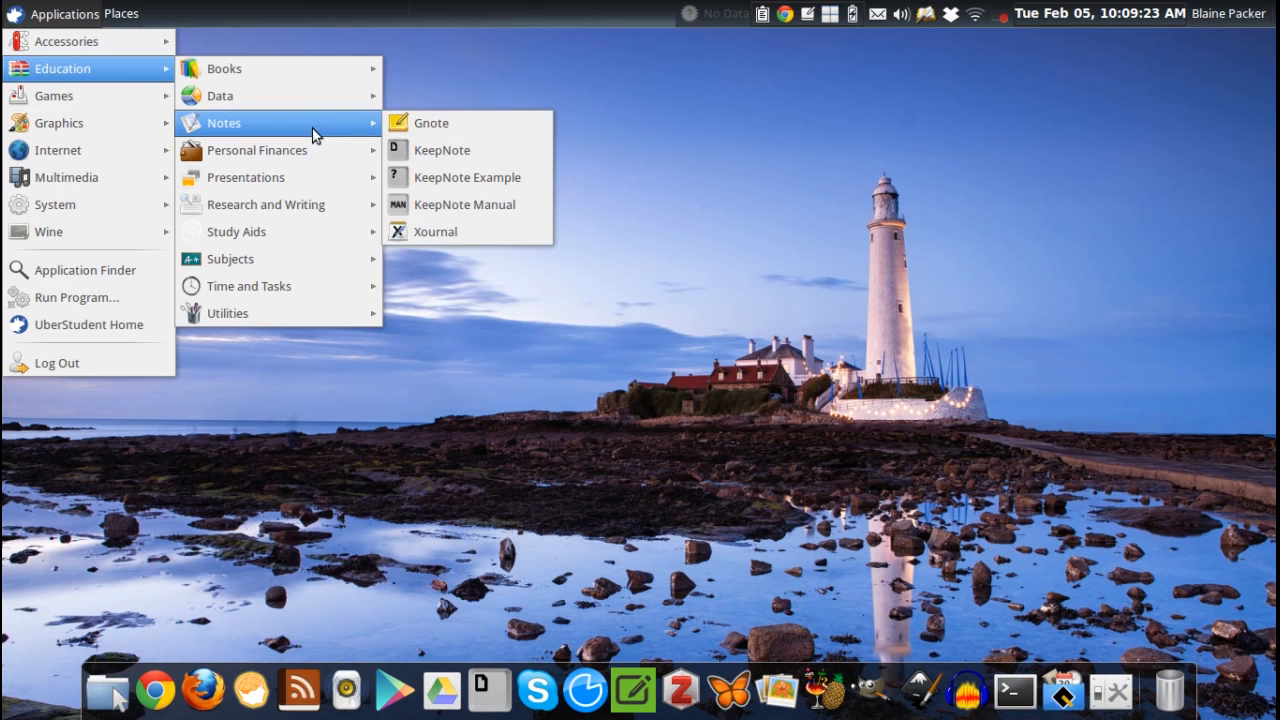
mouse_move(450, 150)
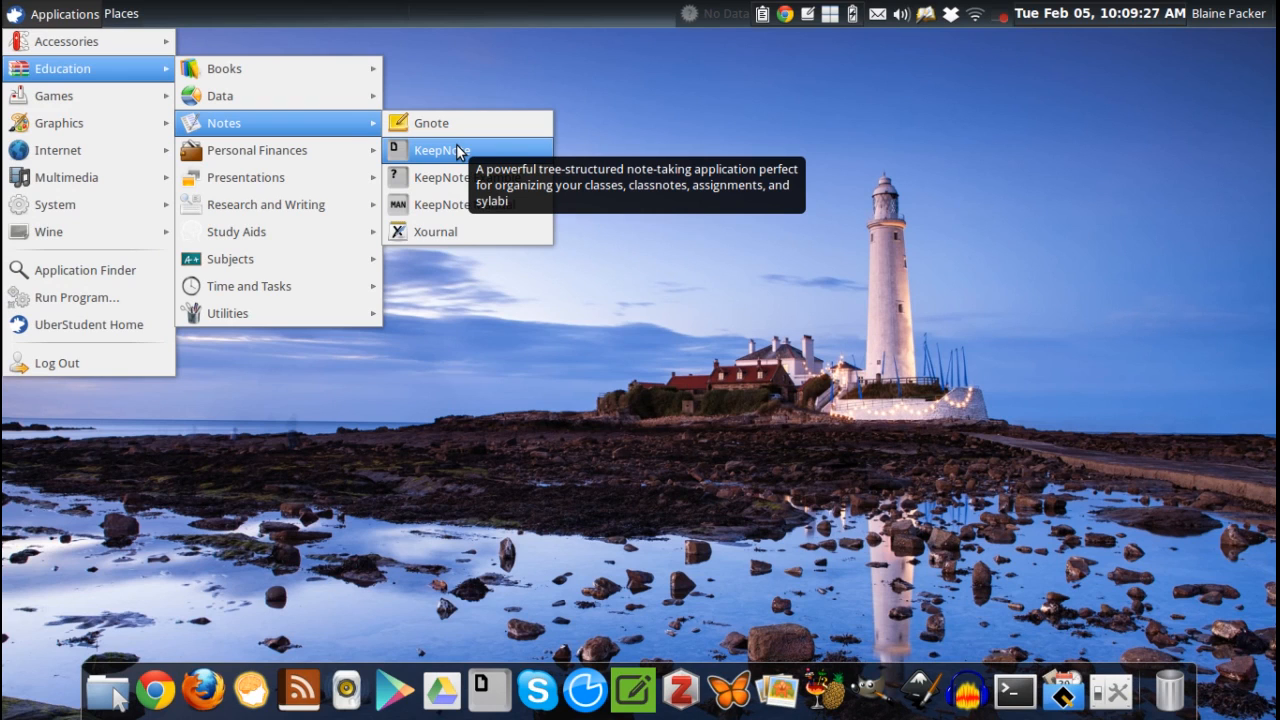
mouse_move(504, 150)
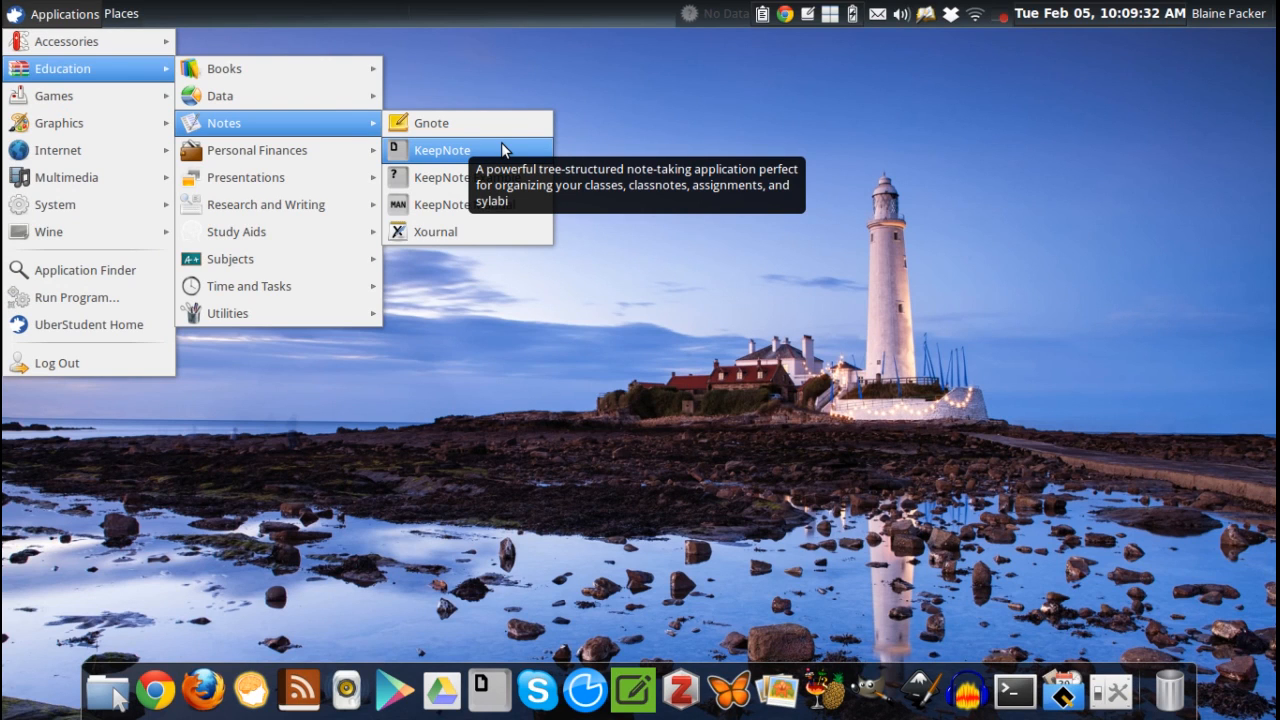
mouse_move(460, 204)
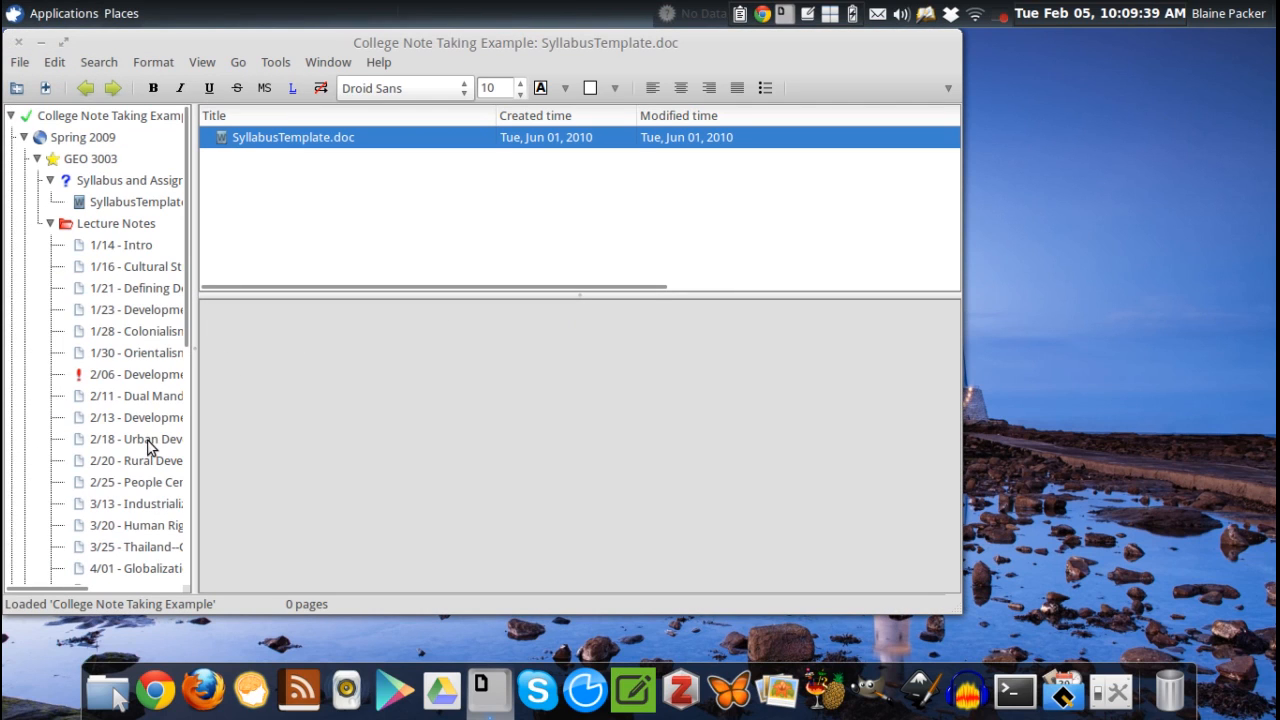
mouse_move(116, 188)
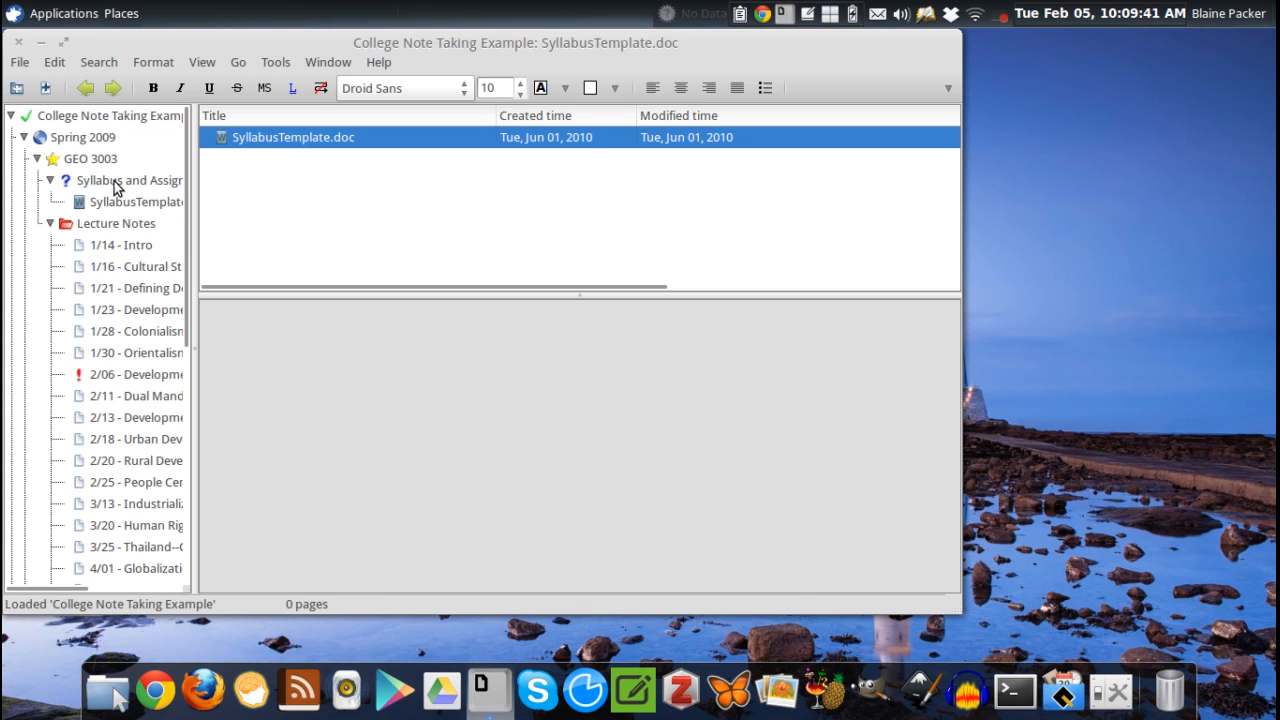
Expand Lecture Notes and read through the 1/14 - Intro geography lecture note
click(116, 224)
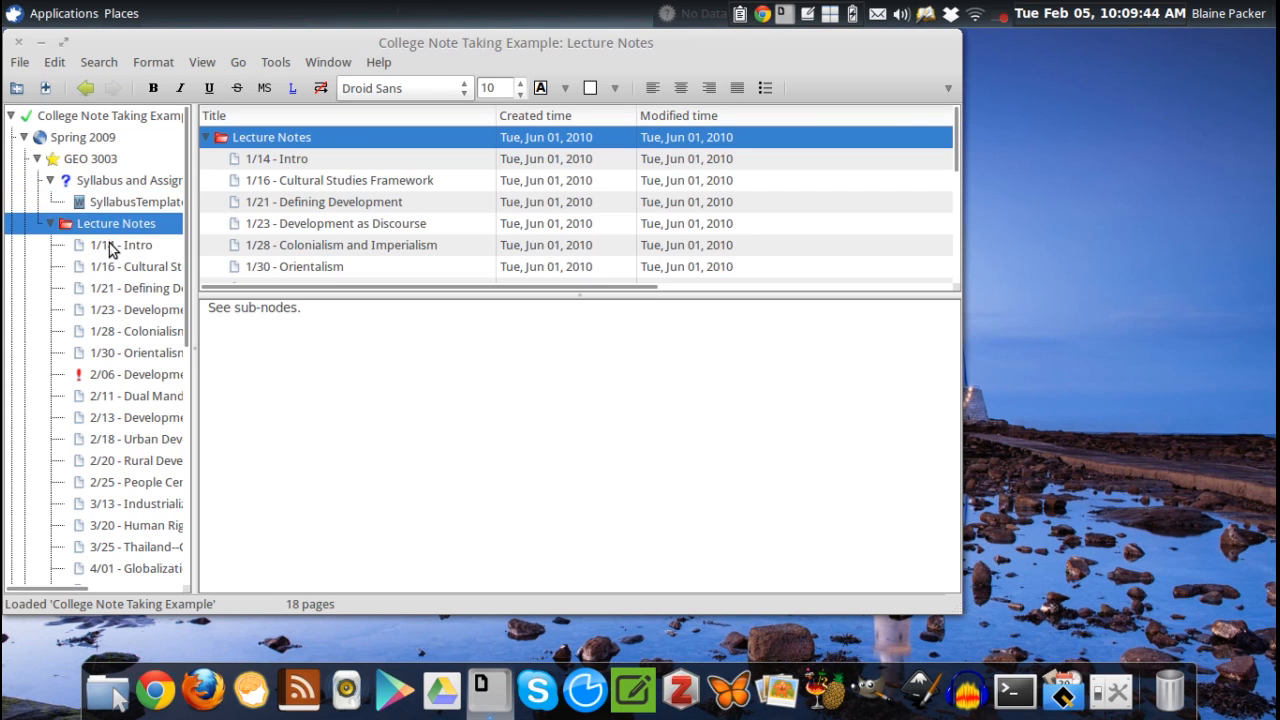
click(130, 244)
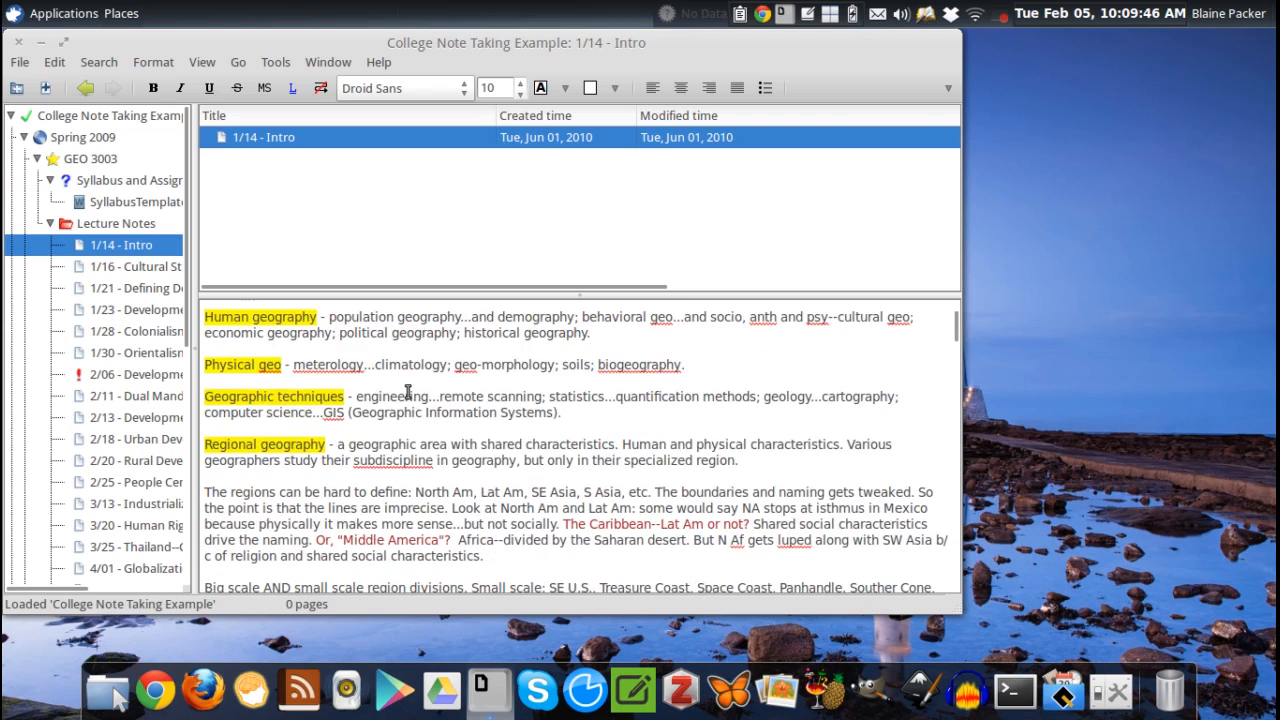
scroll(down, 3)
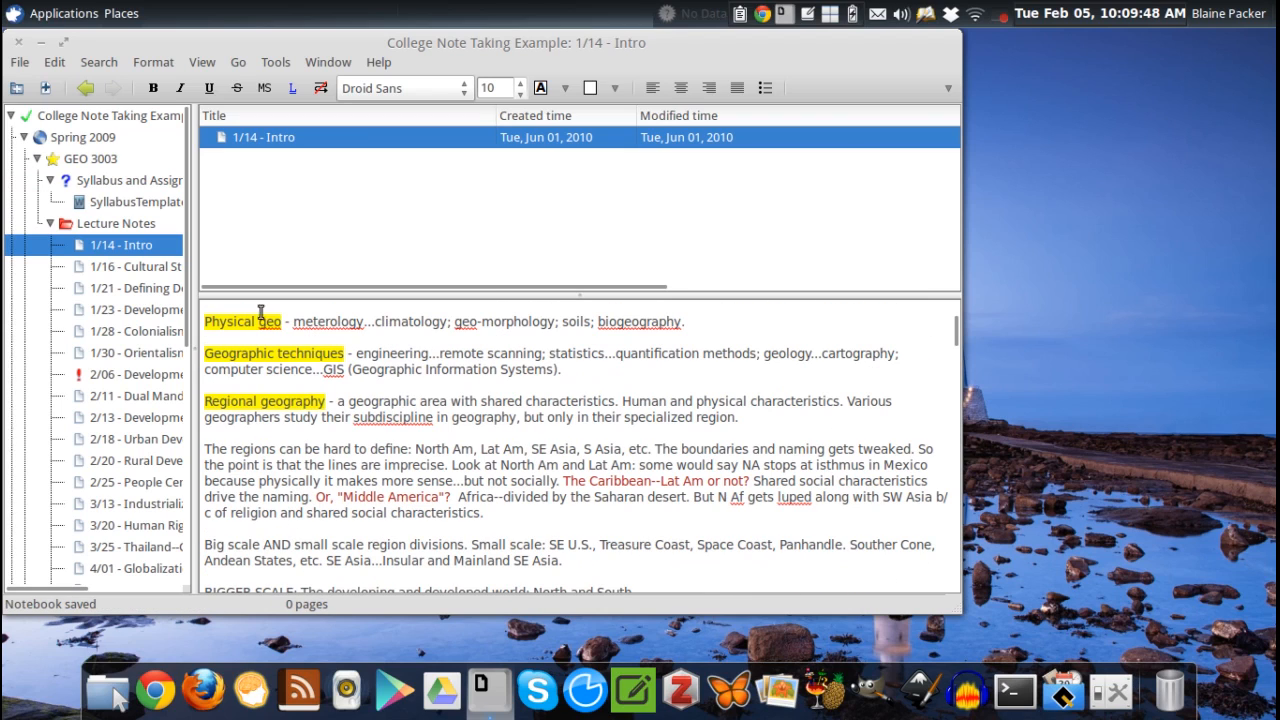
scroll(down, 3)
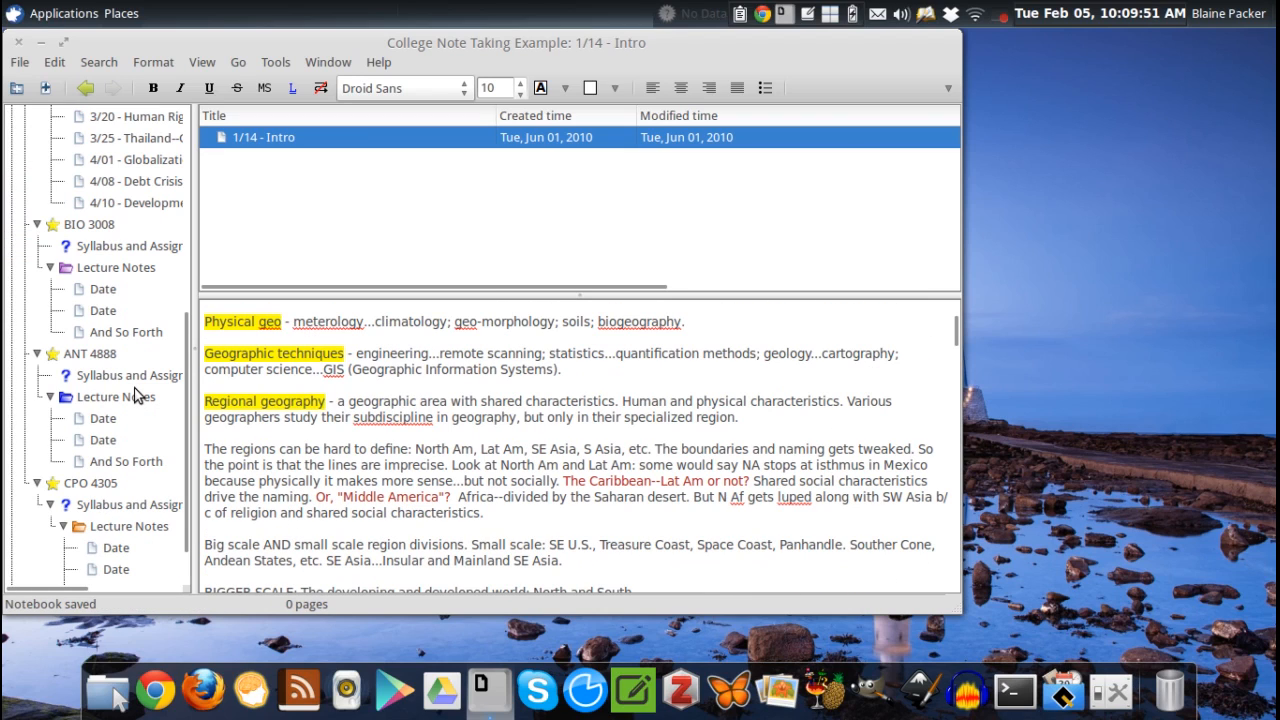
scroll(down, 3)
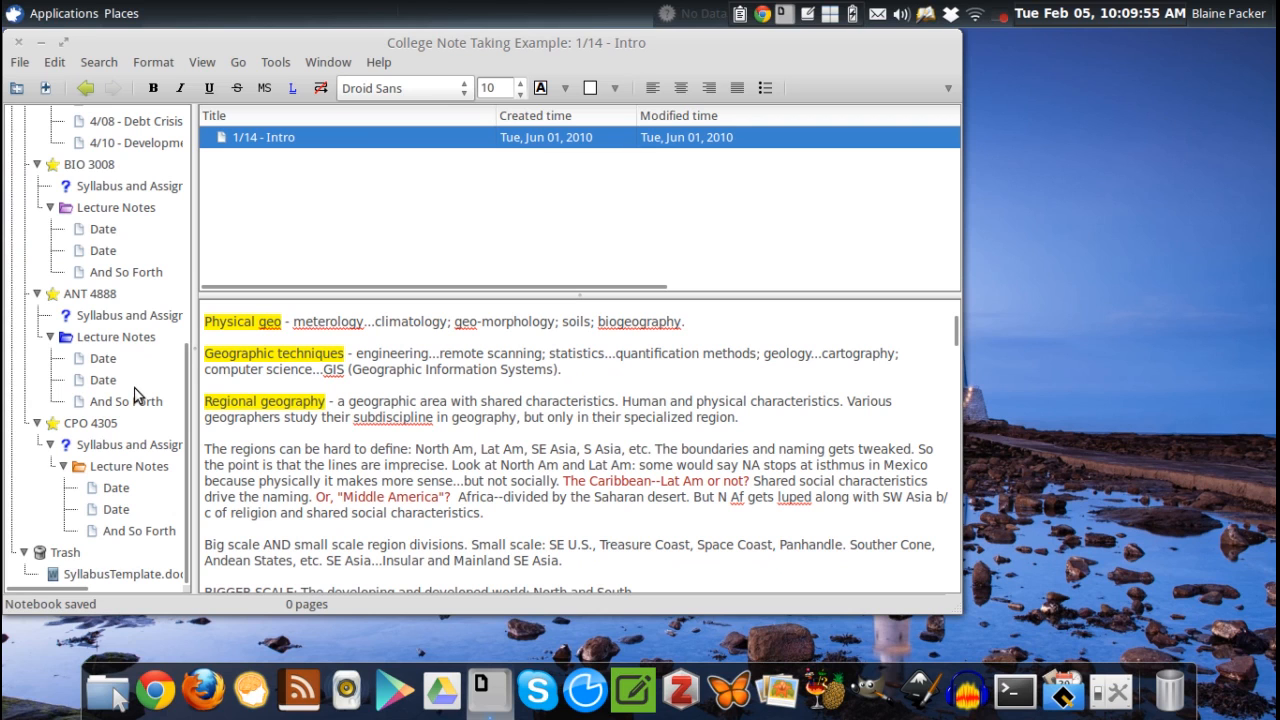
mouse_move(280, 280)
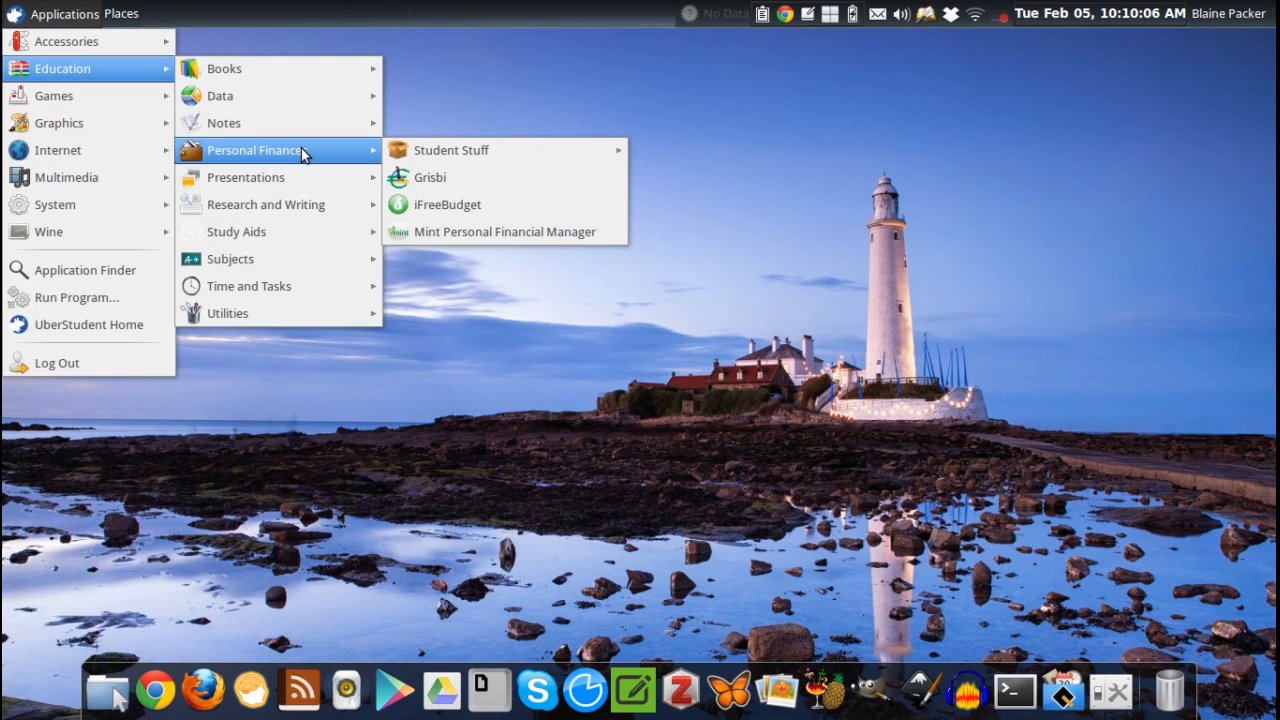
mouse_move(244, 176)
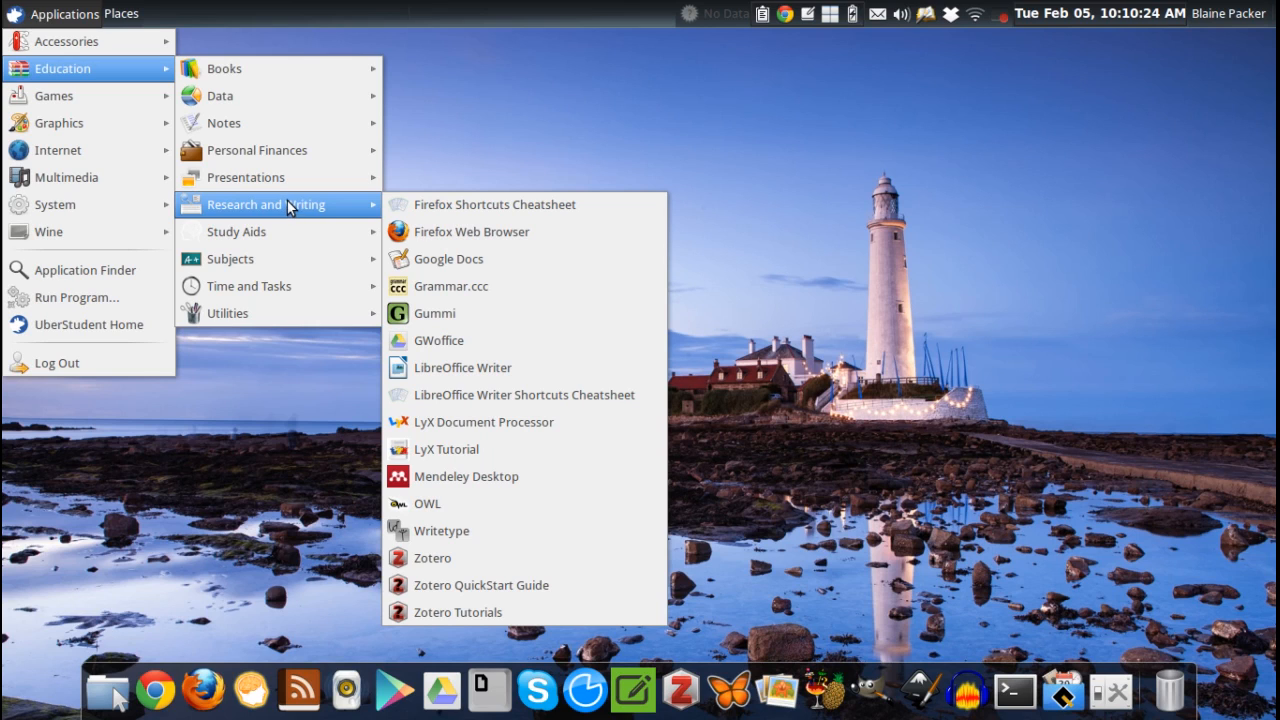
mouse_move(504, 368)
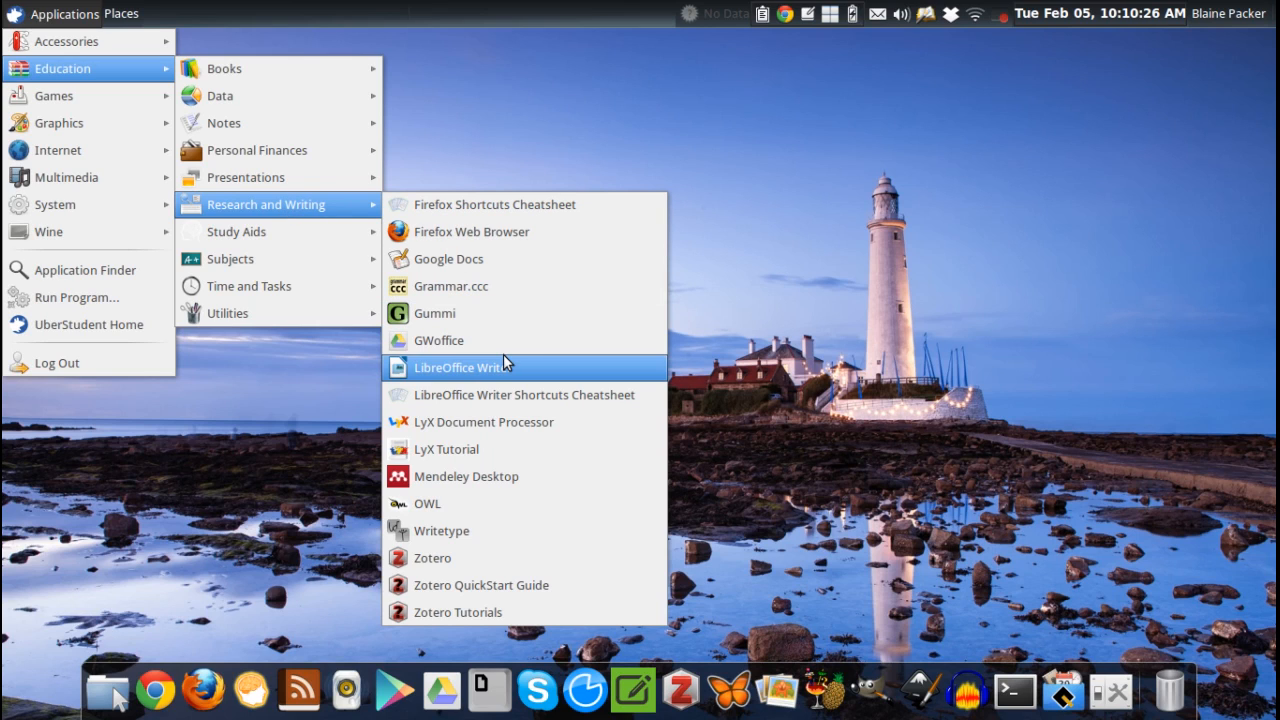
mouse_move(440, 530)
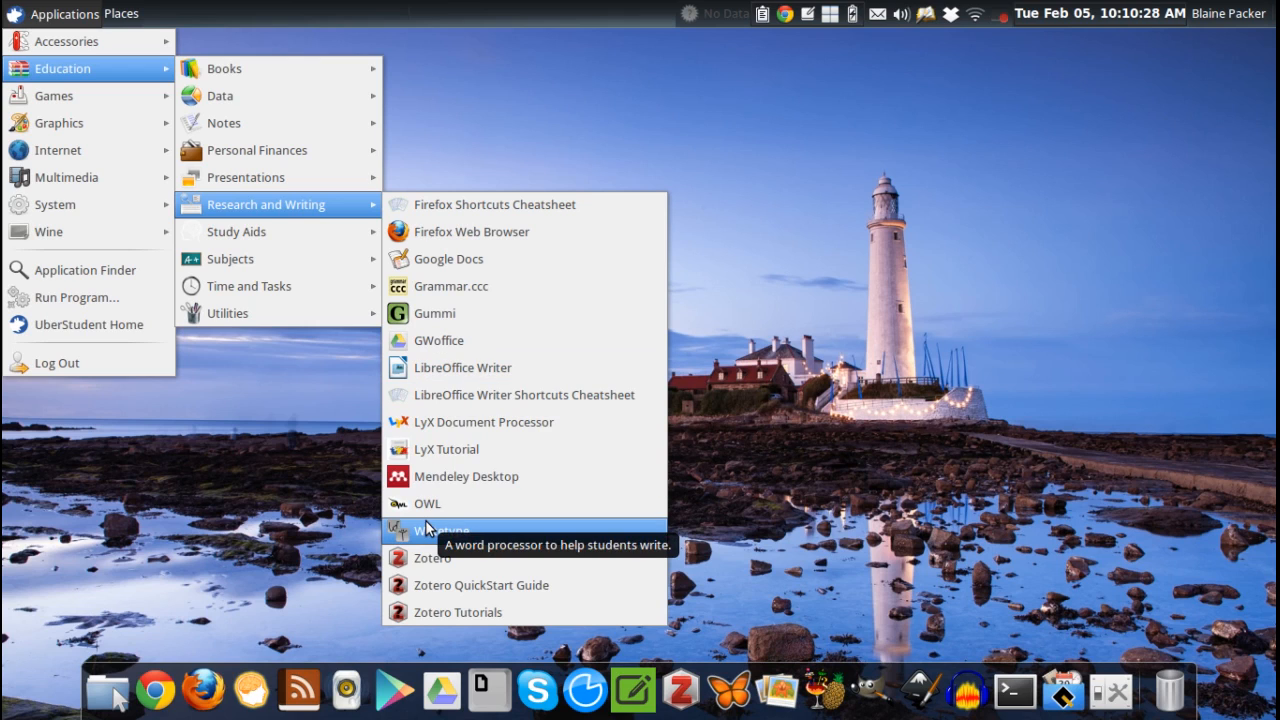
mouse_move(436, 556)
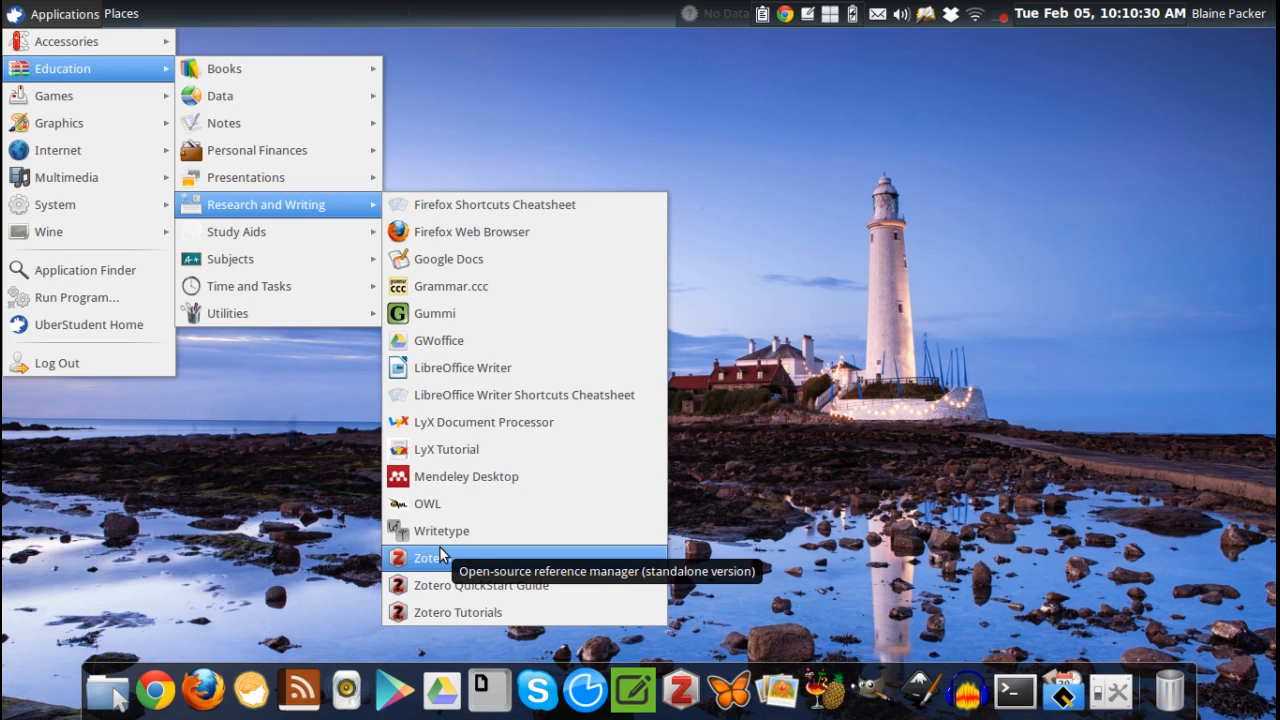
mouse_move(456, 568)
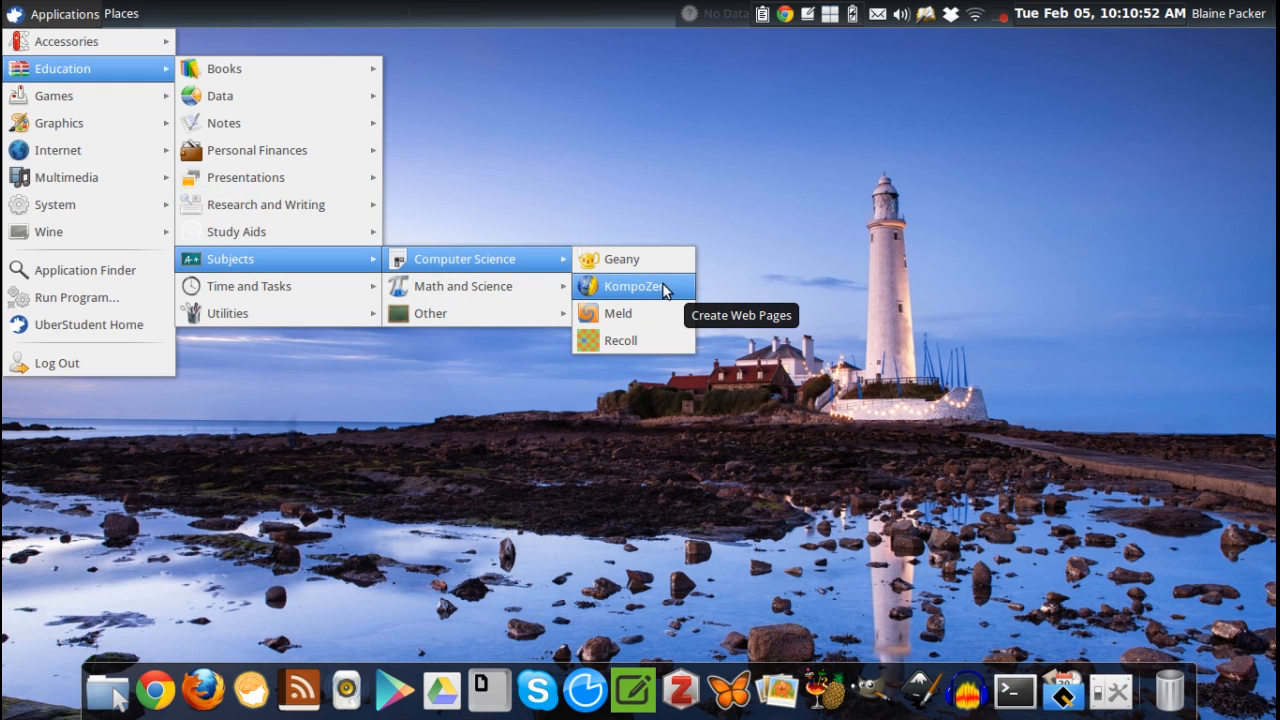
mouse_move(658, 288)
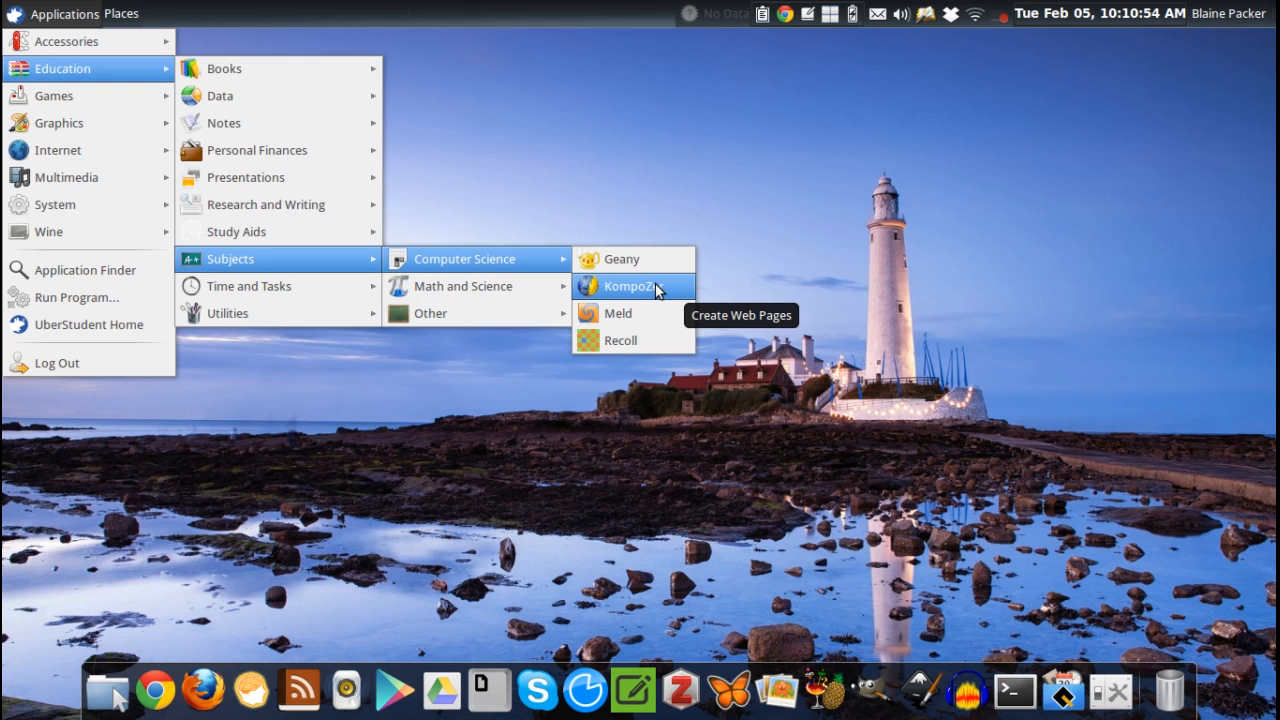
mouse_move(618, 312)
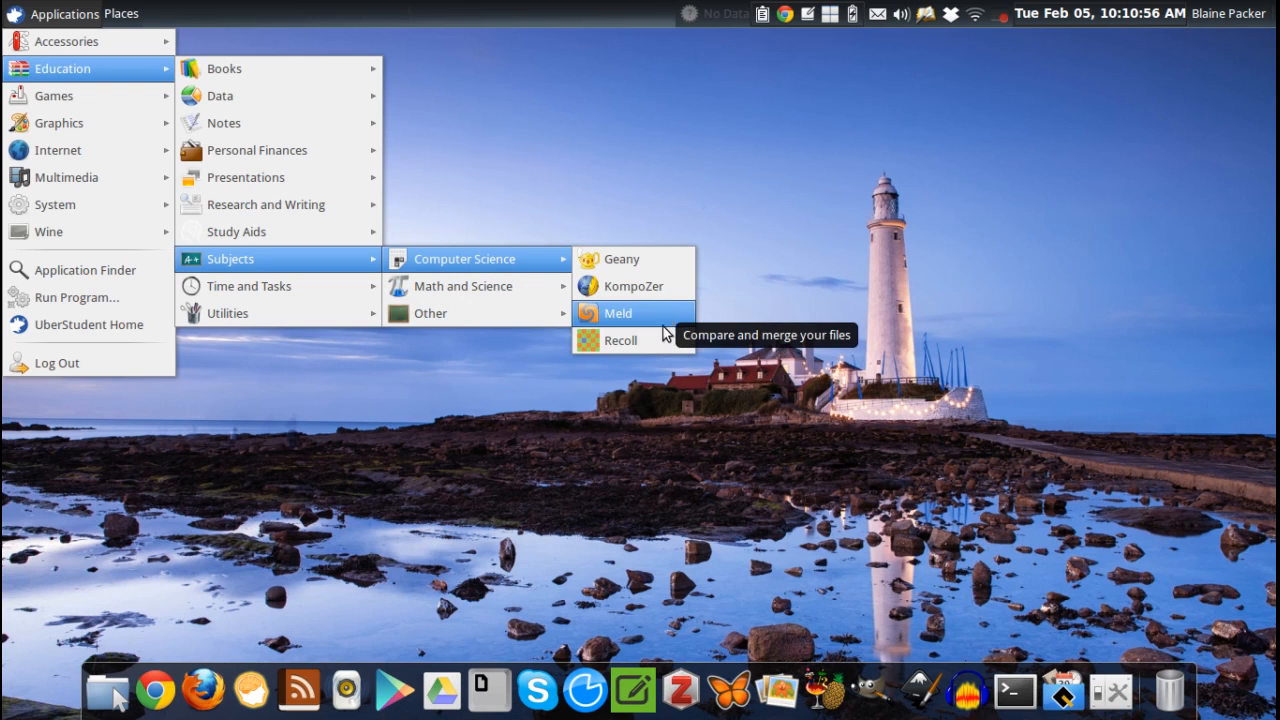
mouse_move(248, 286)
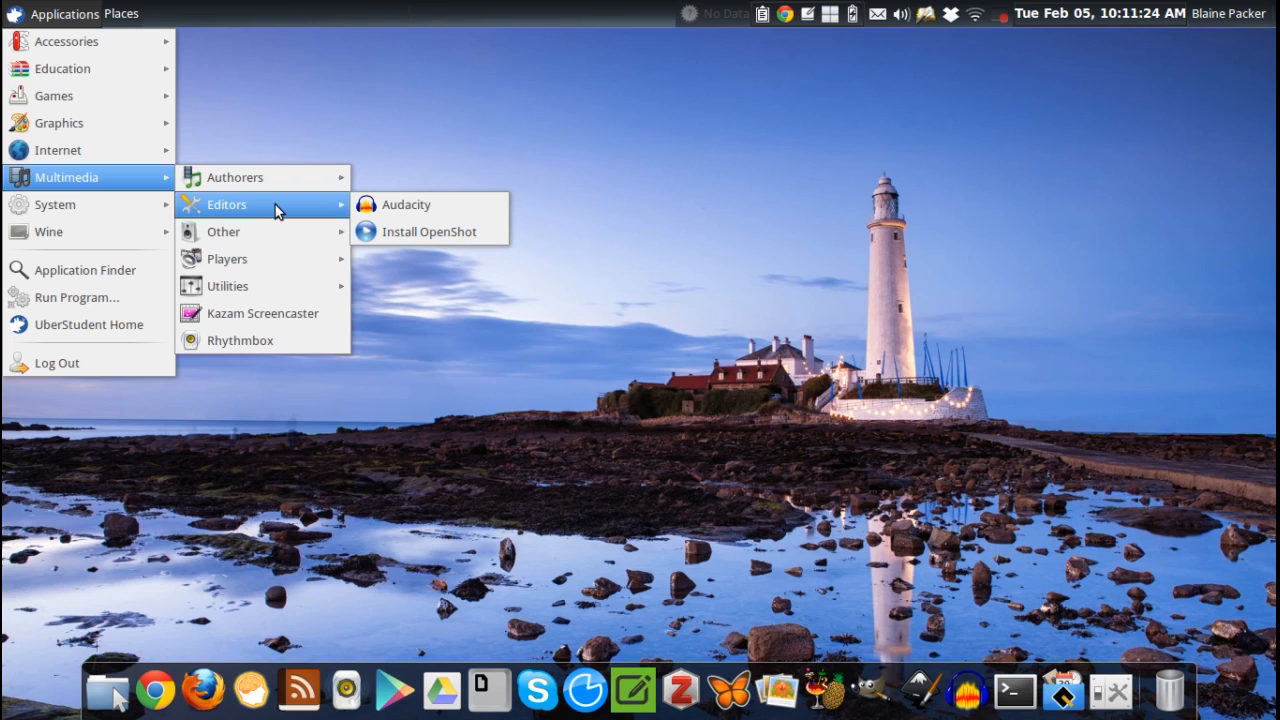
mouse_move(296, 210)
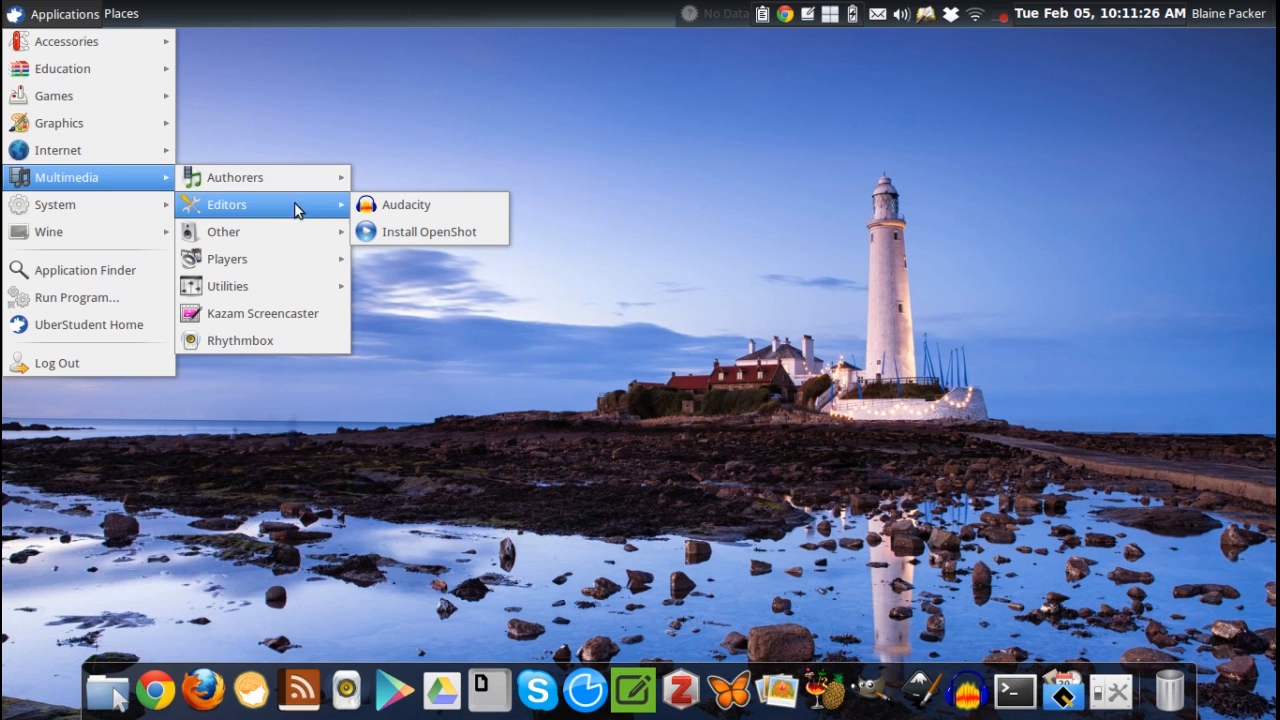
mouse_move(430, 232)
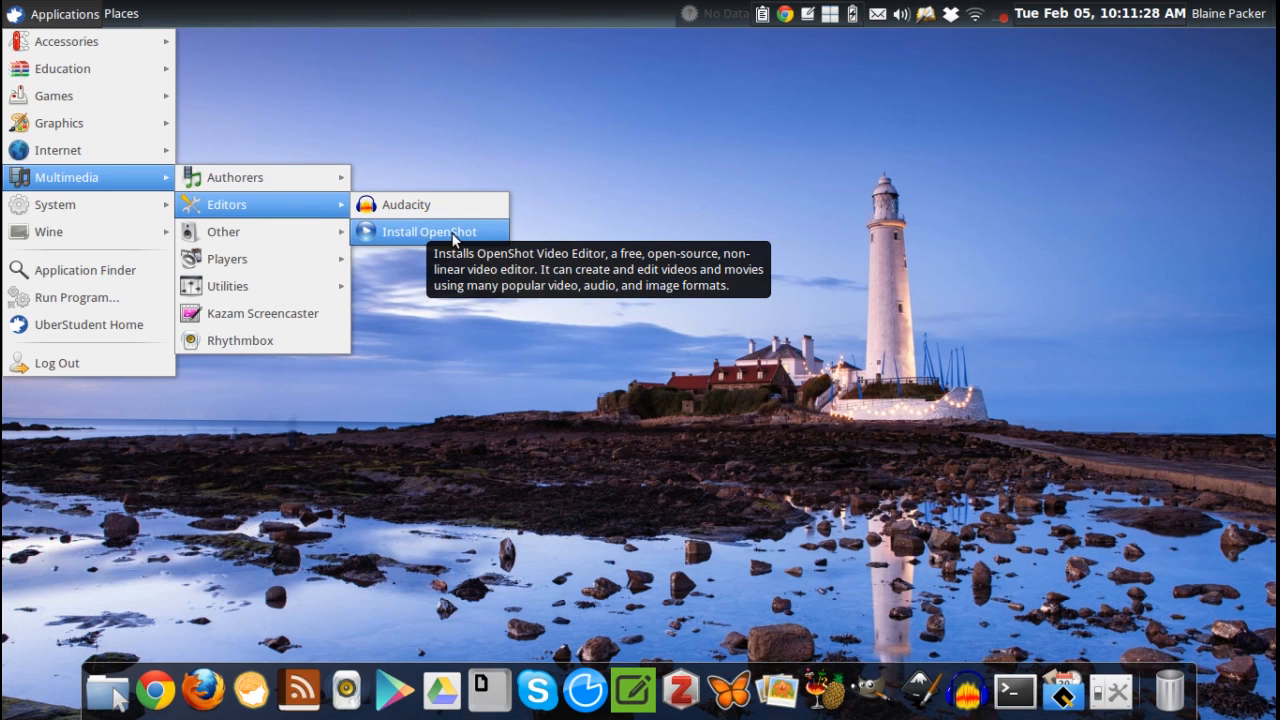
mouse_move(460, 238)
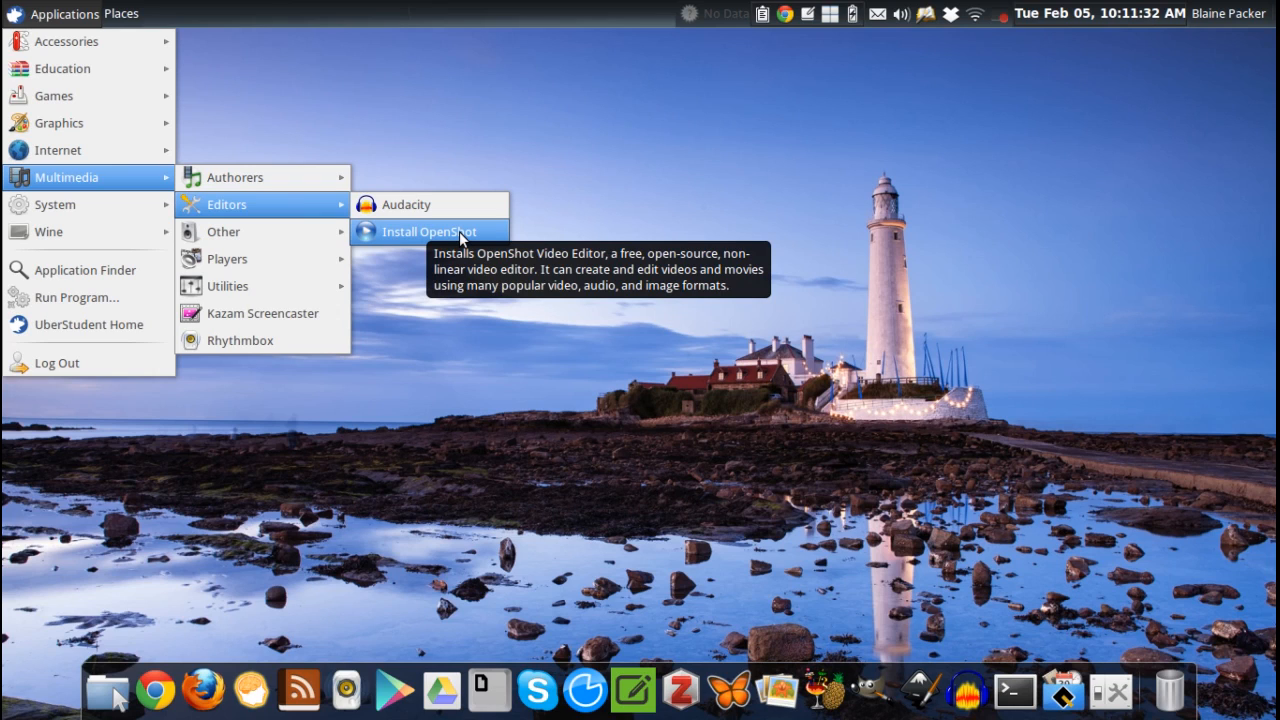
mouse_move(400, 242)
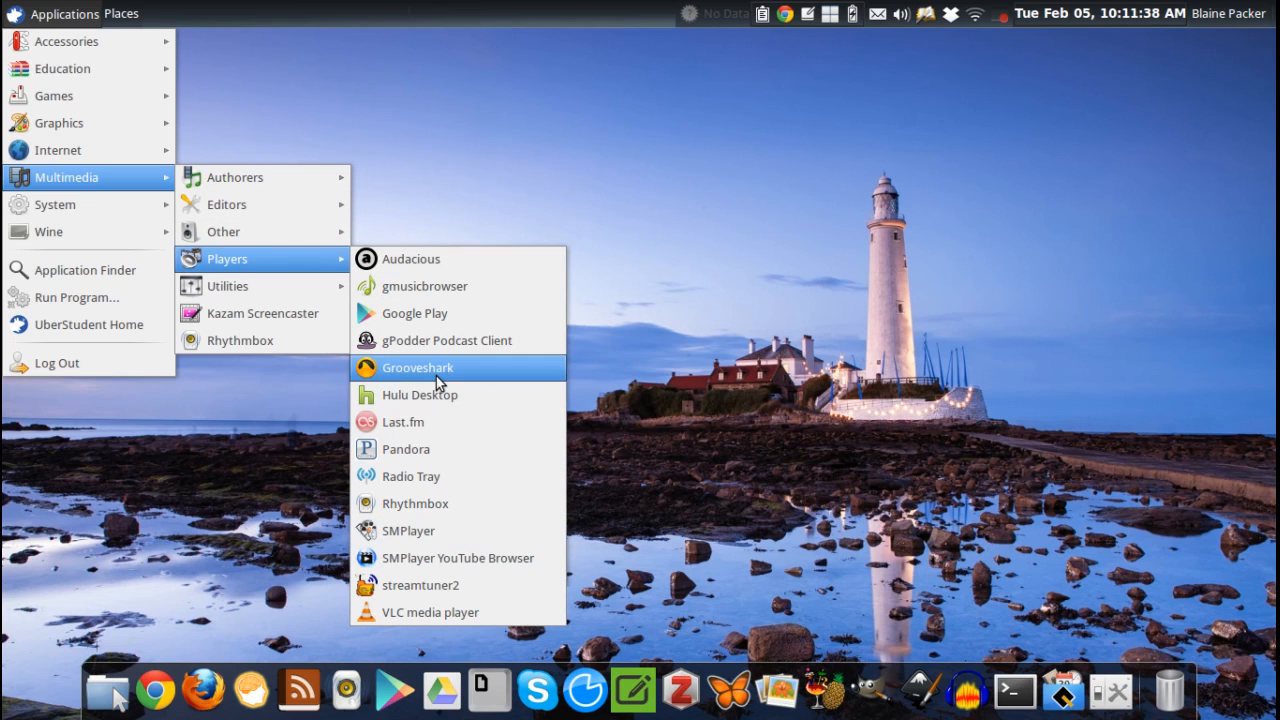
mouse_move(424, 286)
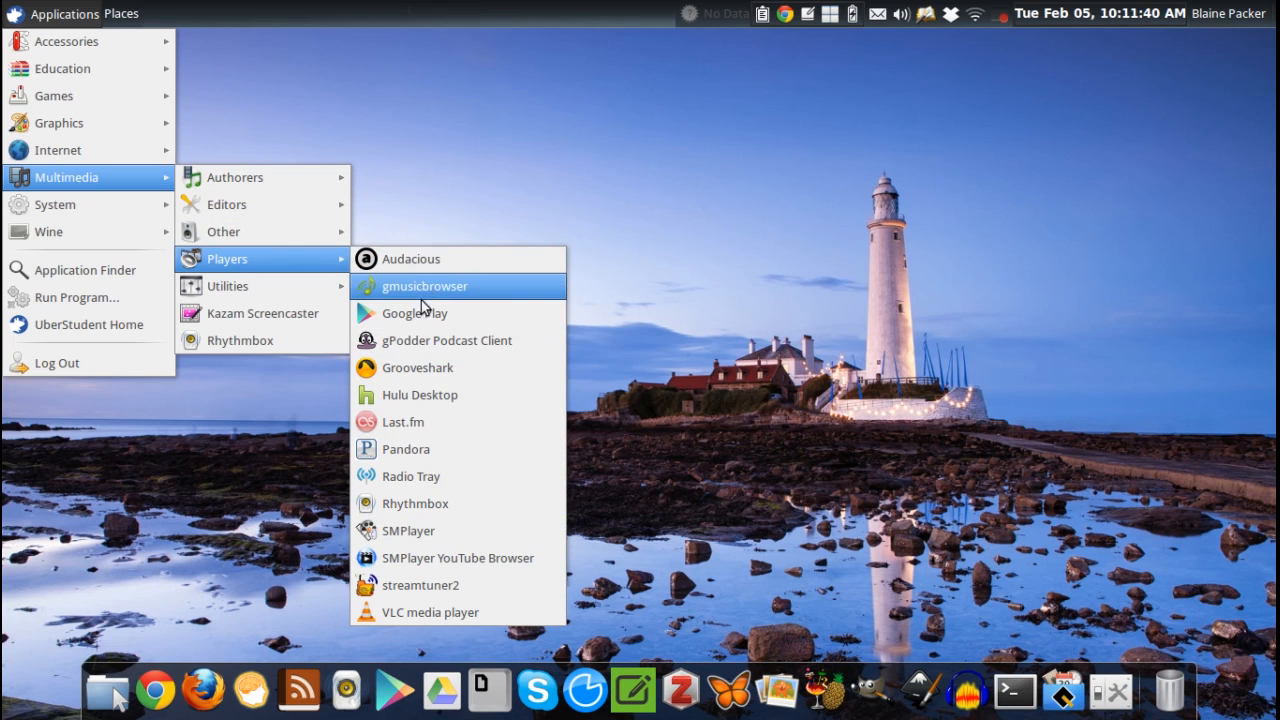
mouse_move(444, 448)
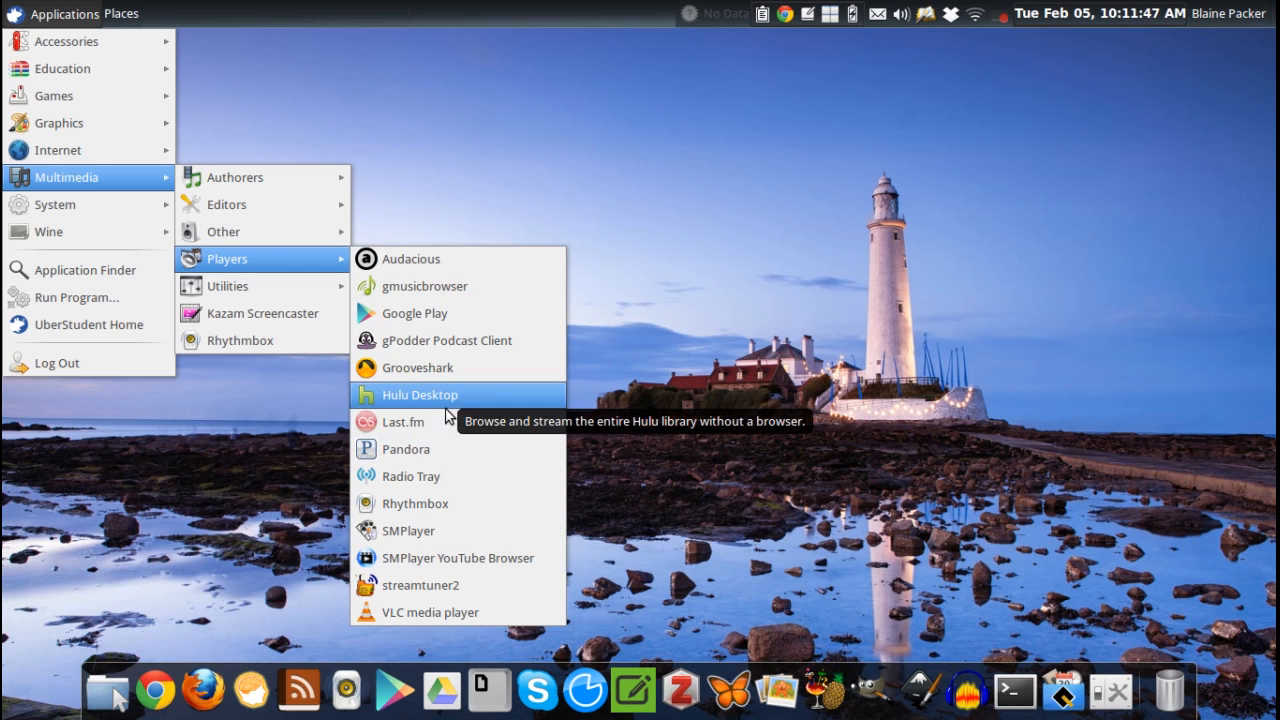
mouse_move(410, 312)
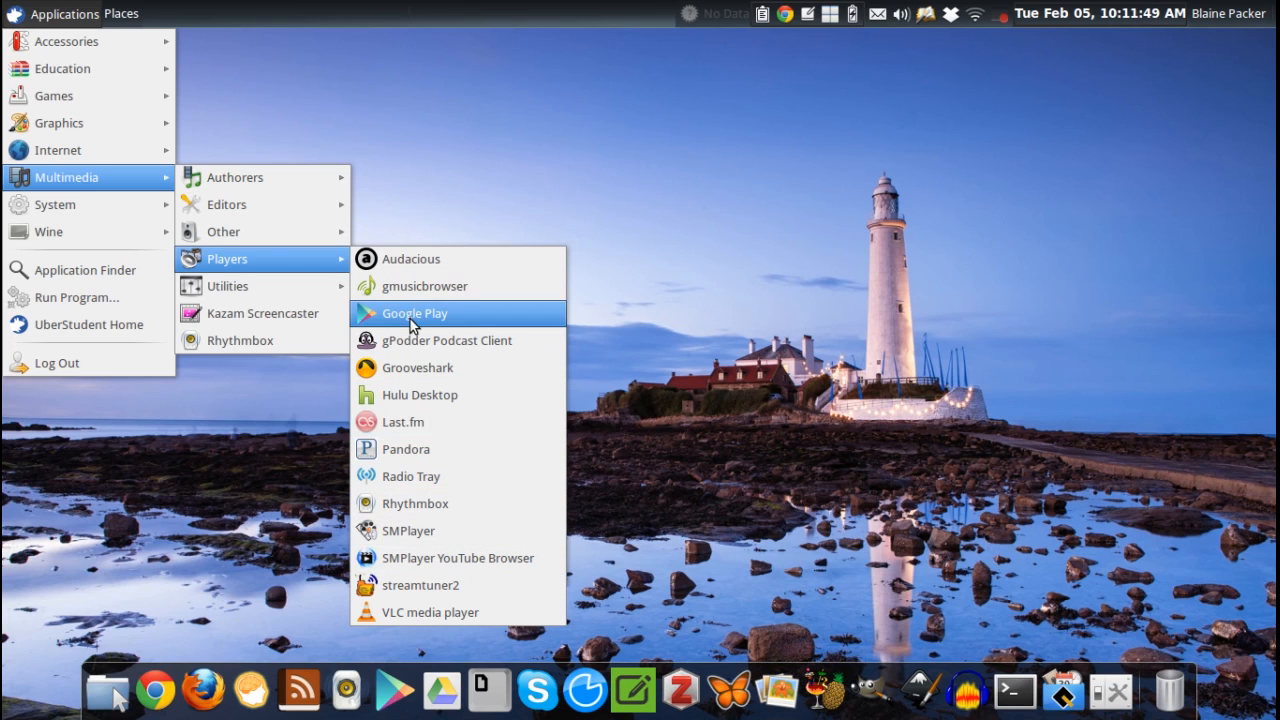
mouse_move(228, 284)
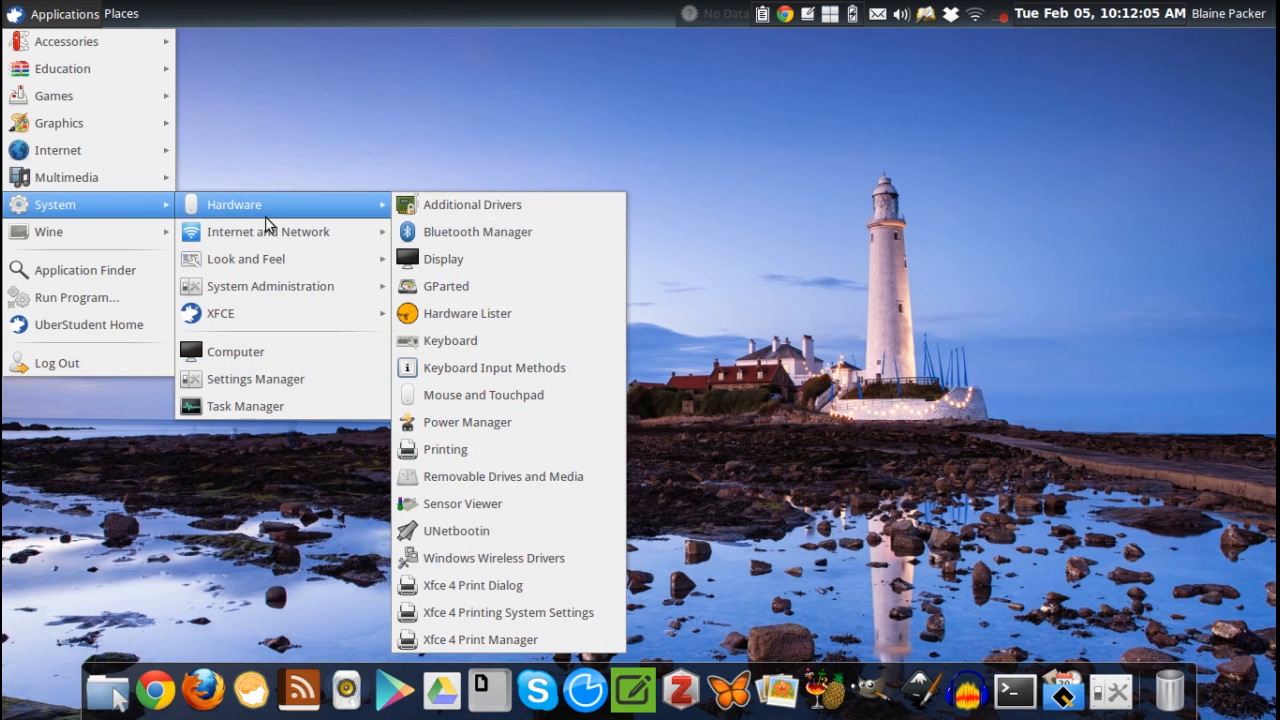
mouse_move(268, 232)
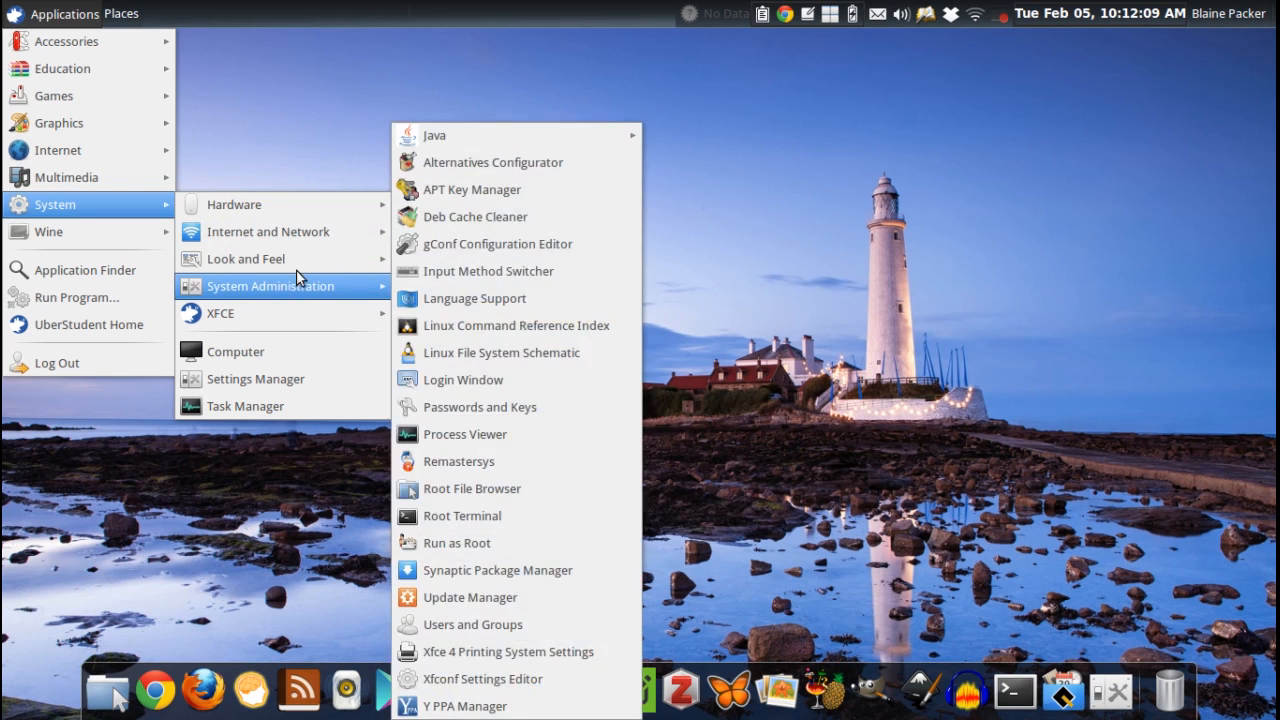
mouse_move(220, 312)
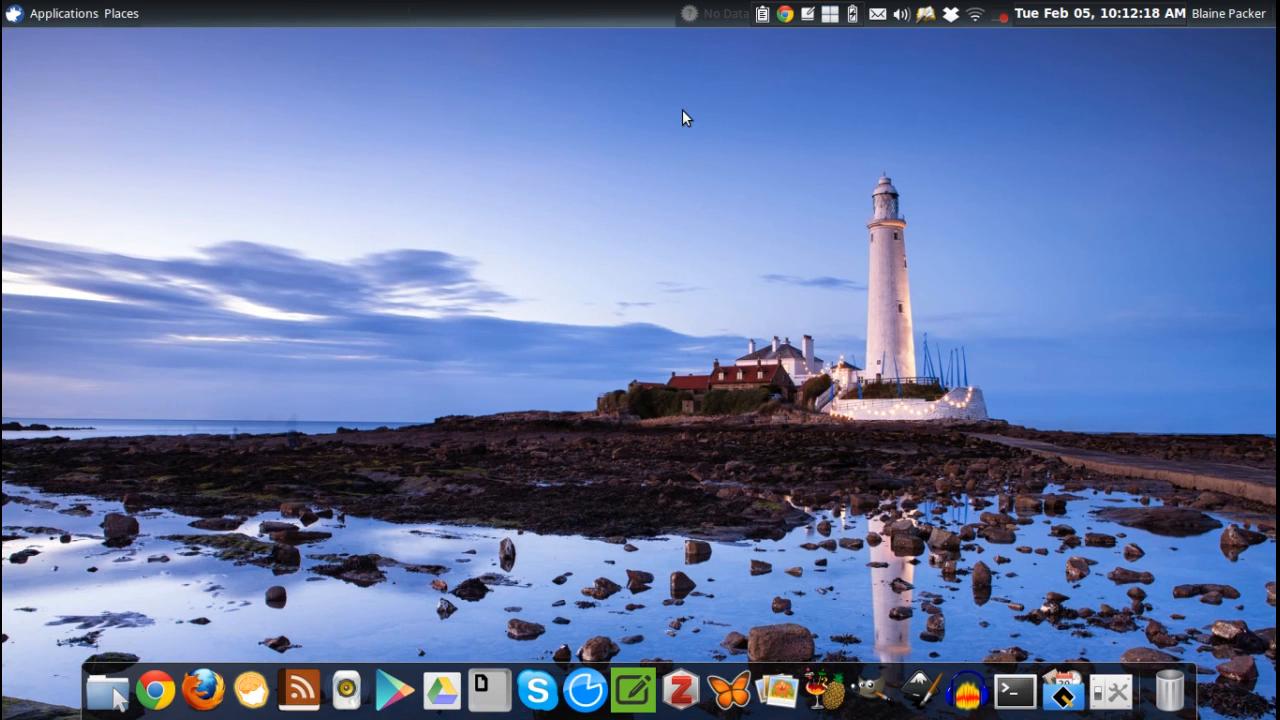
mouse_move(628, 160)
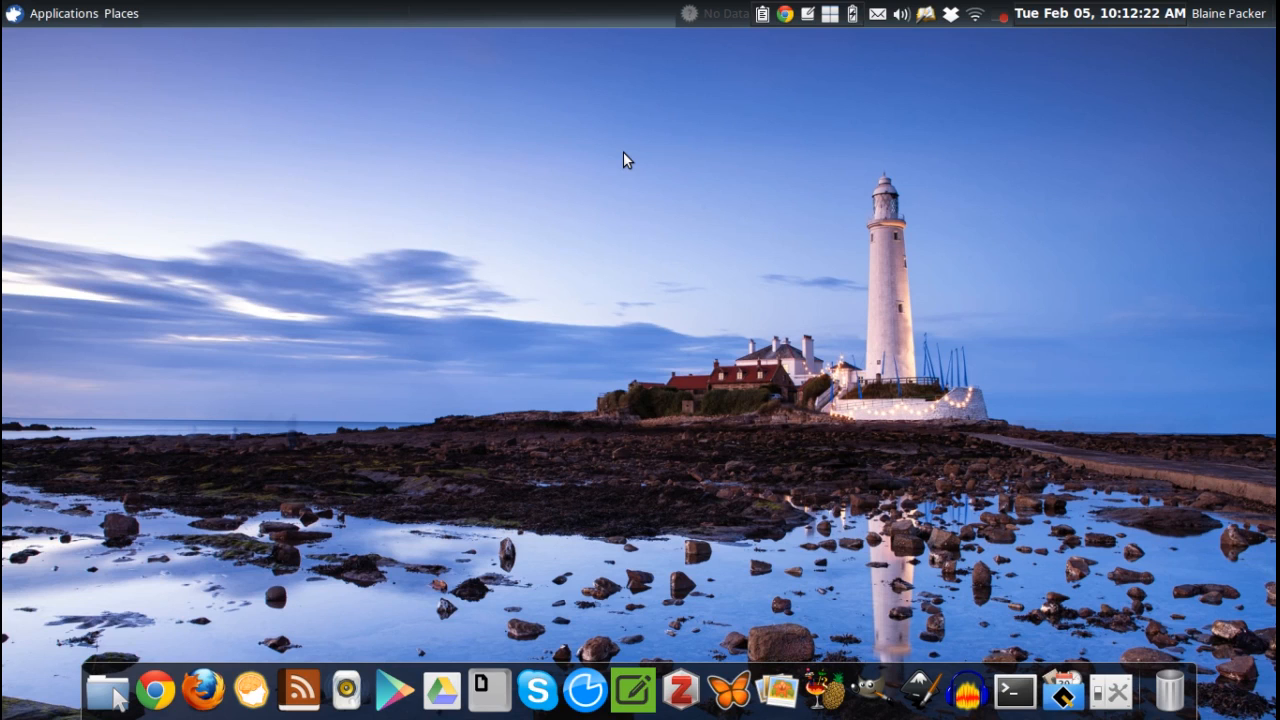
mouse_move(180, 20)
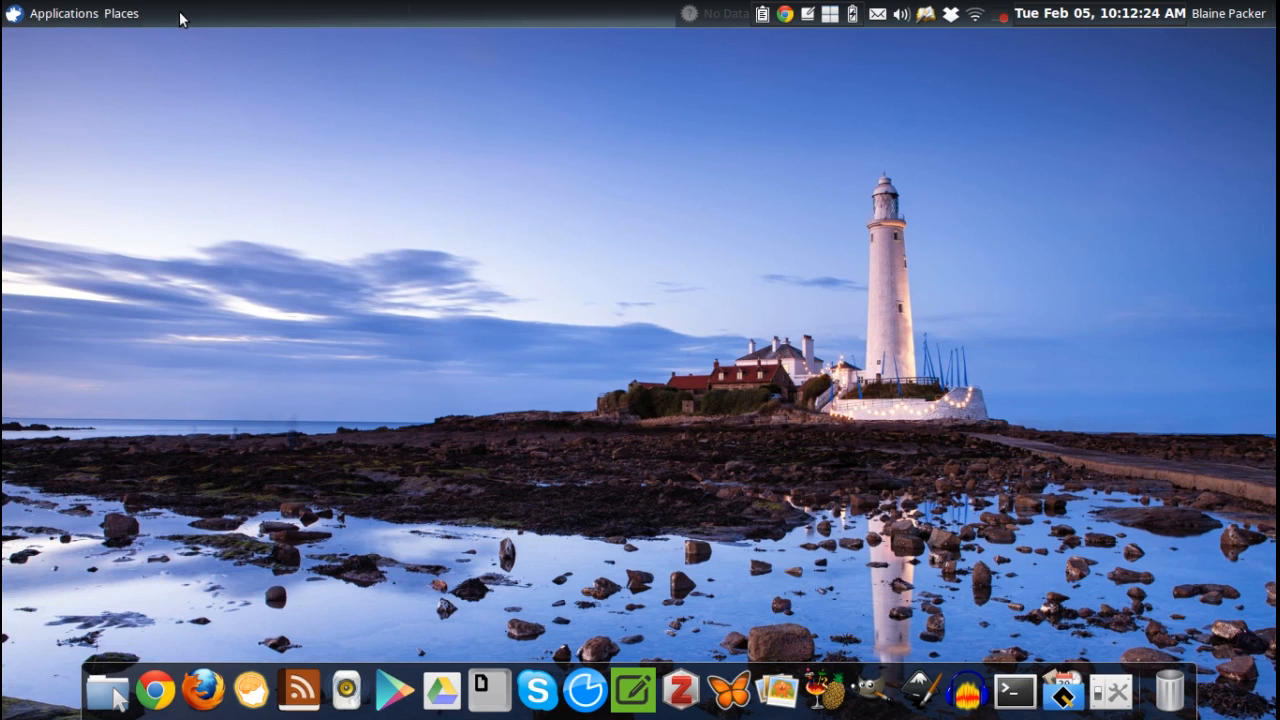
mouse_move(736, 168)
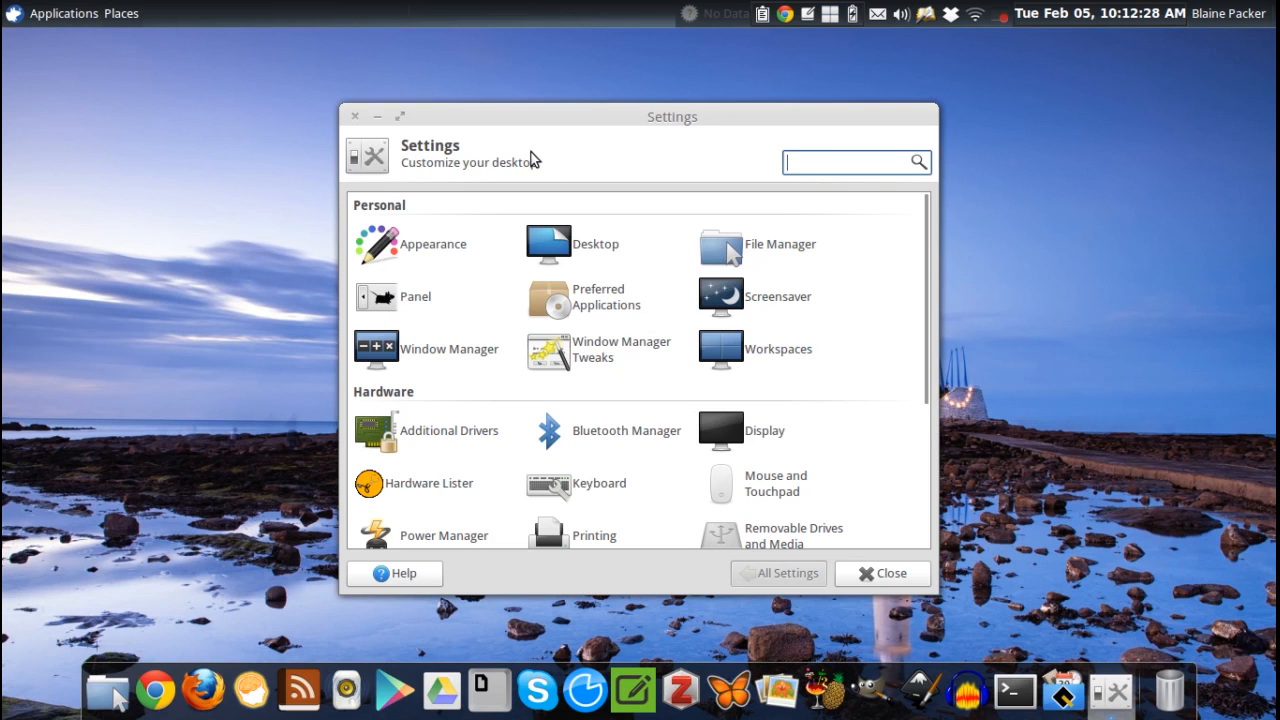
Close the Settings Manager window and return to the plain lighthouse desktop
click(880, 572)
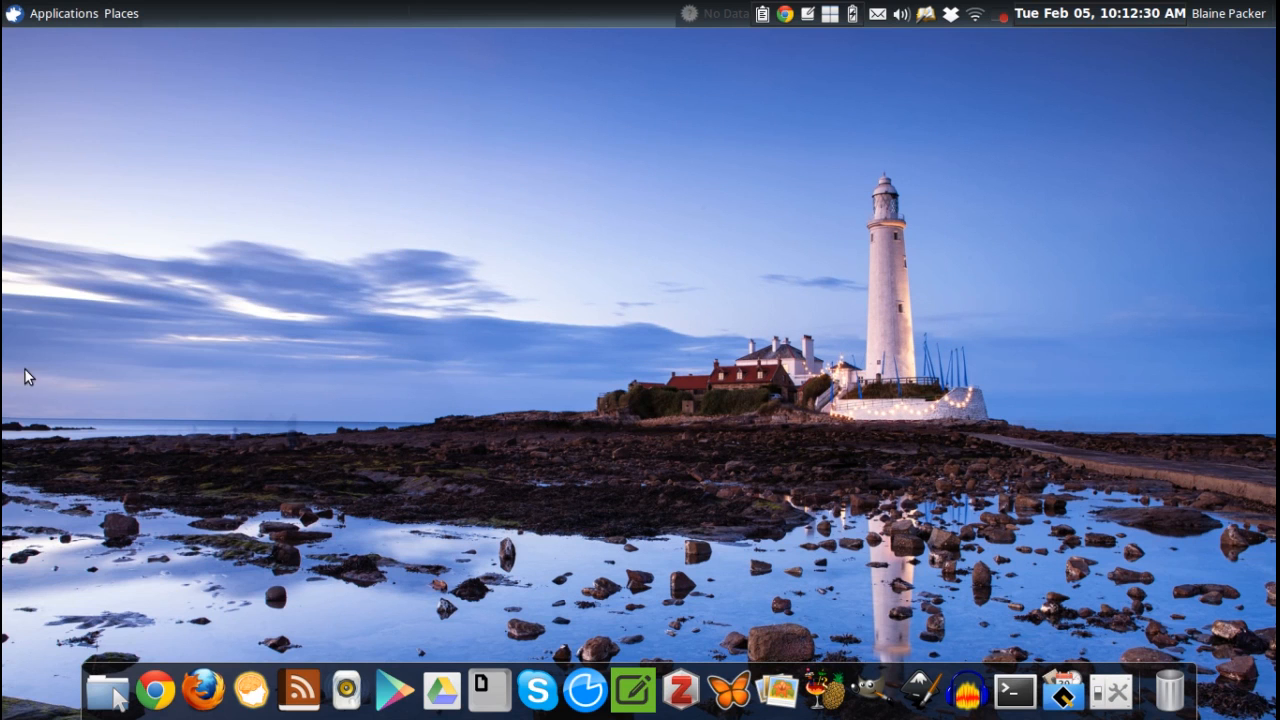
mouse_move(10, 452)
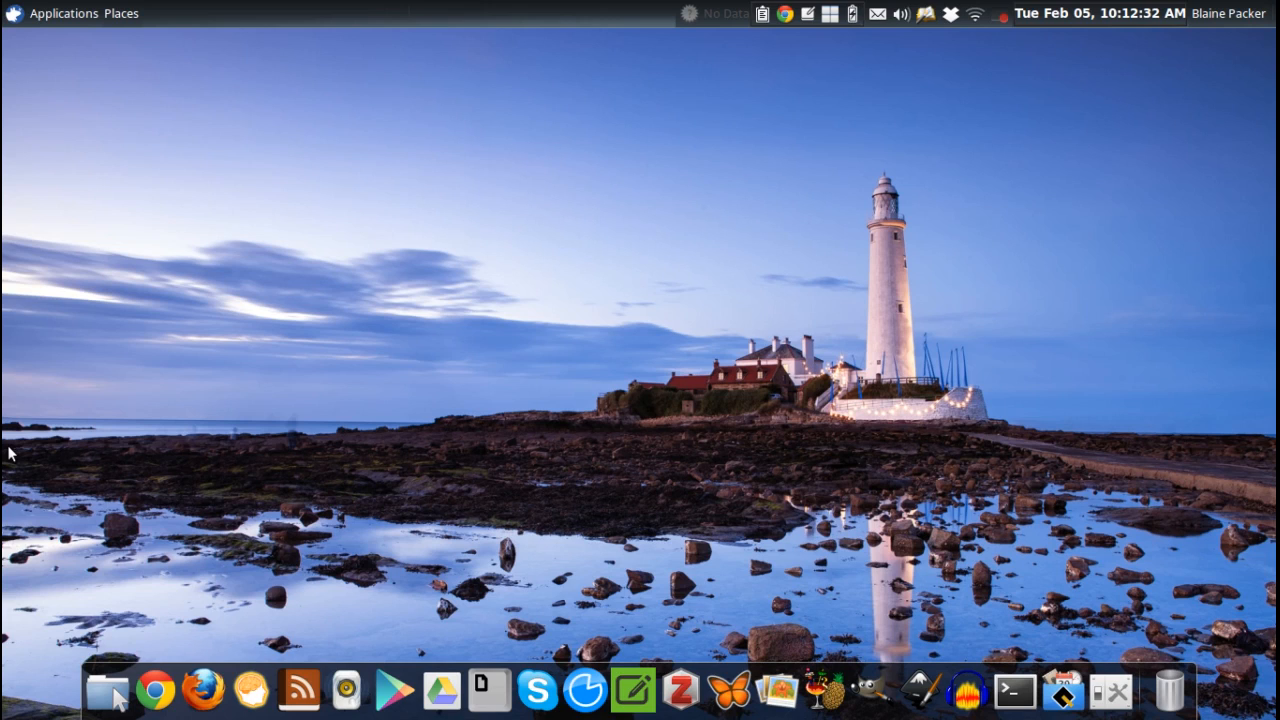
mouse_move(28, 636)
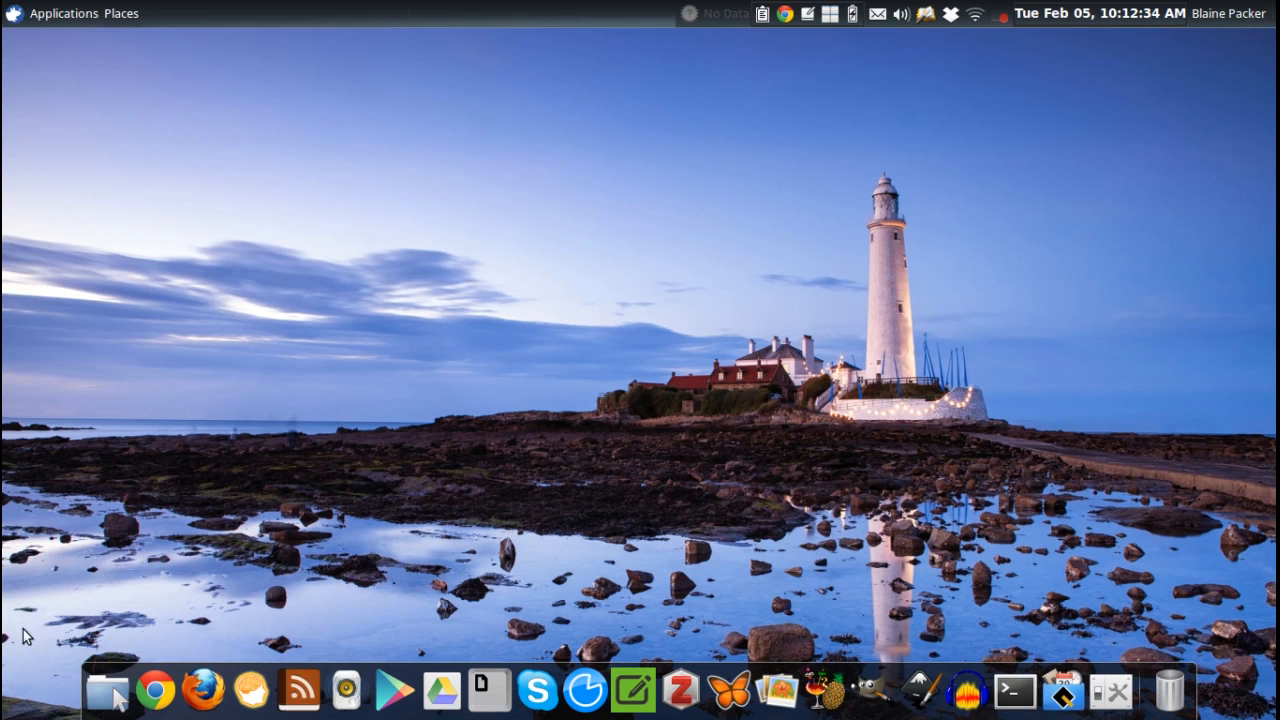
mouse_move(1240, 544)
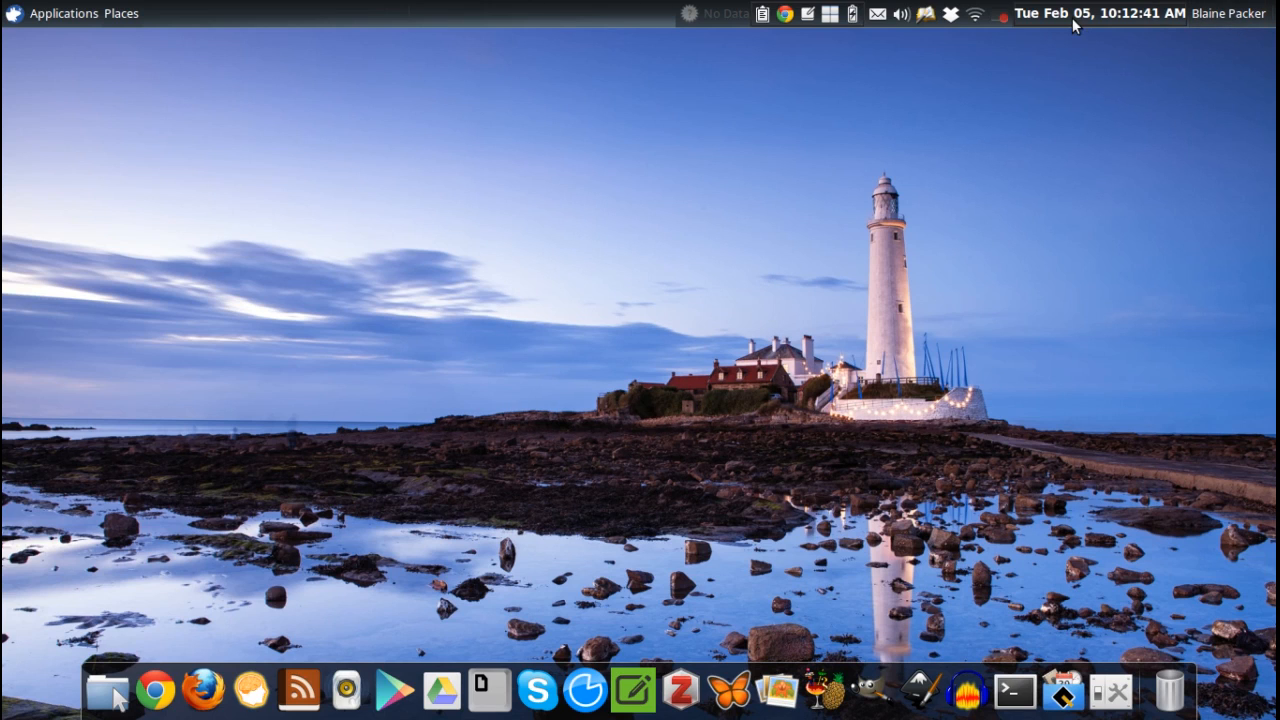
mouse_move(780, 40)
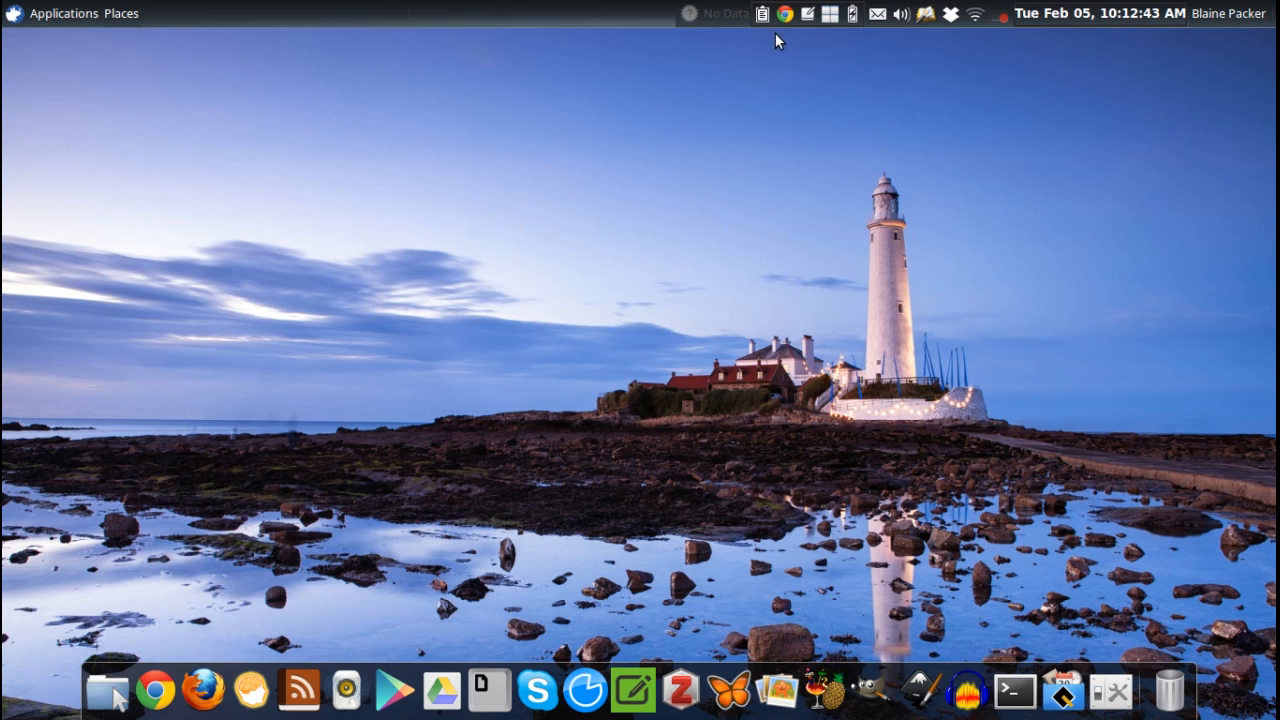
mouse_move(784, 14)
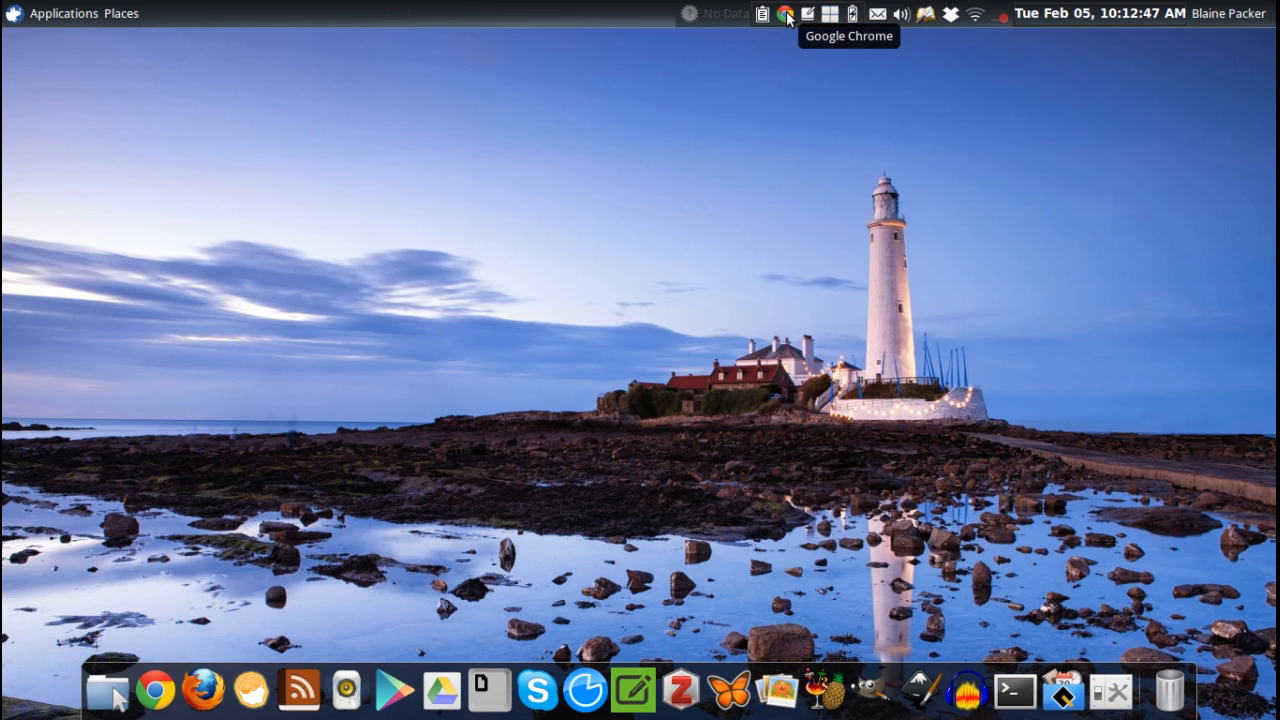
mouse_move(198, 648)
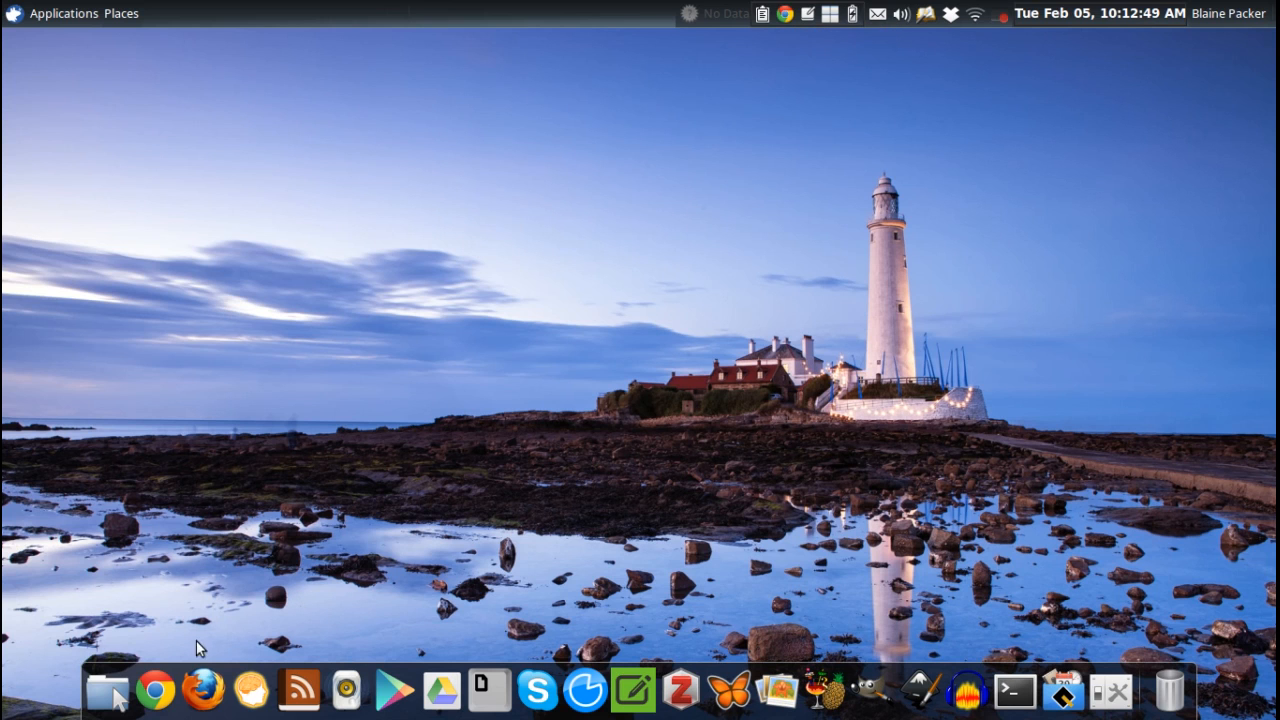
click(156, 690)
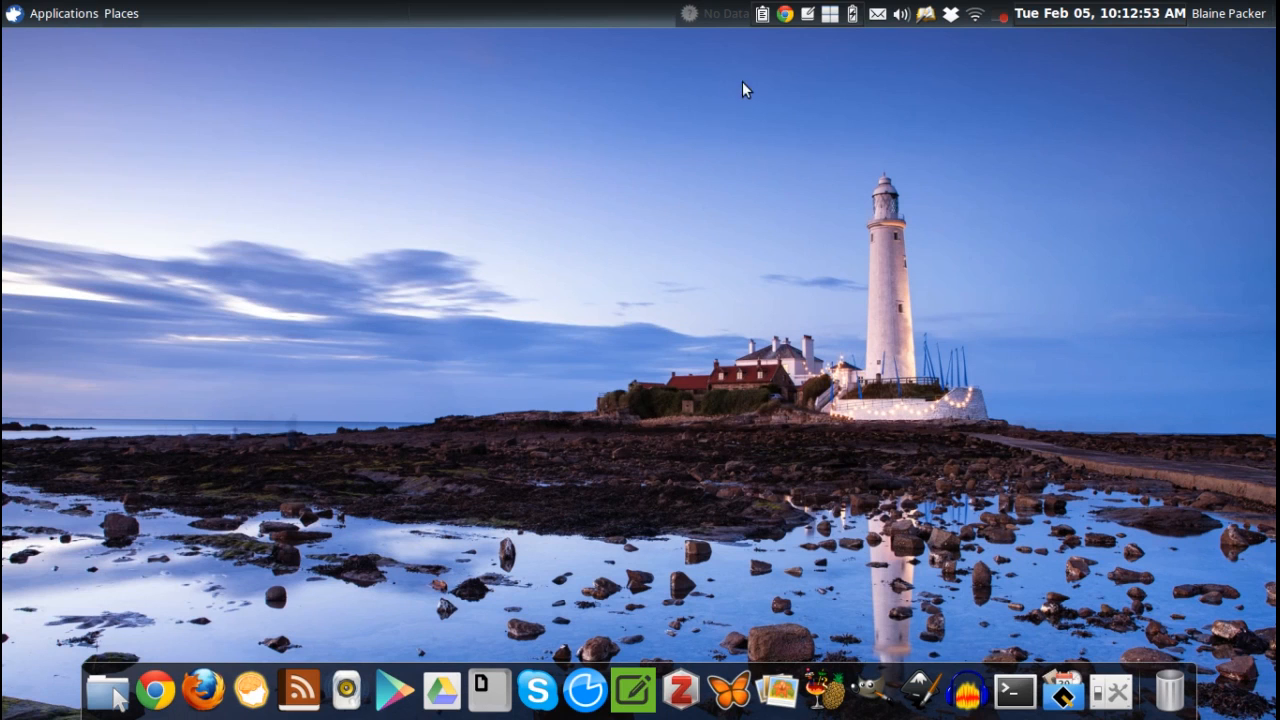
mouse_move(862, 90)
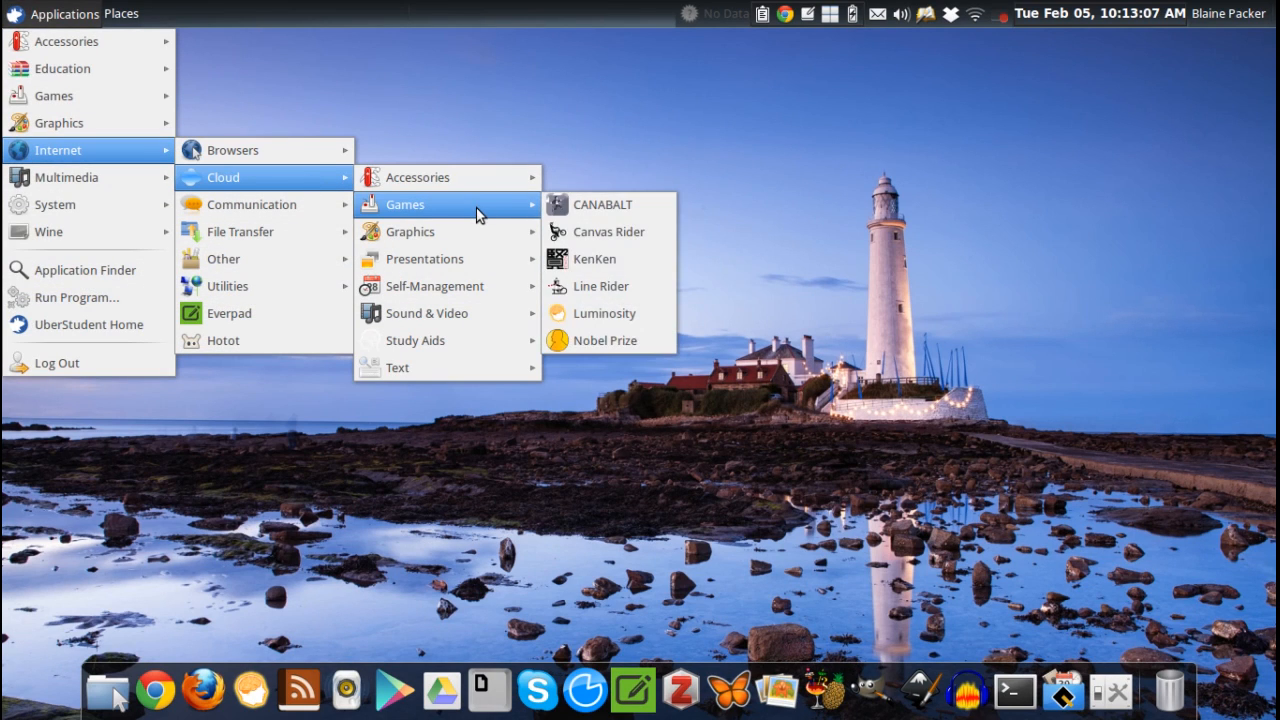
mouse_move(424, 258)
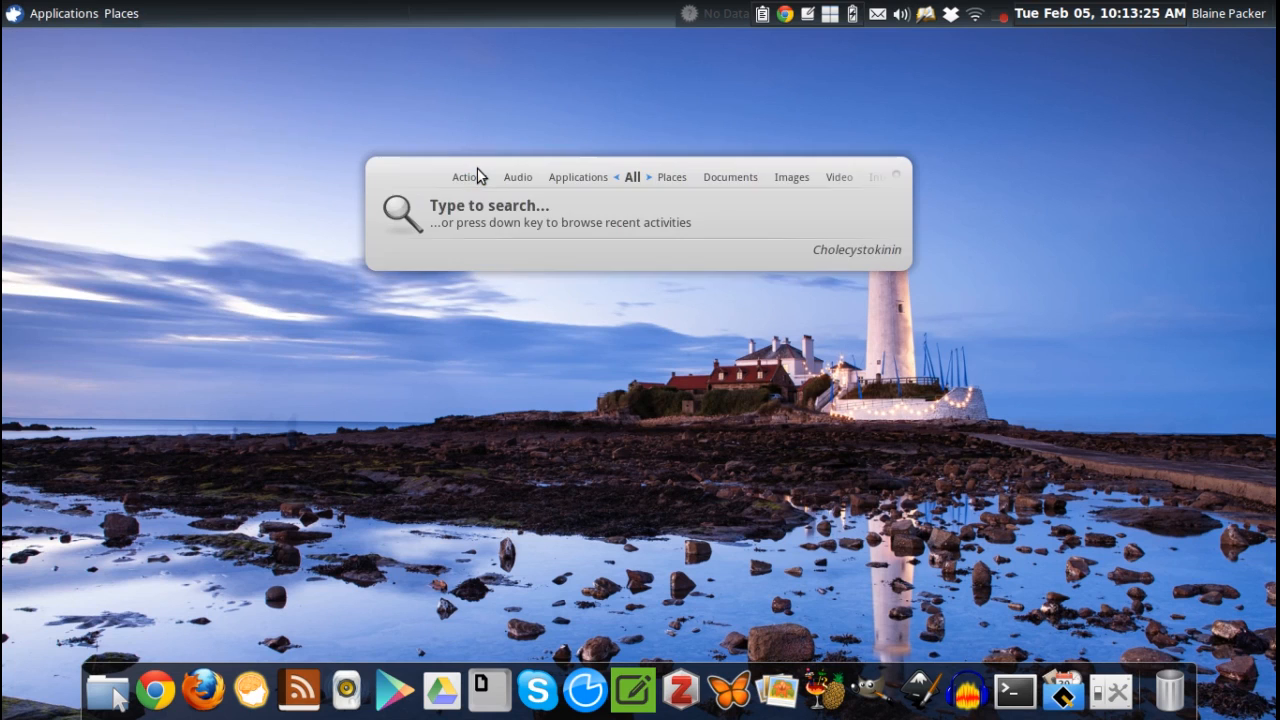
Search 'hulu' in the Synapse launcher to bring up the web app
text(hulu)
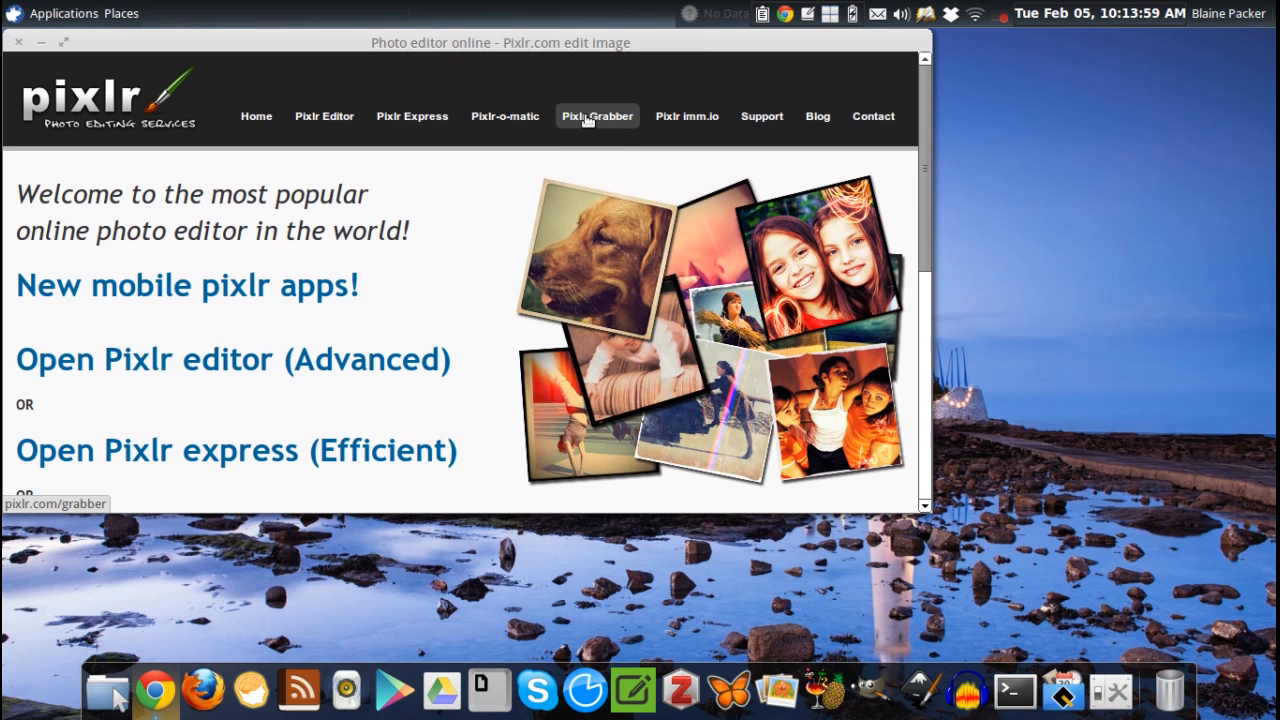
mouse_move(16, 48)
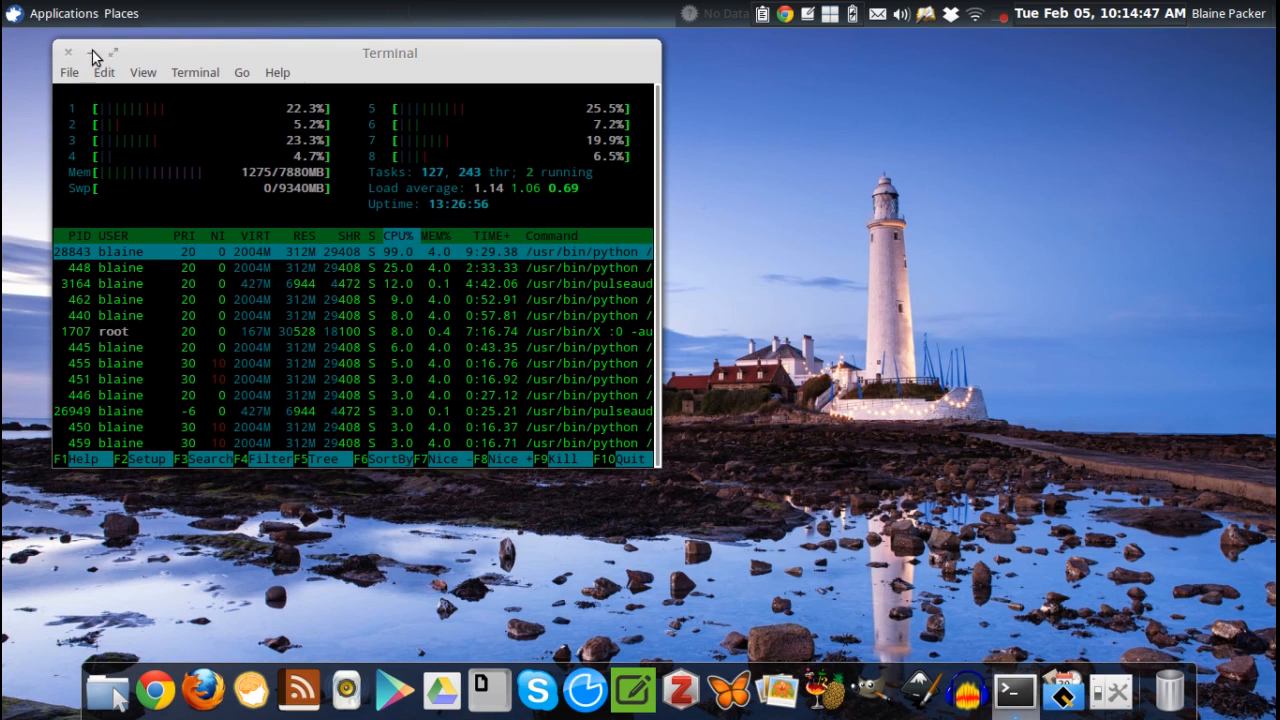
mouse_move(68, 52)
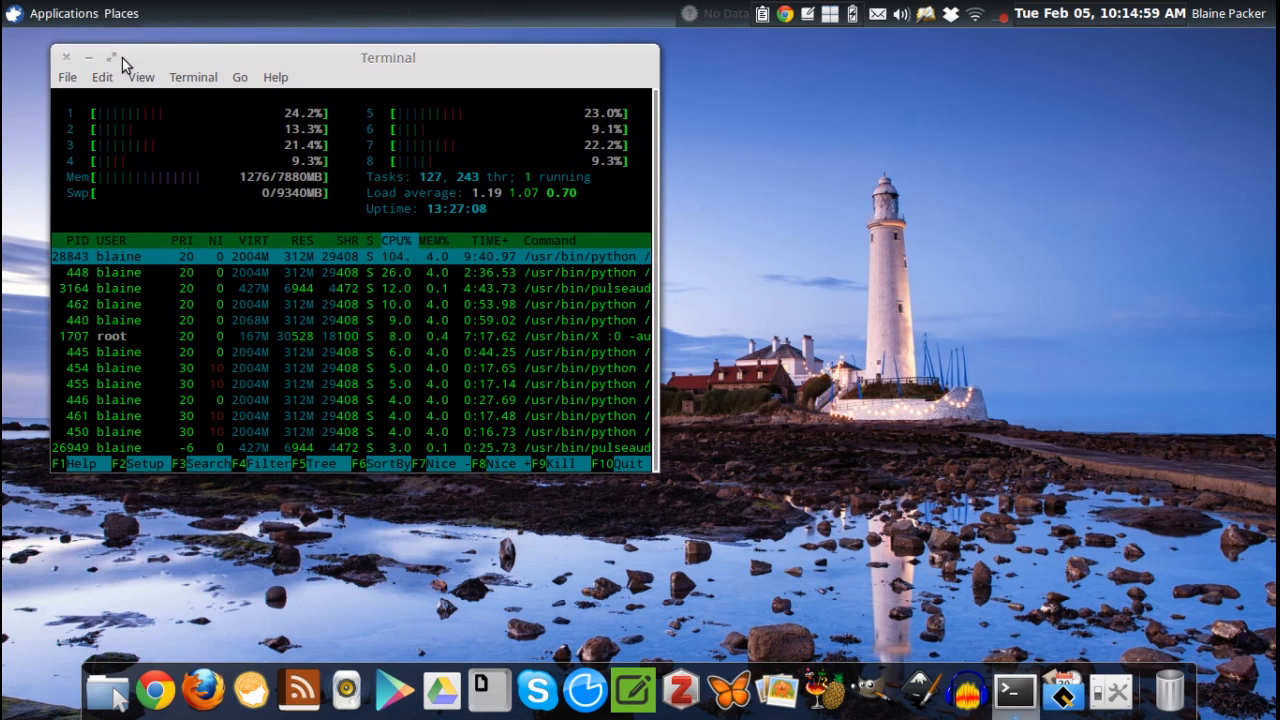
mouse_move(66, 56)
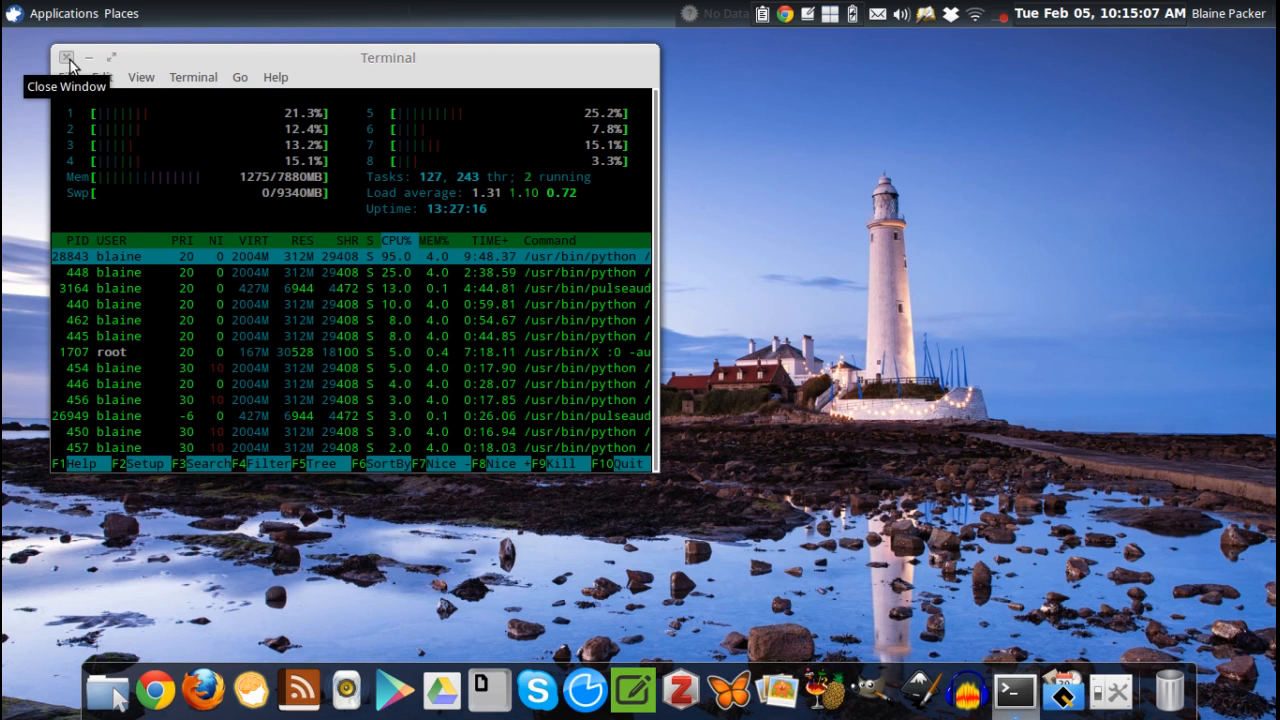
Close the Terminal window running the htop process monitor
click(66, 56)
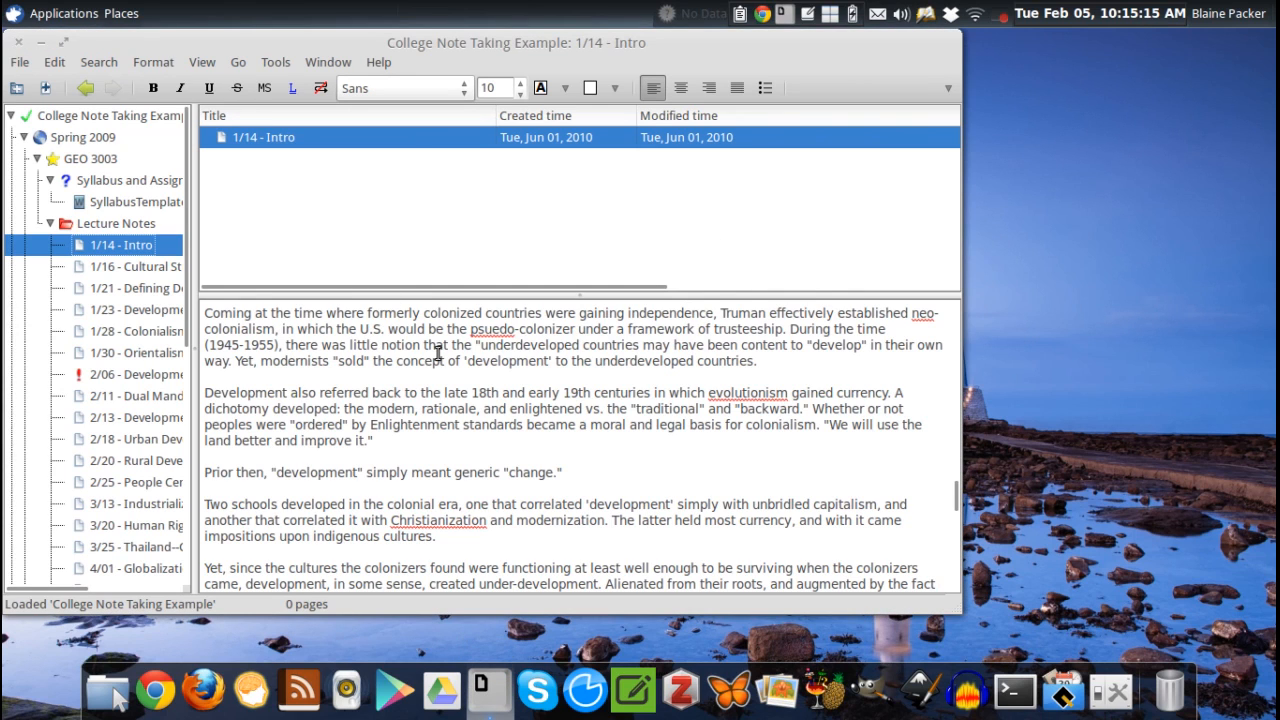
Put away the KeepNote, gThumb and Google Chrome windows in turn
scroll(down, 3)
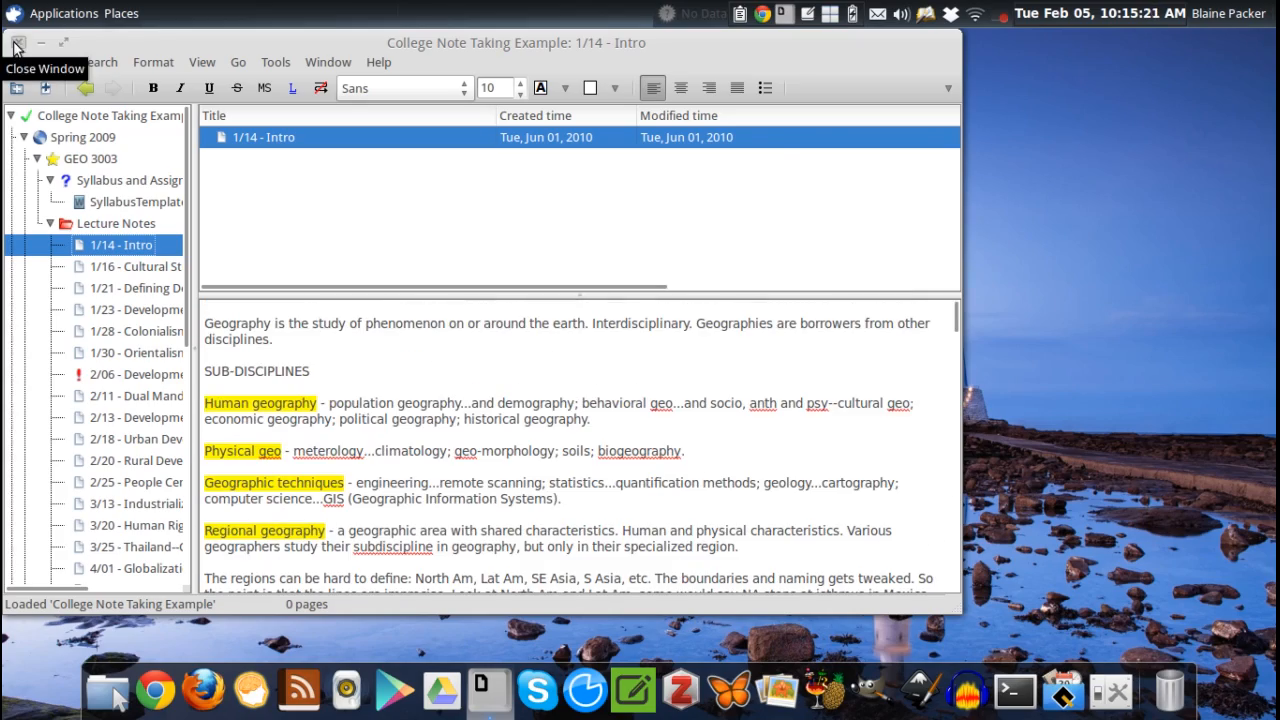
click(16, 42)
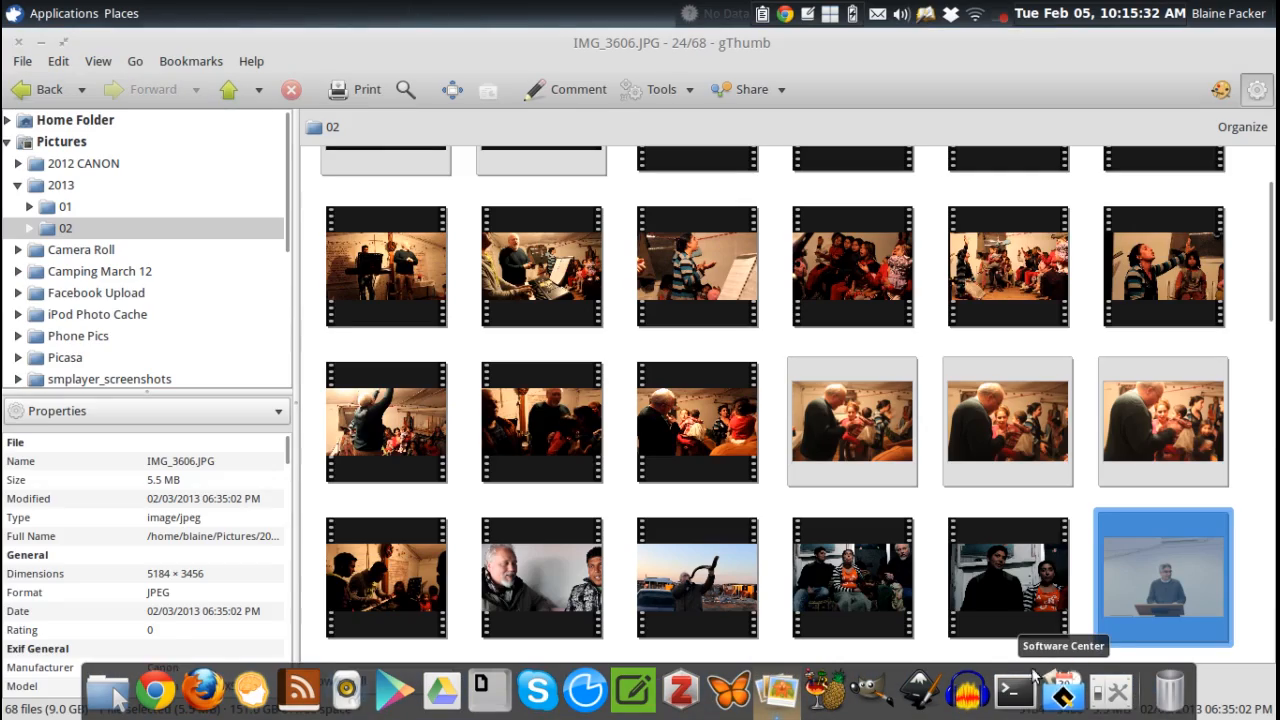
click(152, 688)
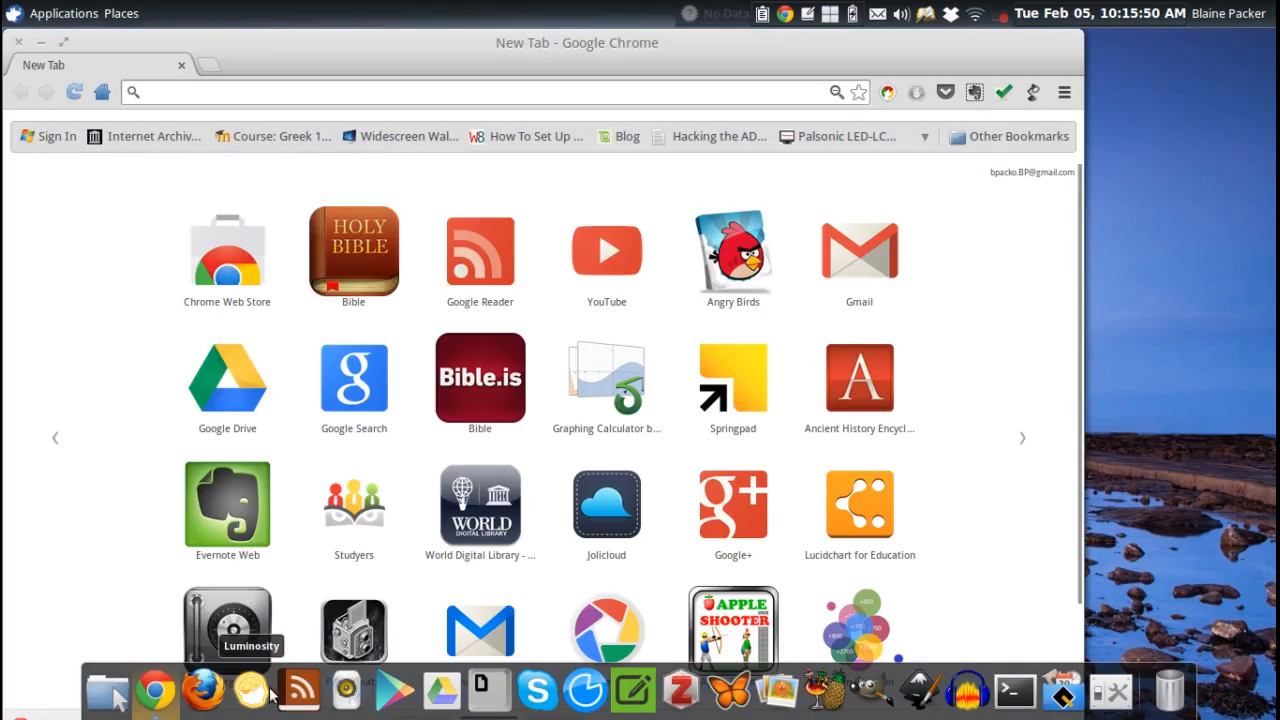
click(300, 690)
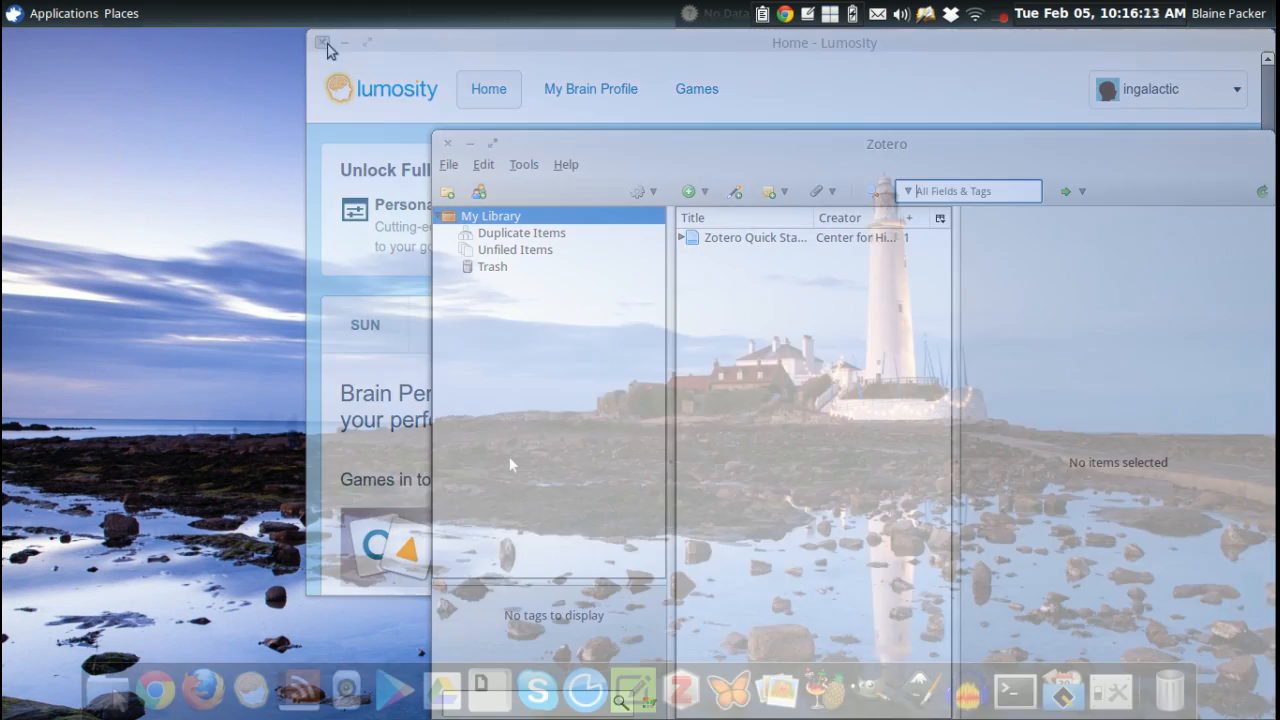
Clear the Lumosity and Zotero windows, then dismiss the Settings Manager
click(448, 144)
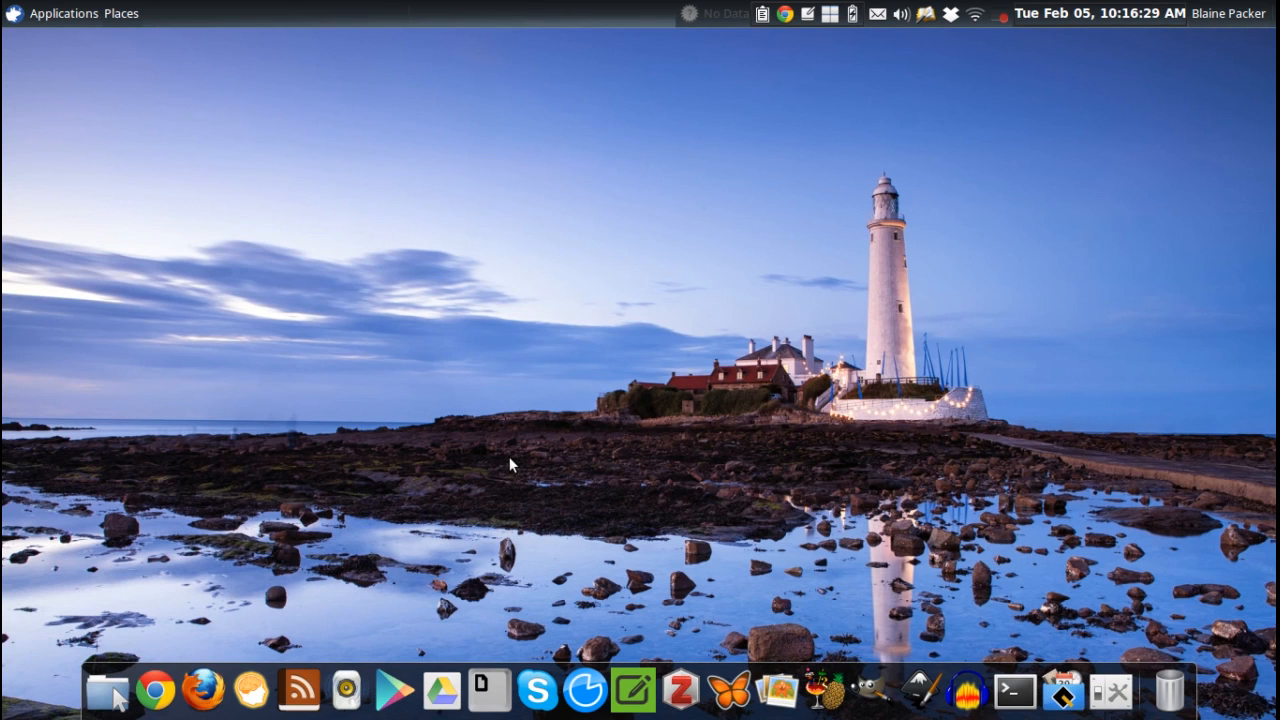
mouse_move(436, 540)
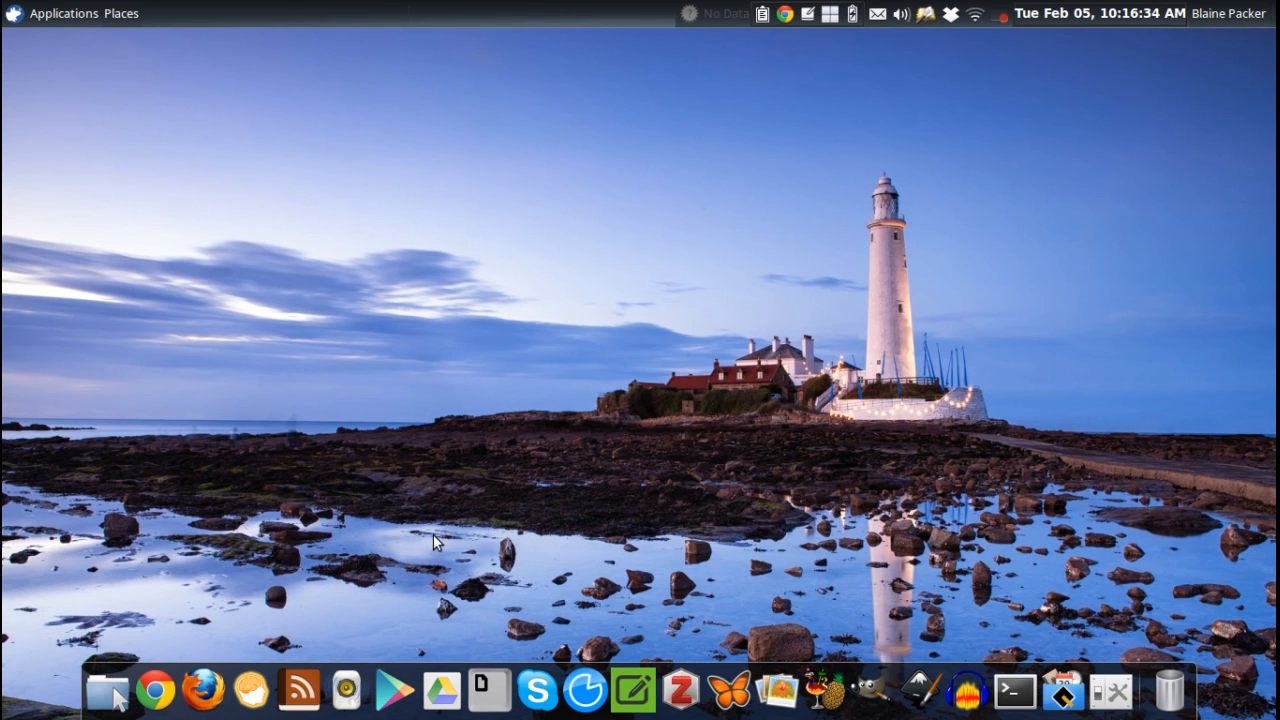
mouse_move(764, 320)
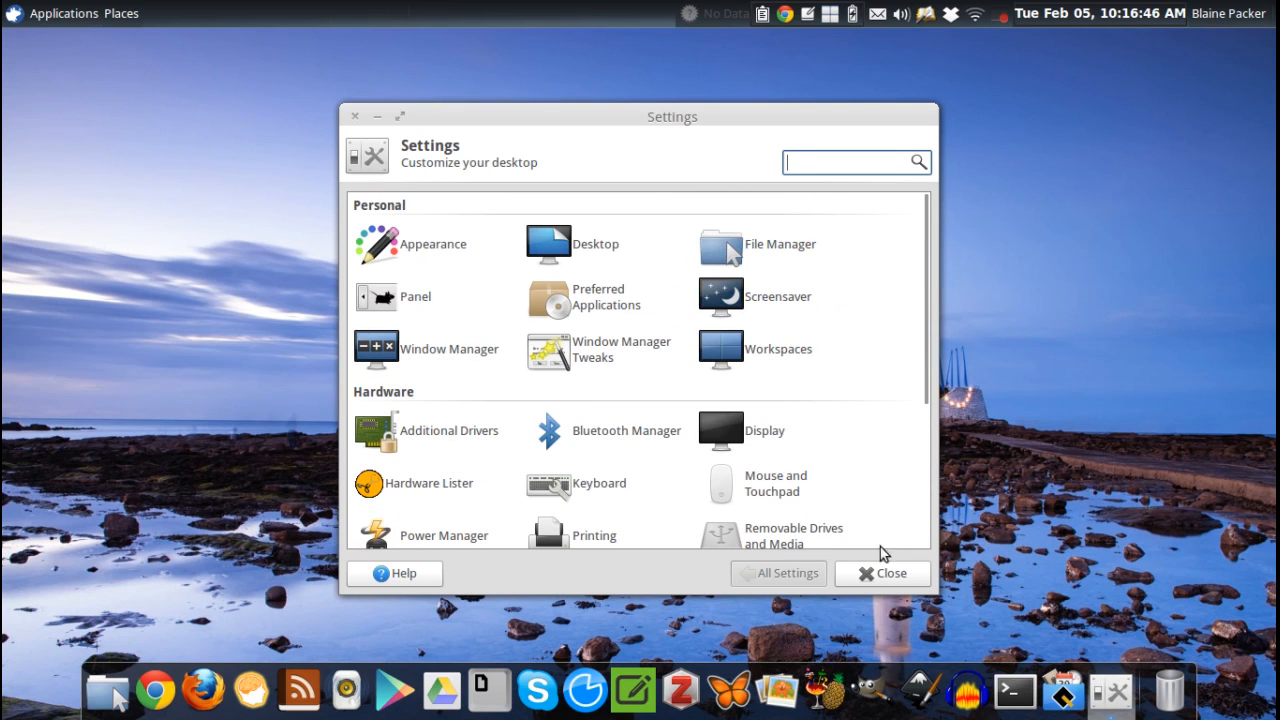
mouse_move(240, 220)
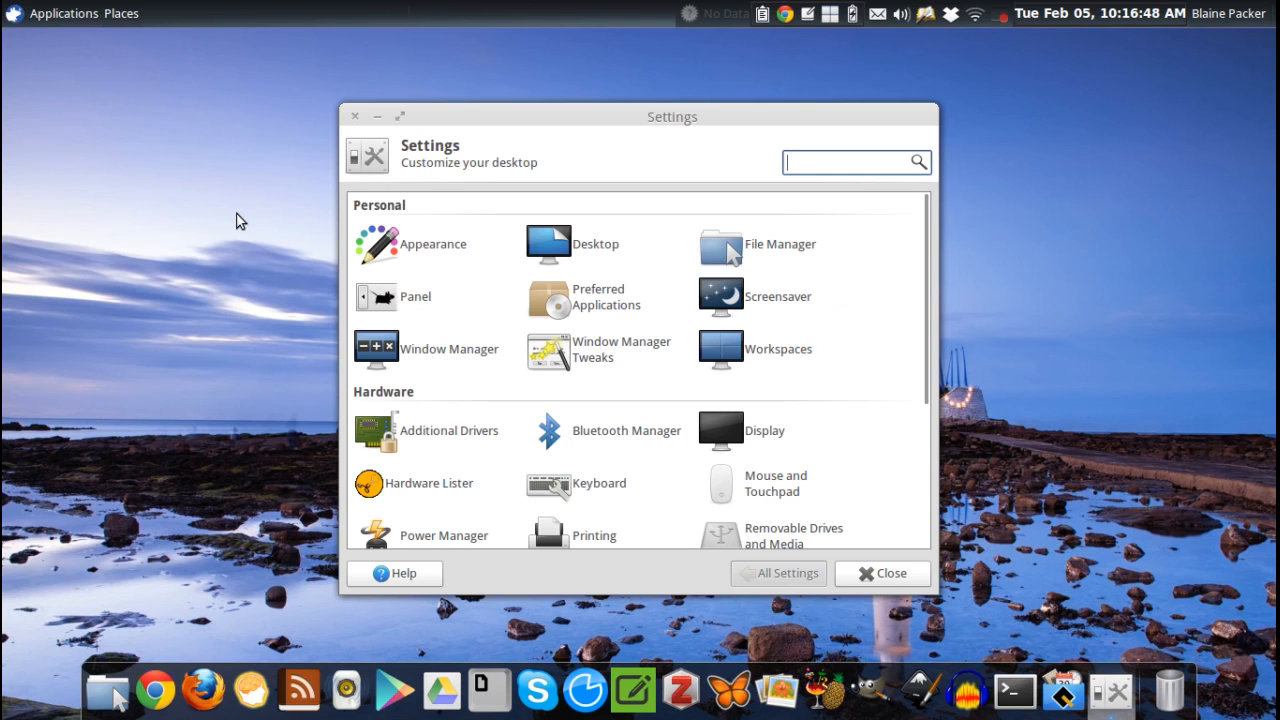
click(880, 572)
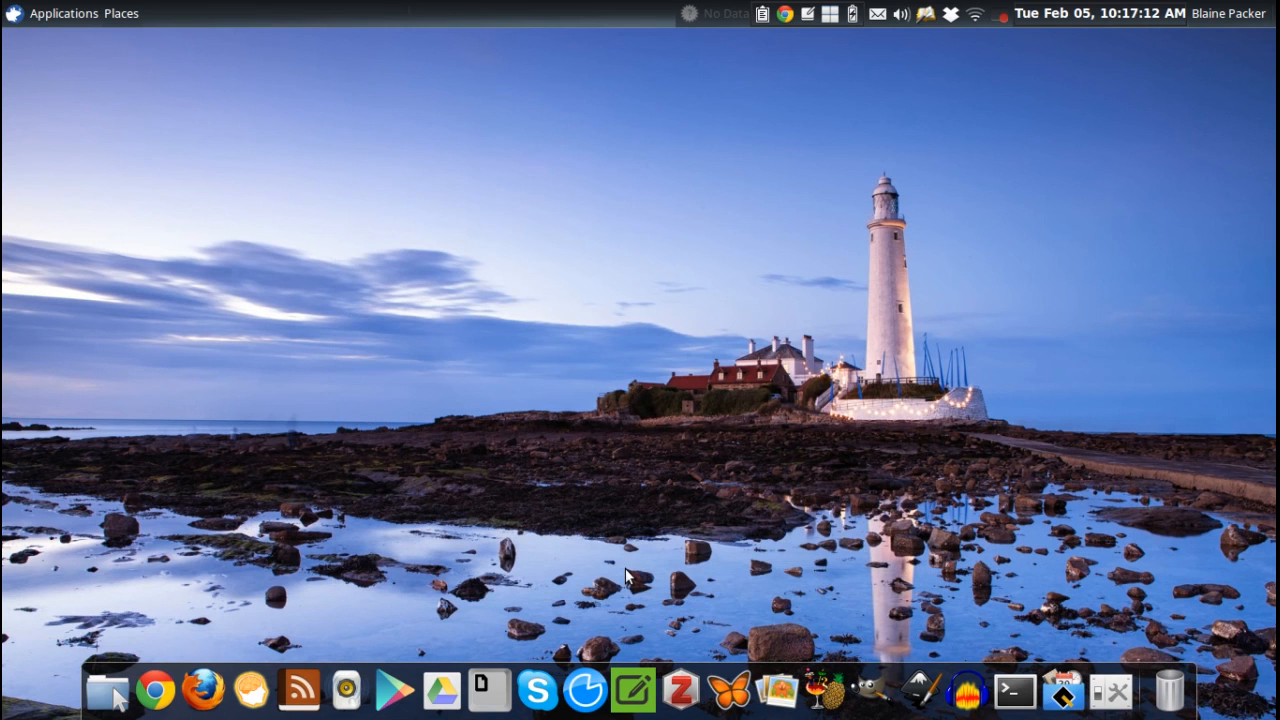
mouse_move(252, 690)
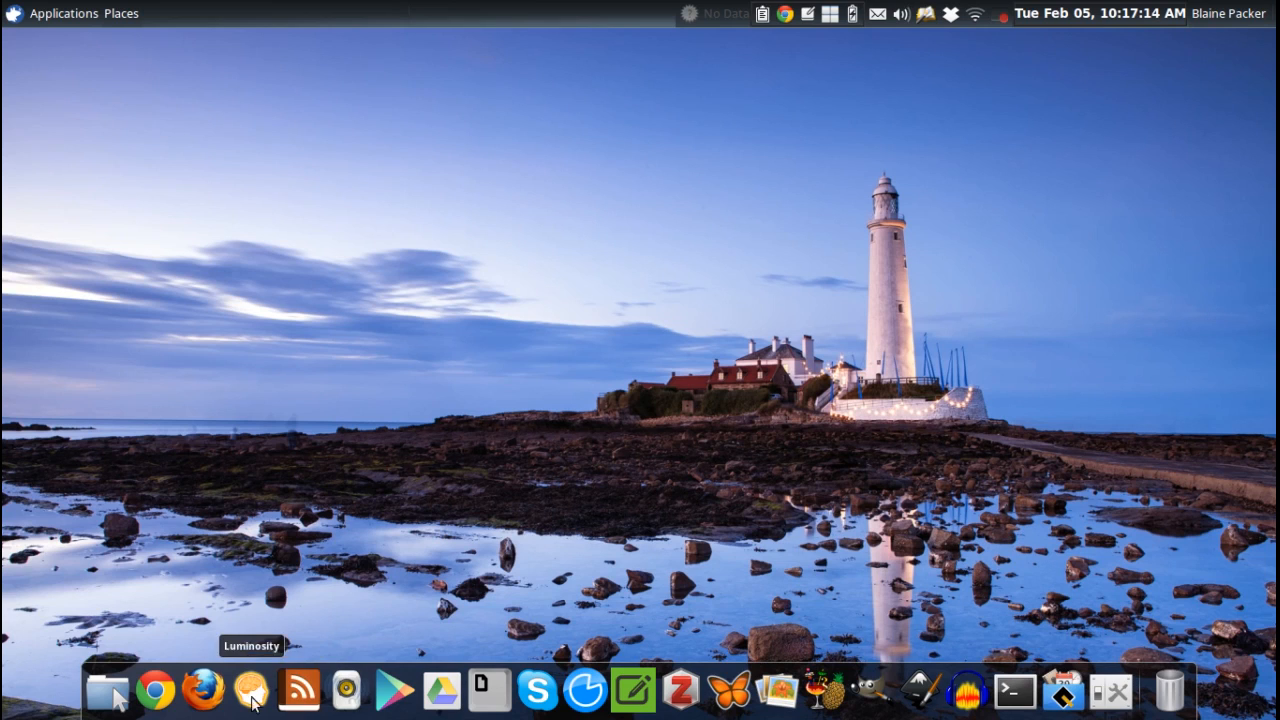
mouse_move(1168, 690)
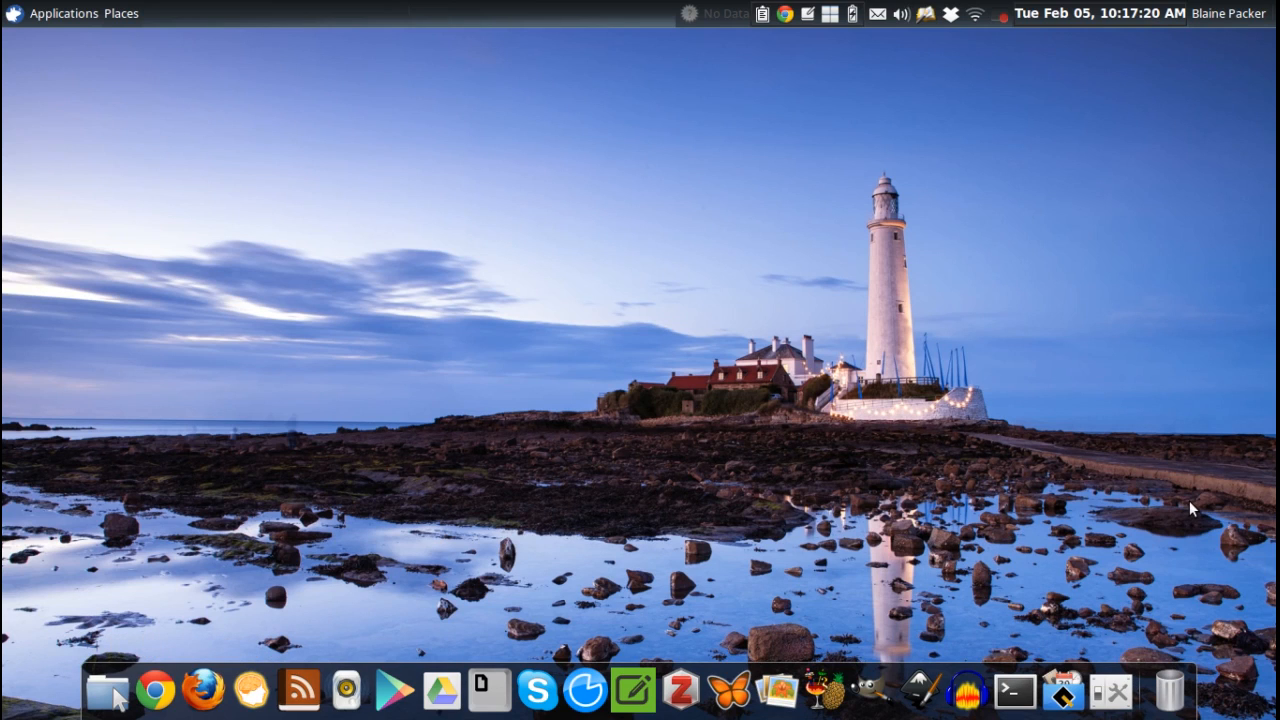
mouse_move(1184, 130)
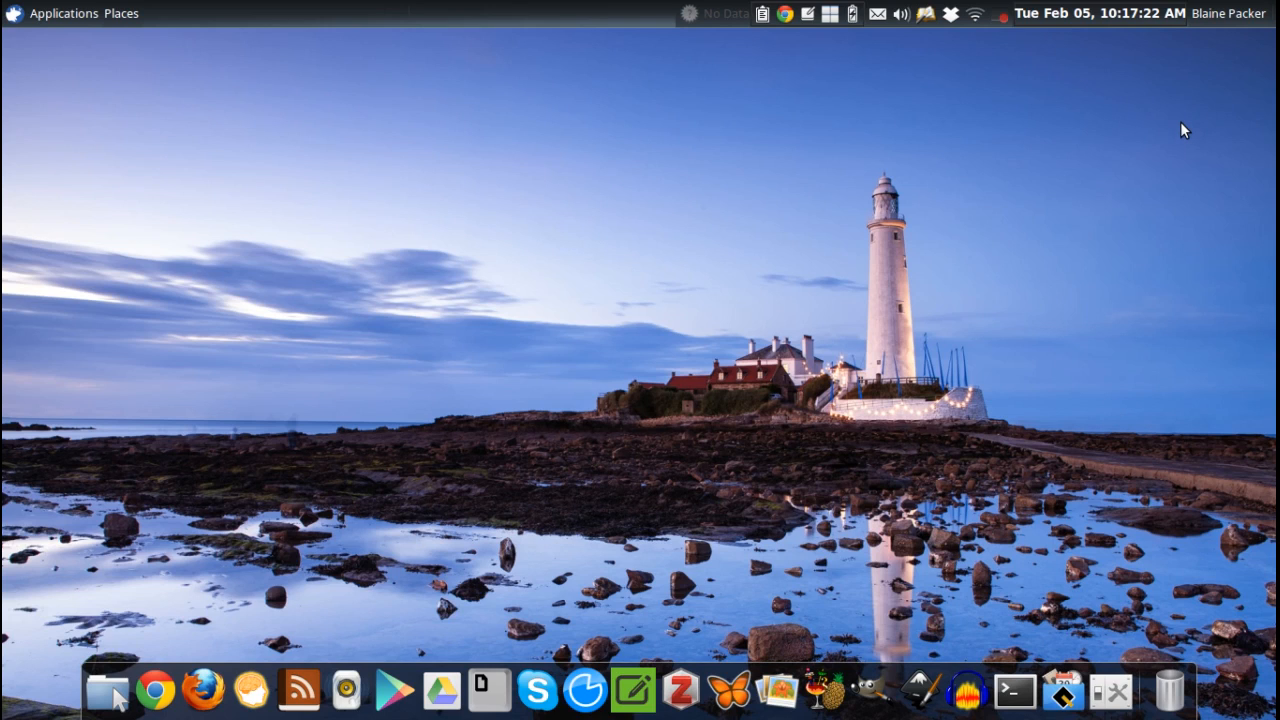
mouse_move(1200, 118)
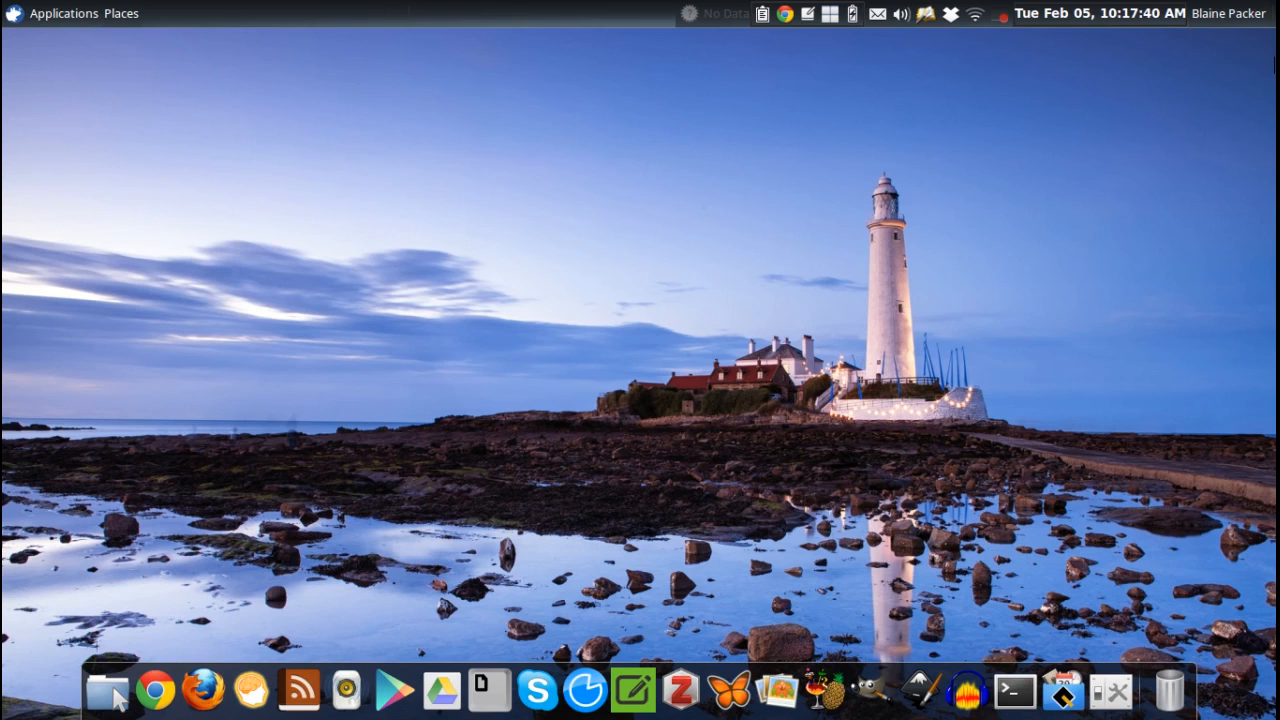
mouse_move(838, 456)
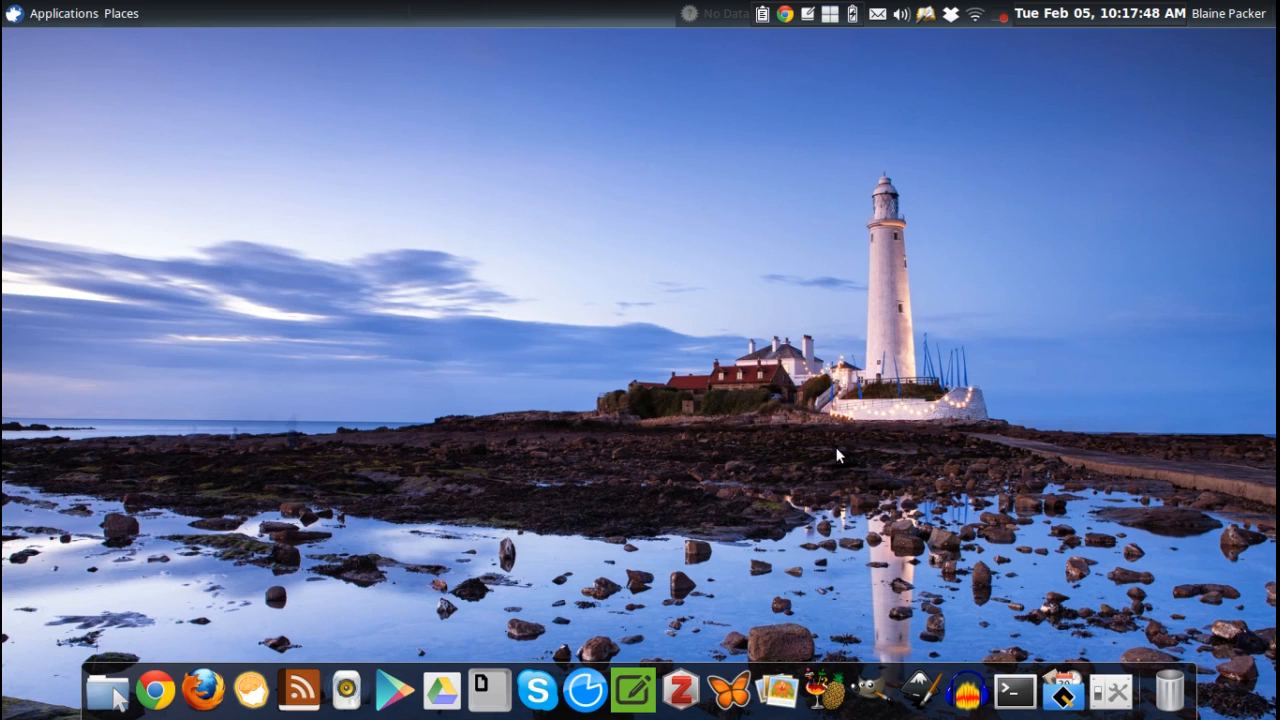
mouse_move(352, 468)
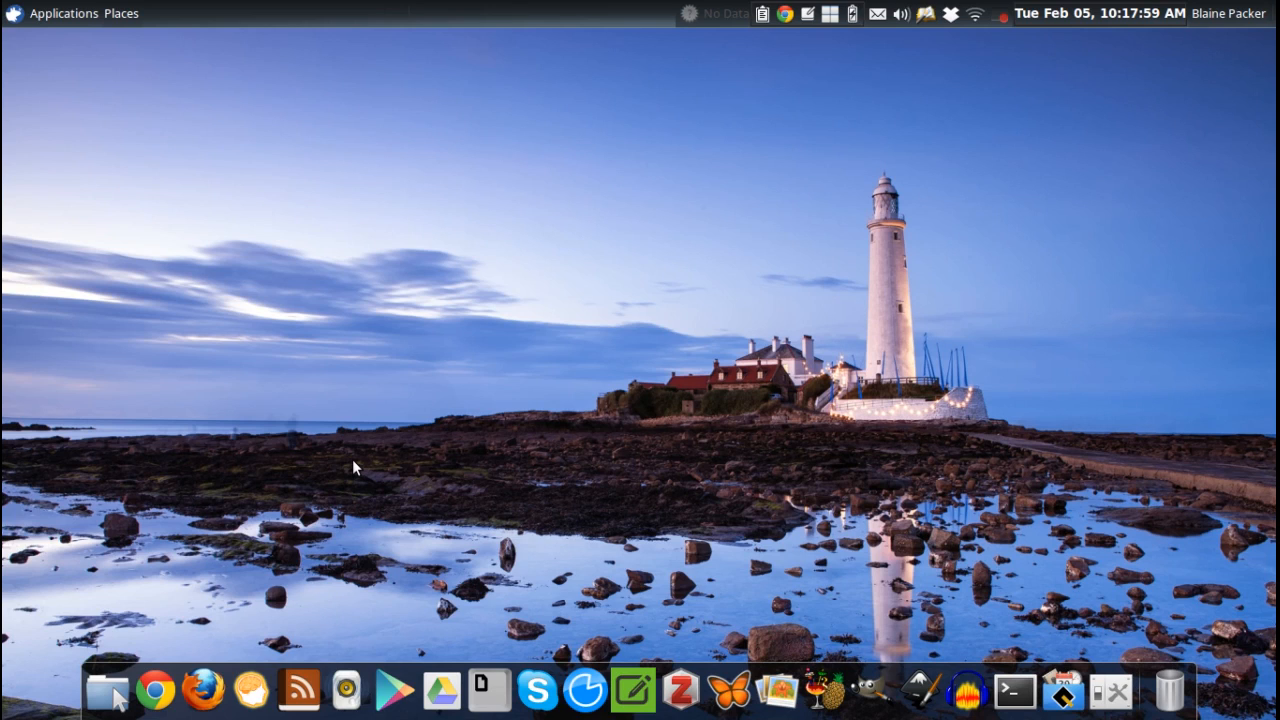
mouse_move(450, 418)
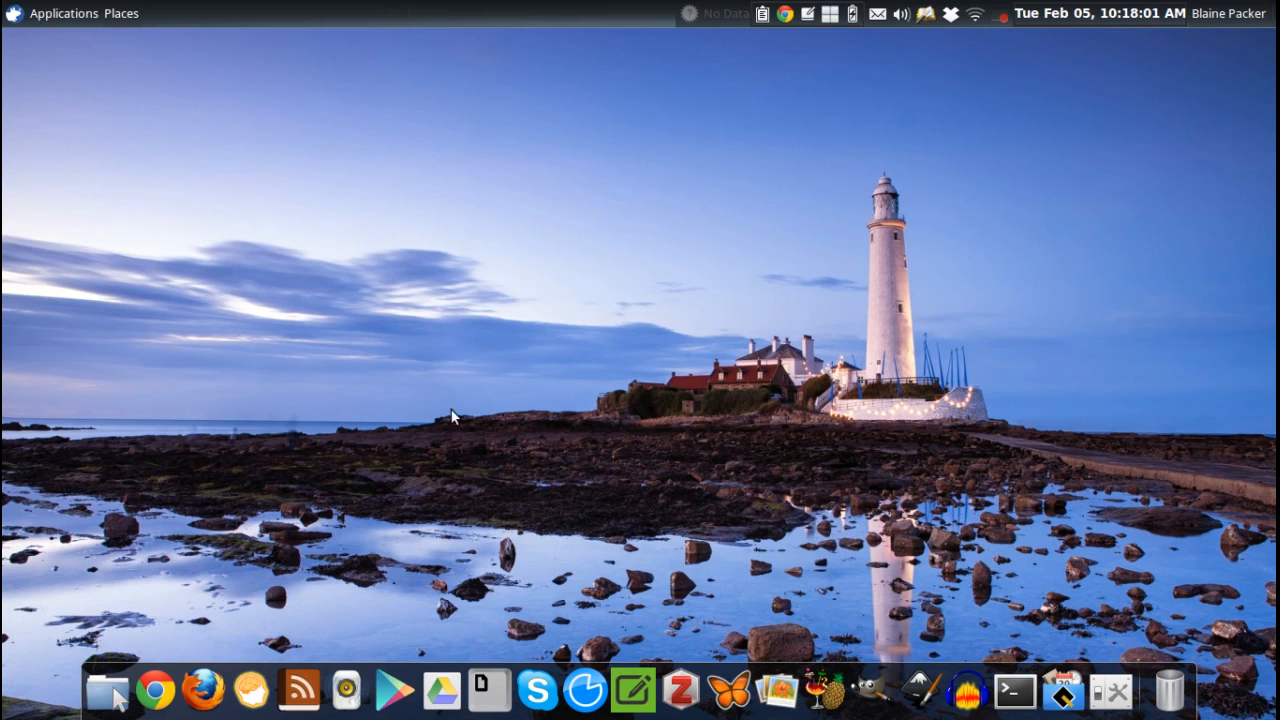
mouse_move(930, 296)
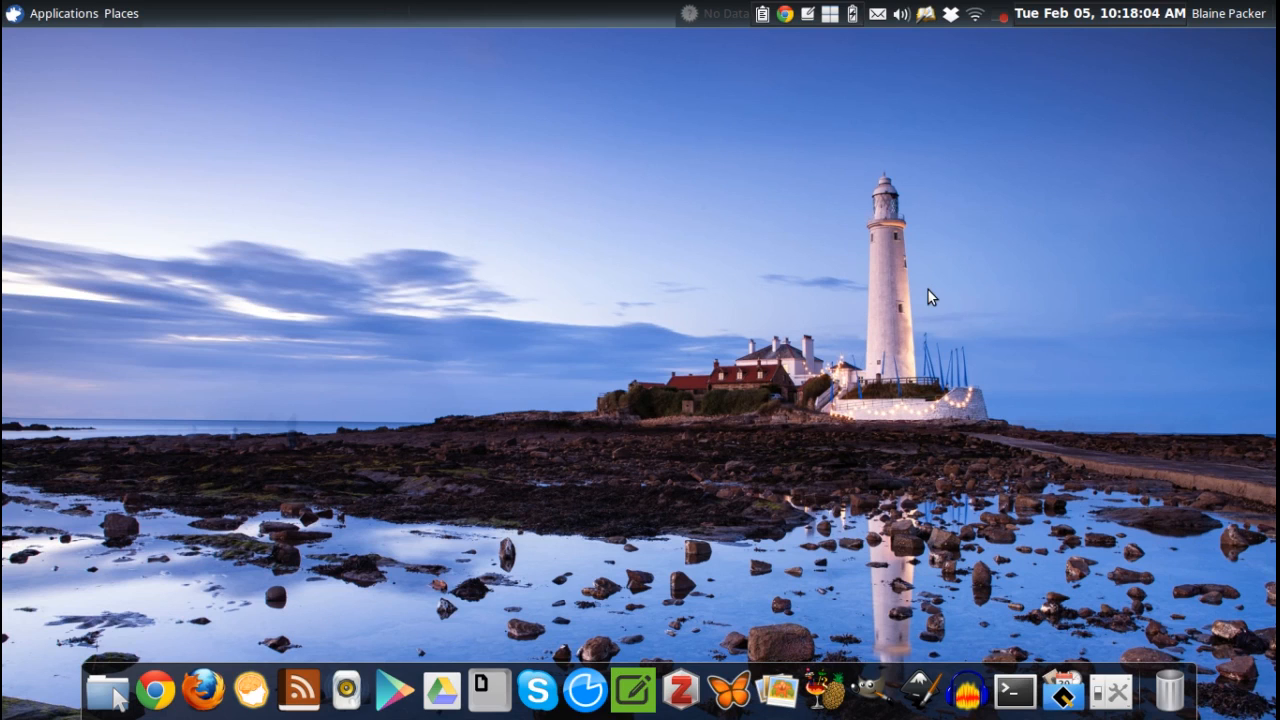
mouse_move(672, 380)
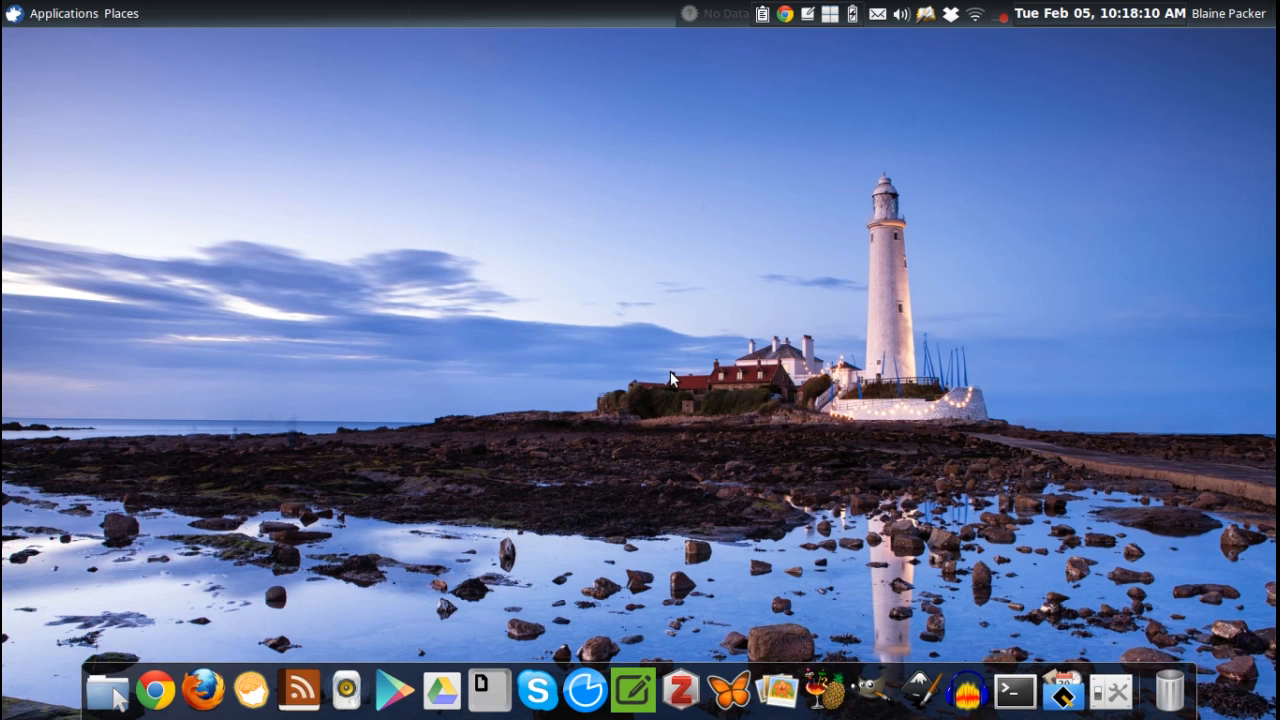
mouse_move(156, 690)
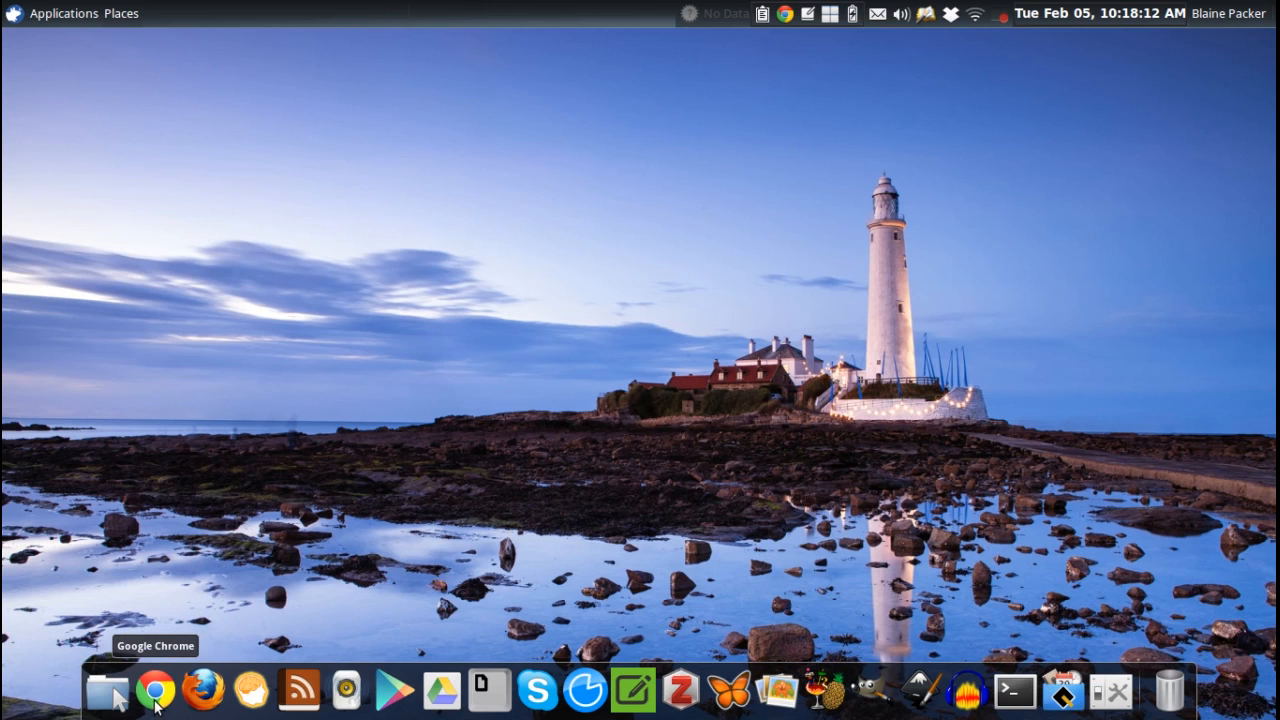
mouse_move(1062, 690)
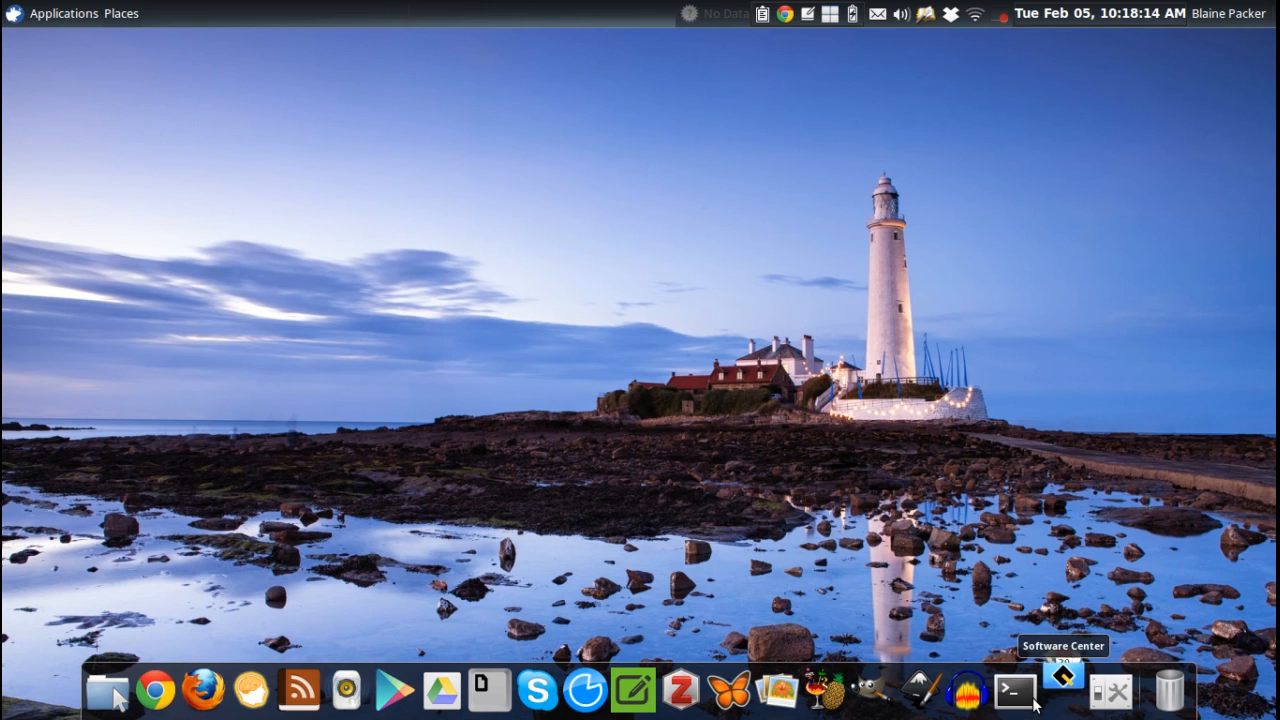
Restore gThumb from the dock showing the 2013/02 folder thumbnails
click(1062, 690)
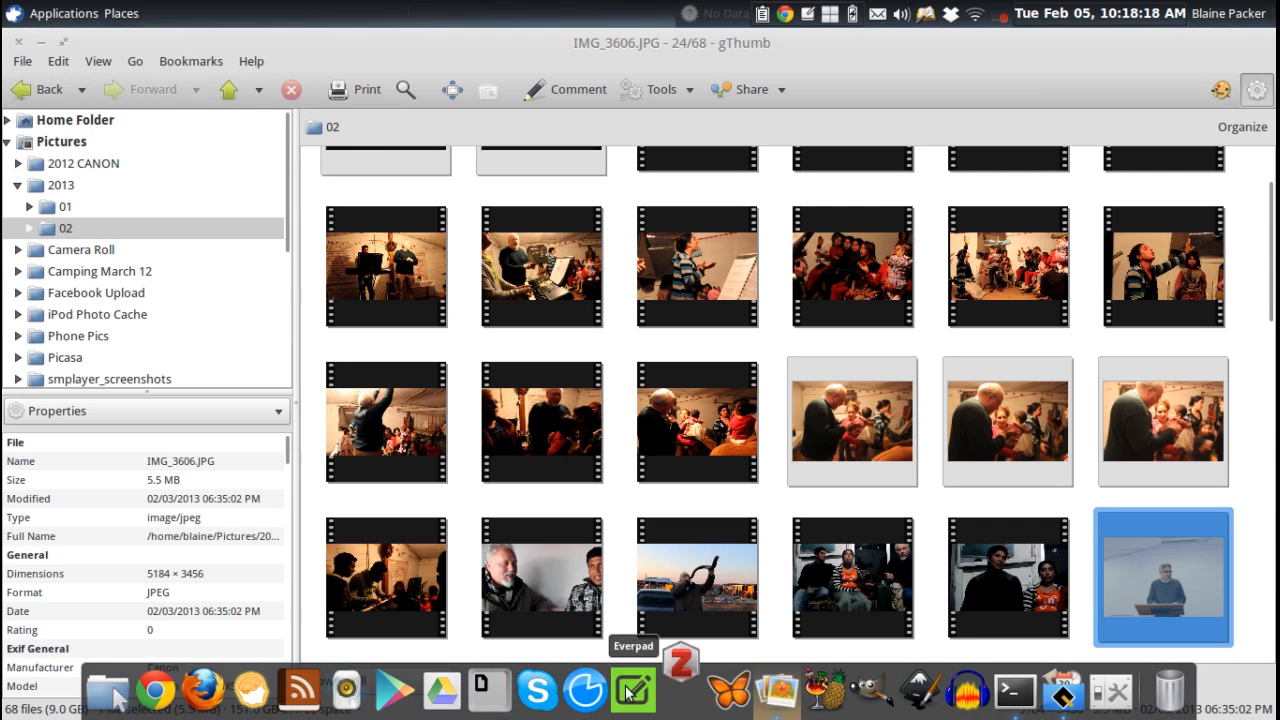
mouse_move(490, 690)
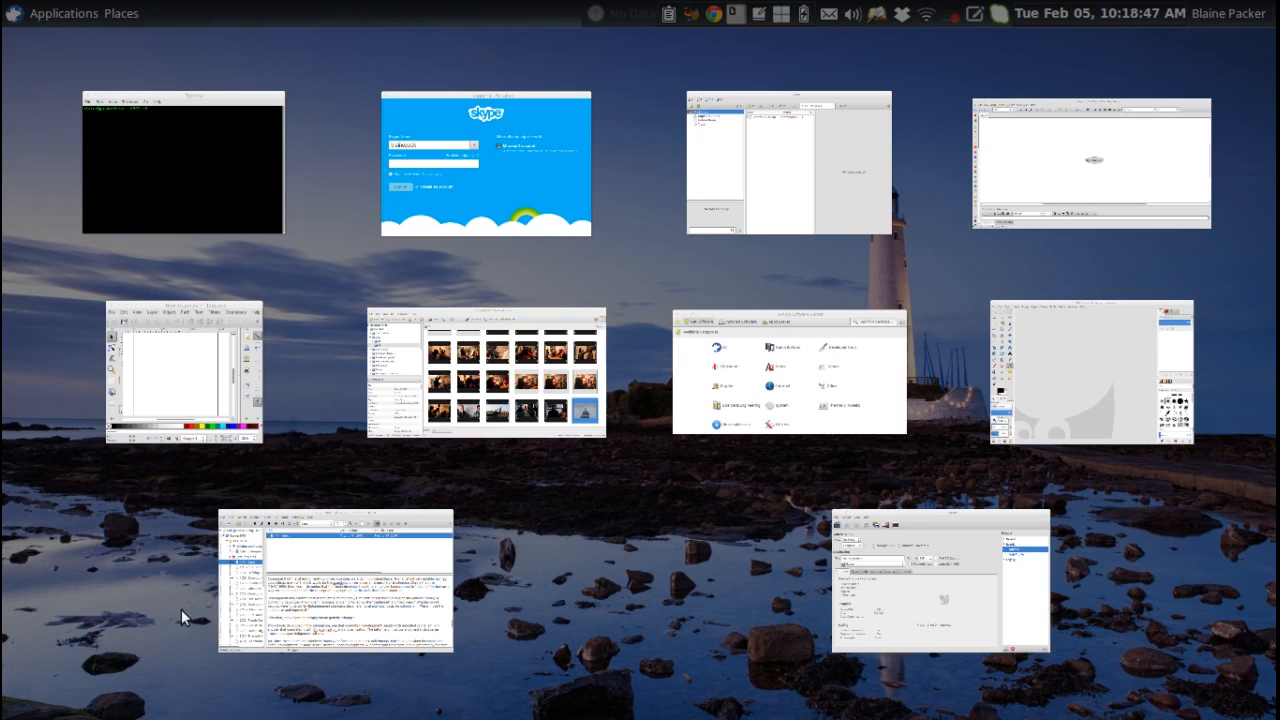
mouse_move(672, 572)
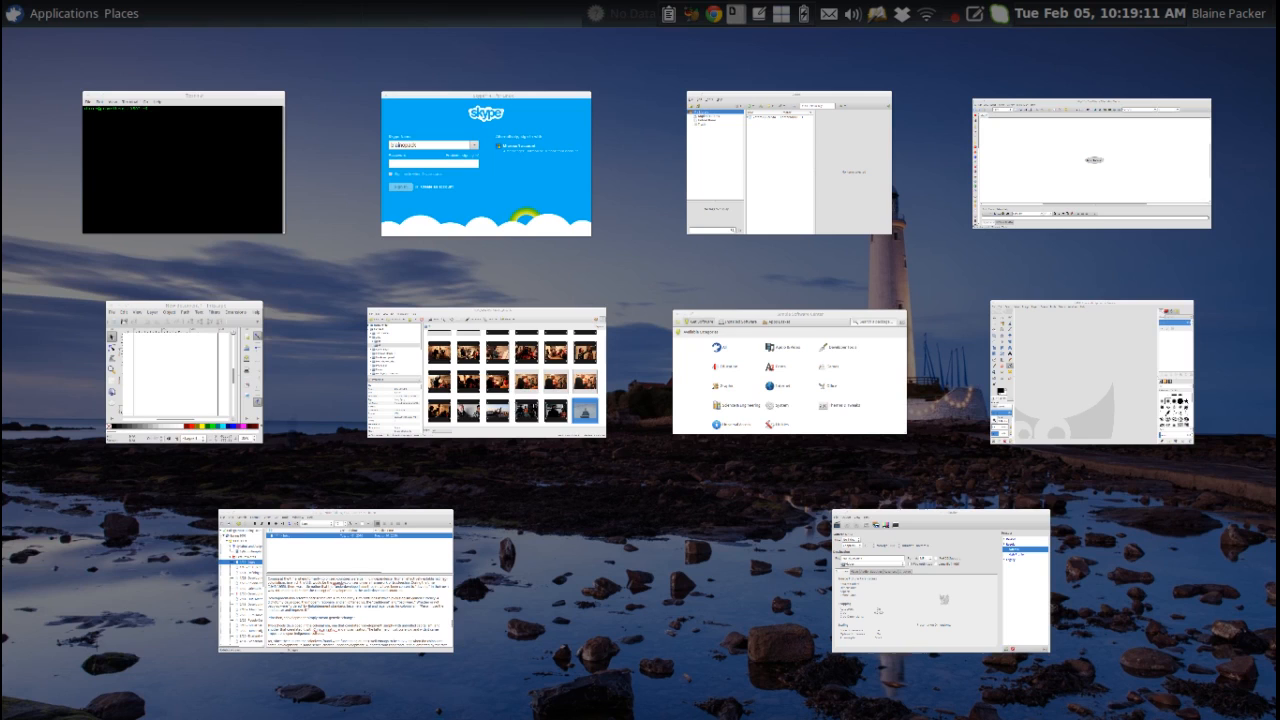
mouse_move(430, 396)
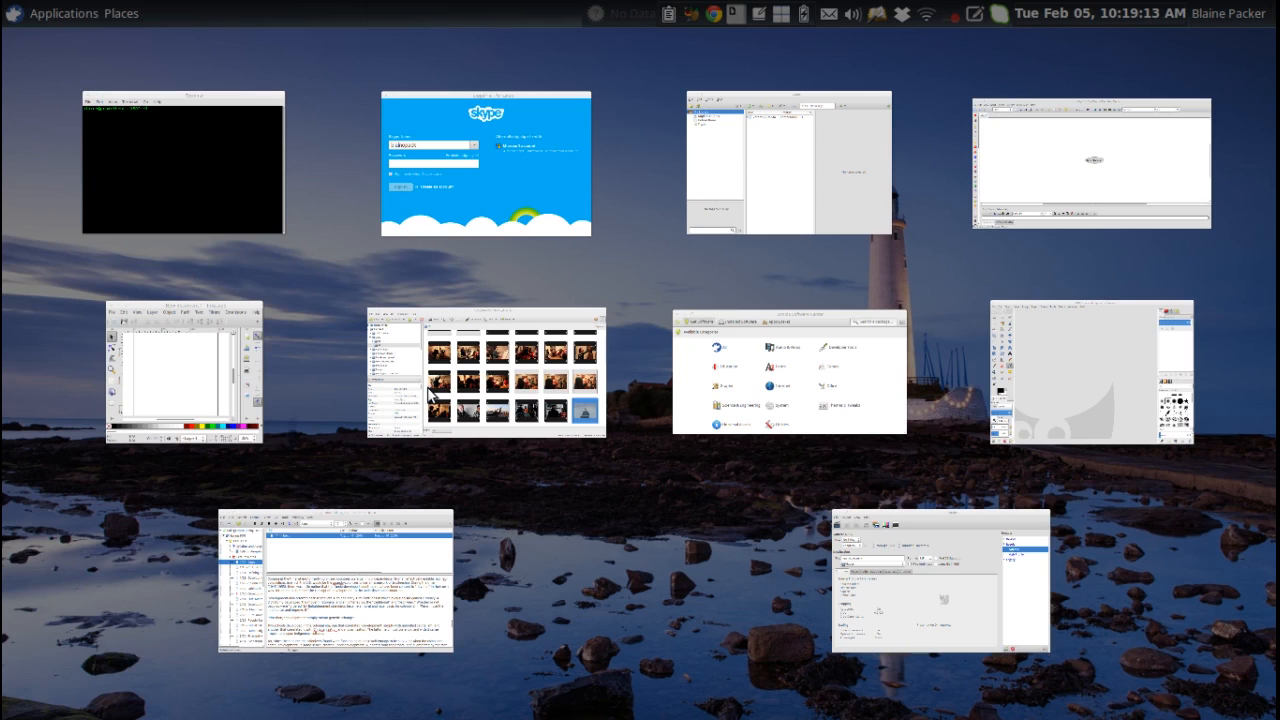